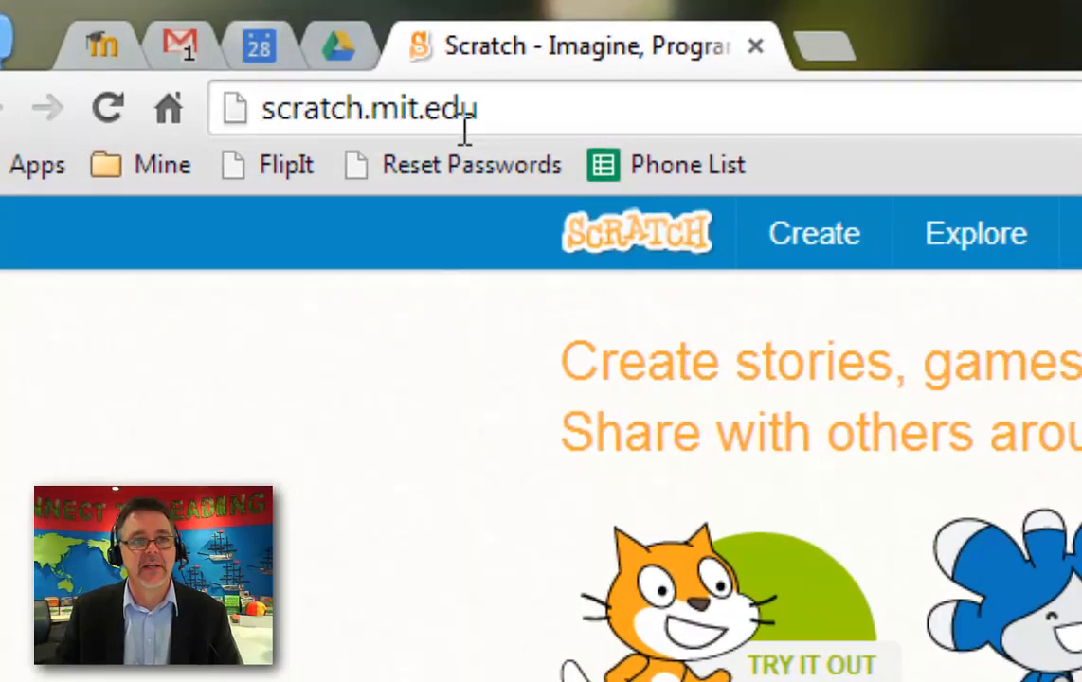
Step: From the Scratch homepage, start a new untitled project in the editor with the default cat sprite
double_click(391, 108)
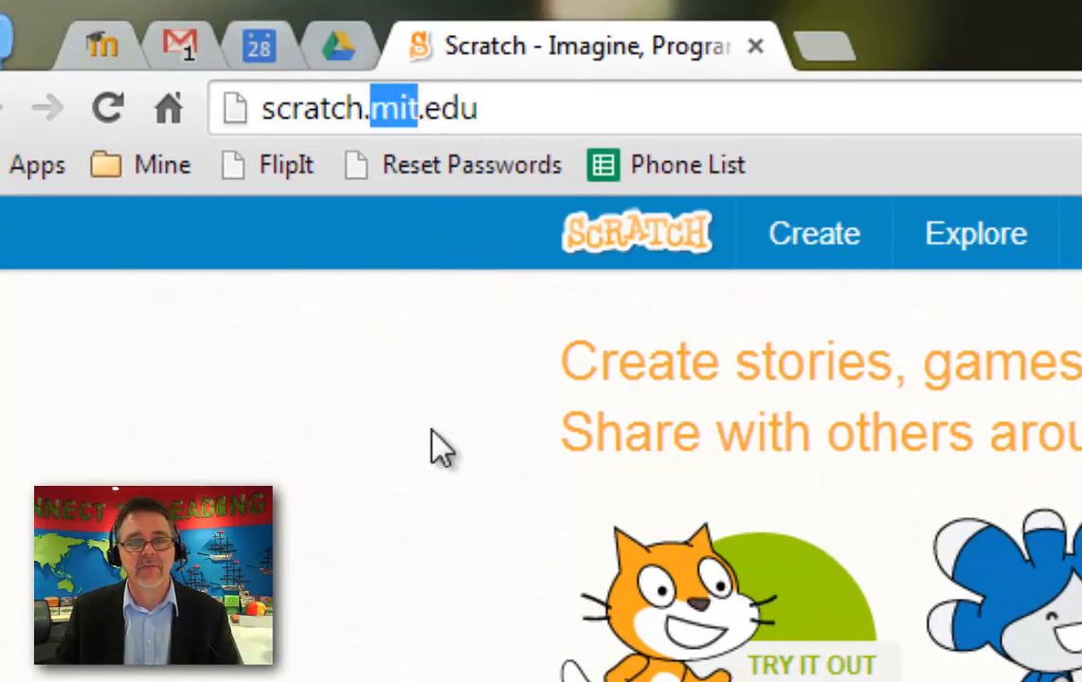
mouse_move(400, 571)
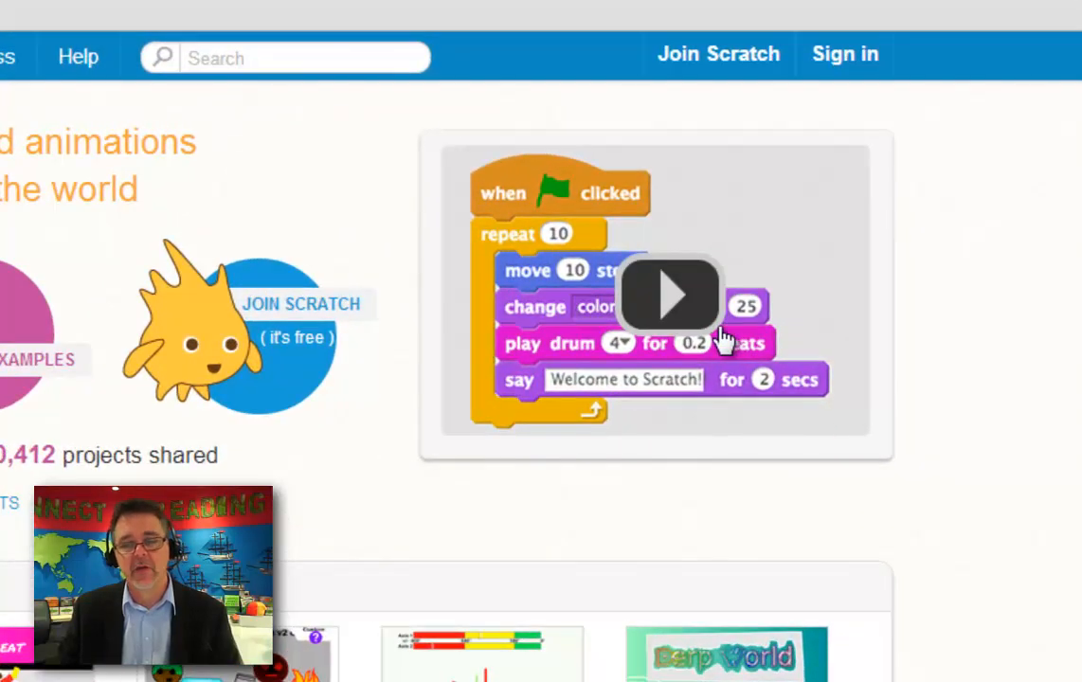
mouse_move(697, 307)
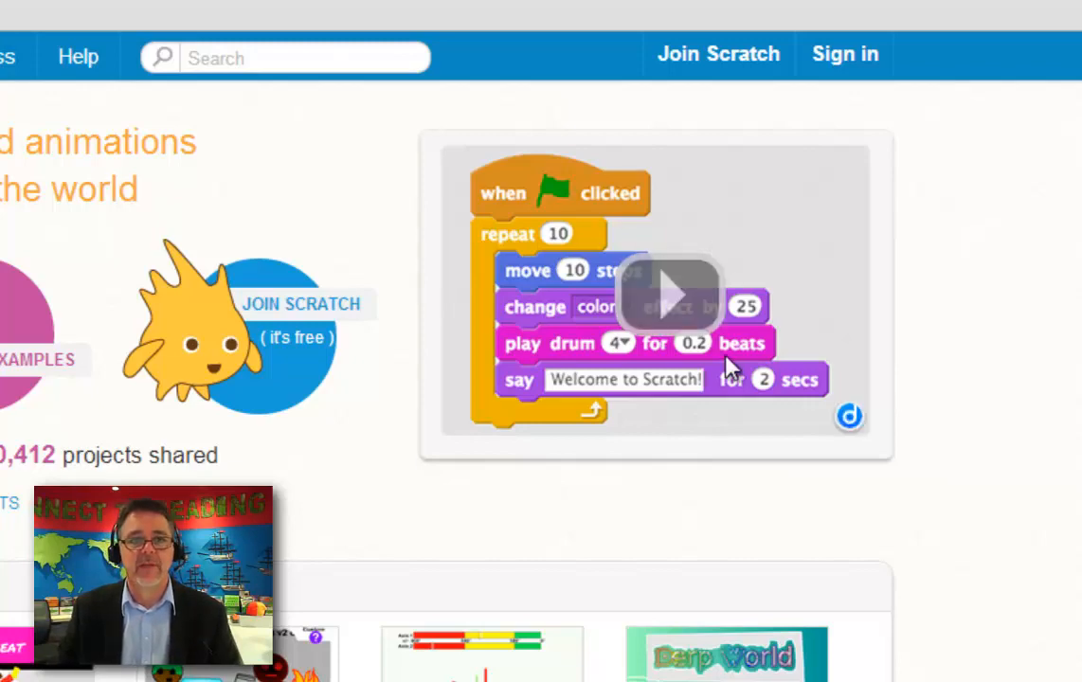
scroll("up", 3)
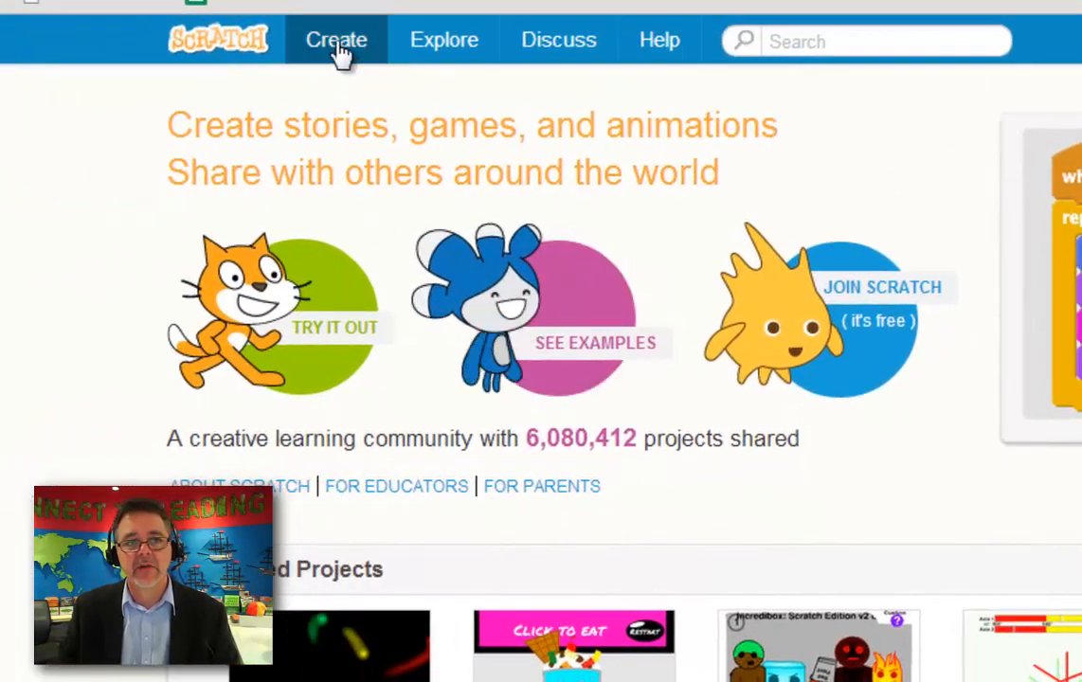
mouse_move(327, 353)
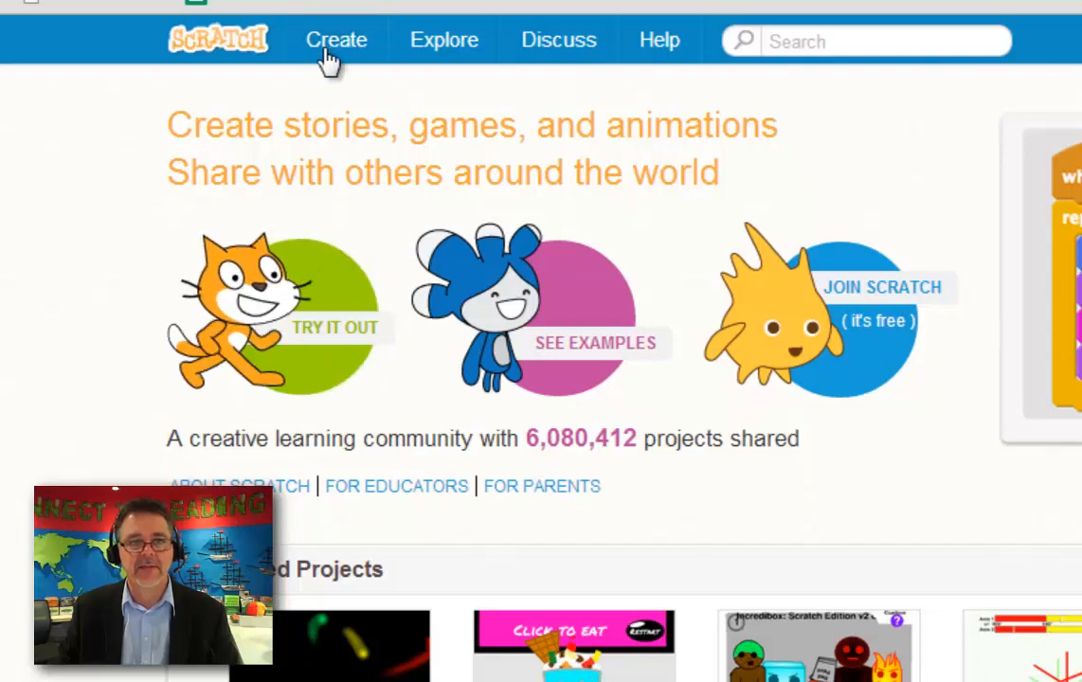
left_click(338, 40)
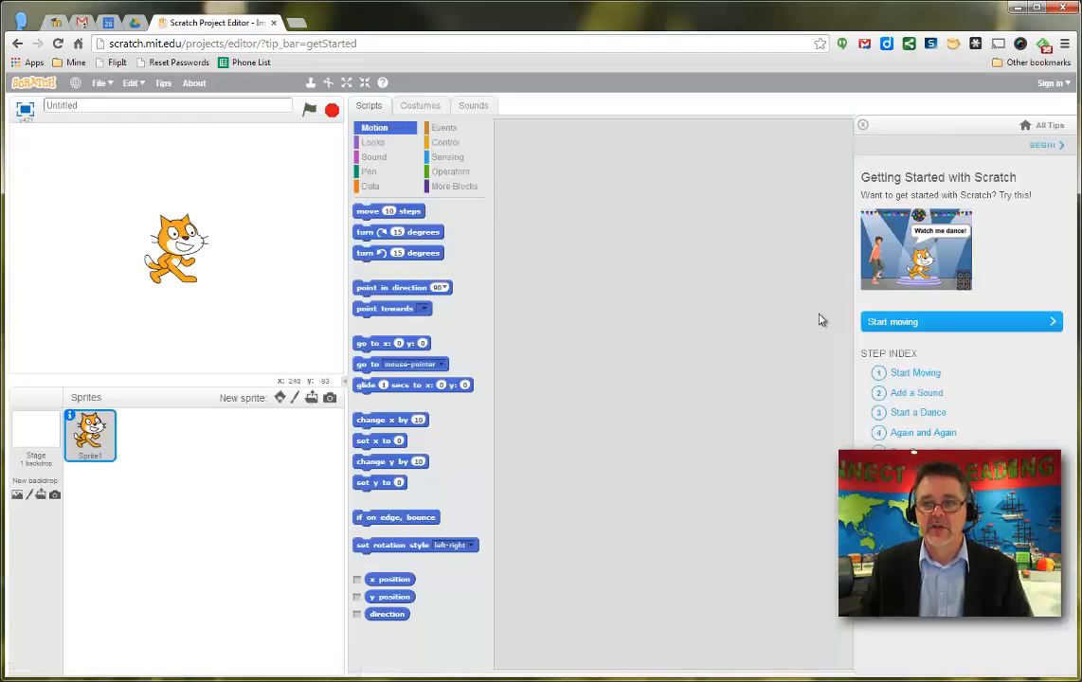
mouse_move(913, 140)
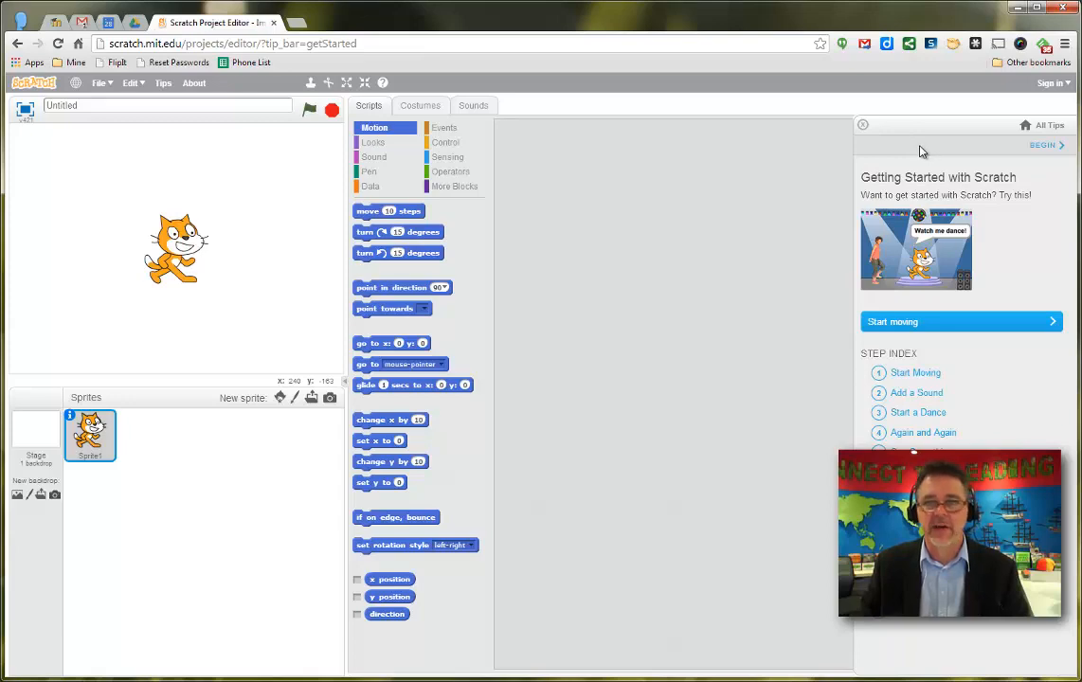
left_click(863, 125)
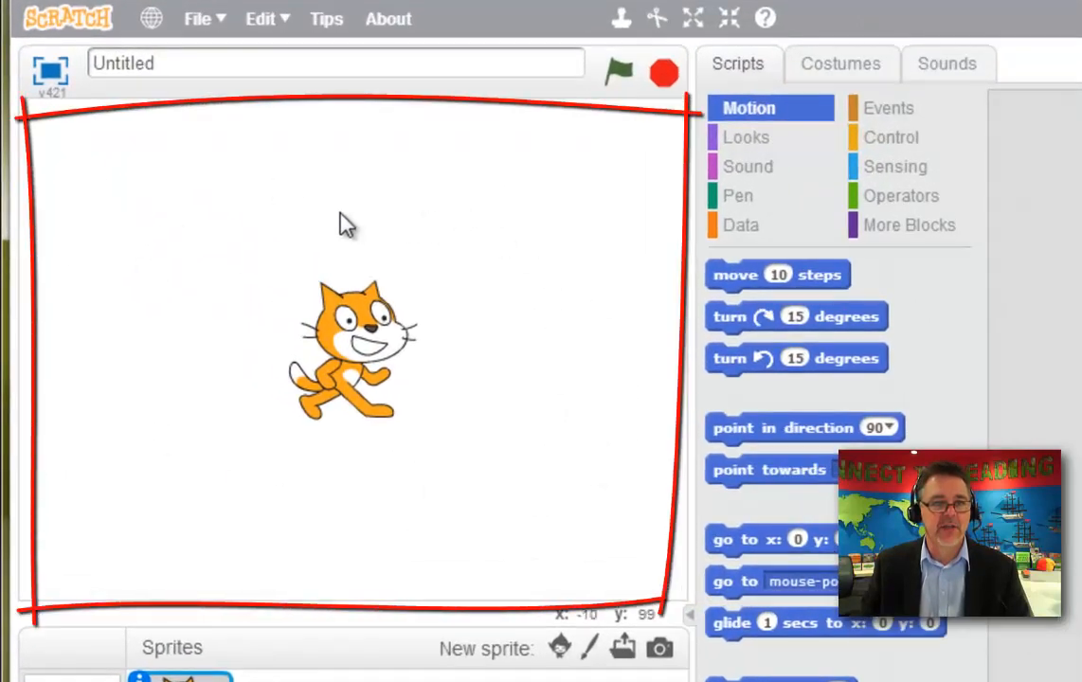
mouse_move(474, 421)
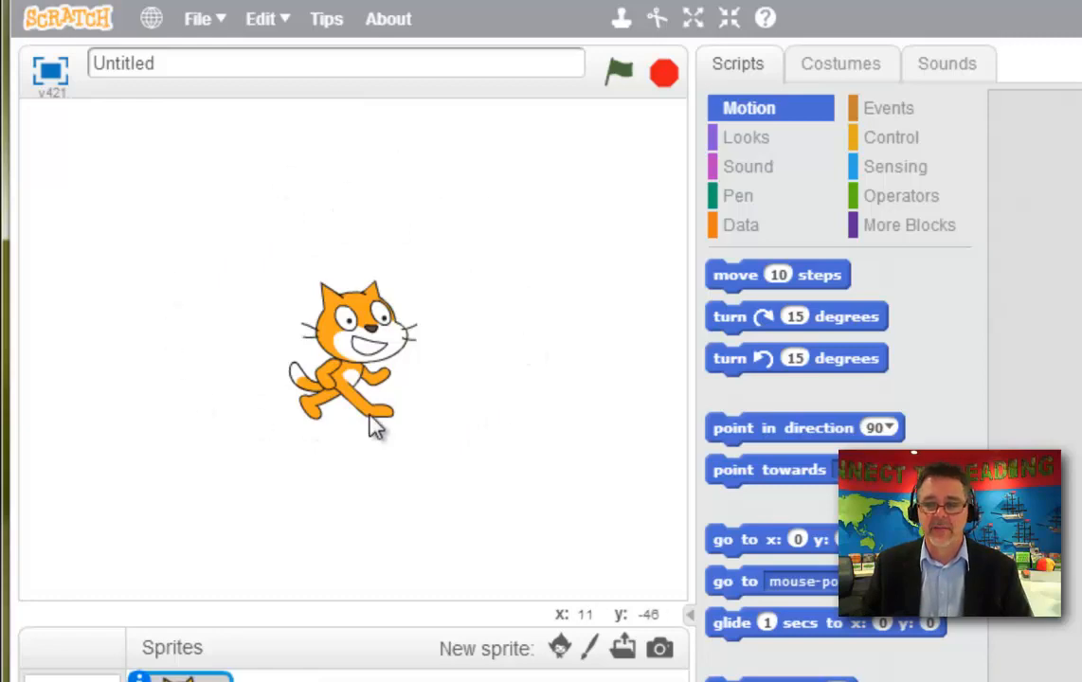
scroll("down", 3)
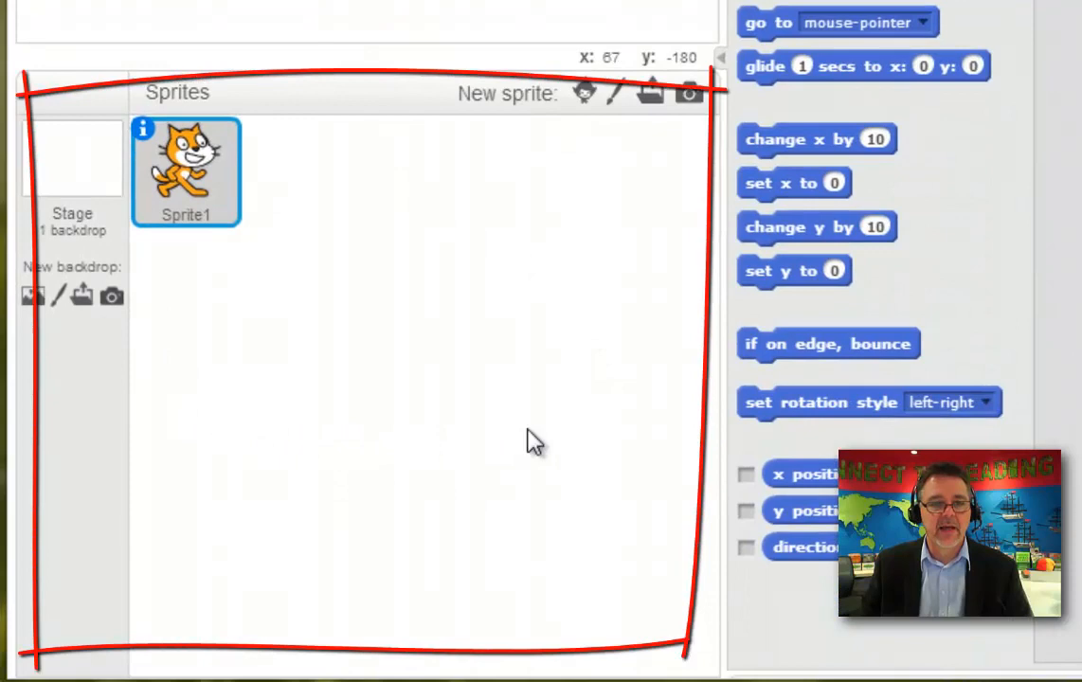
mouse_move(483, 250)
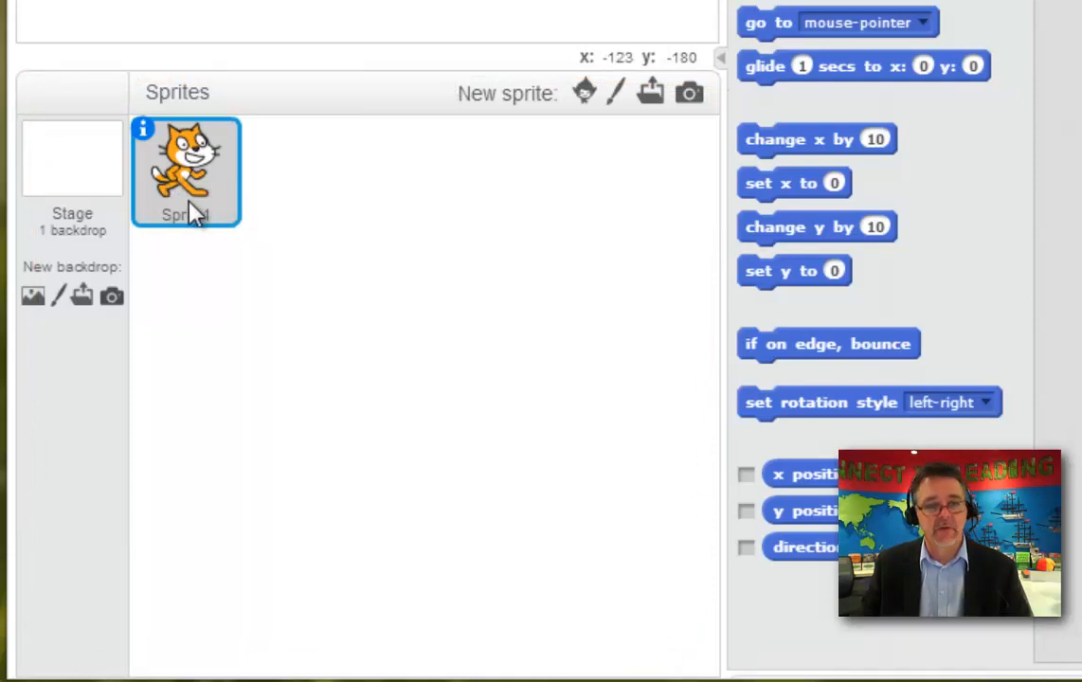
mouse_move(389, 34)
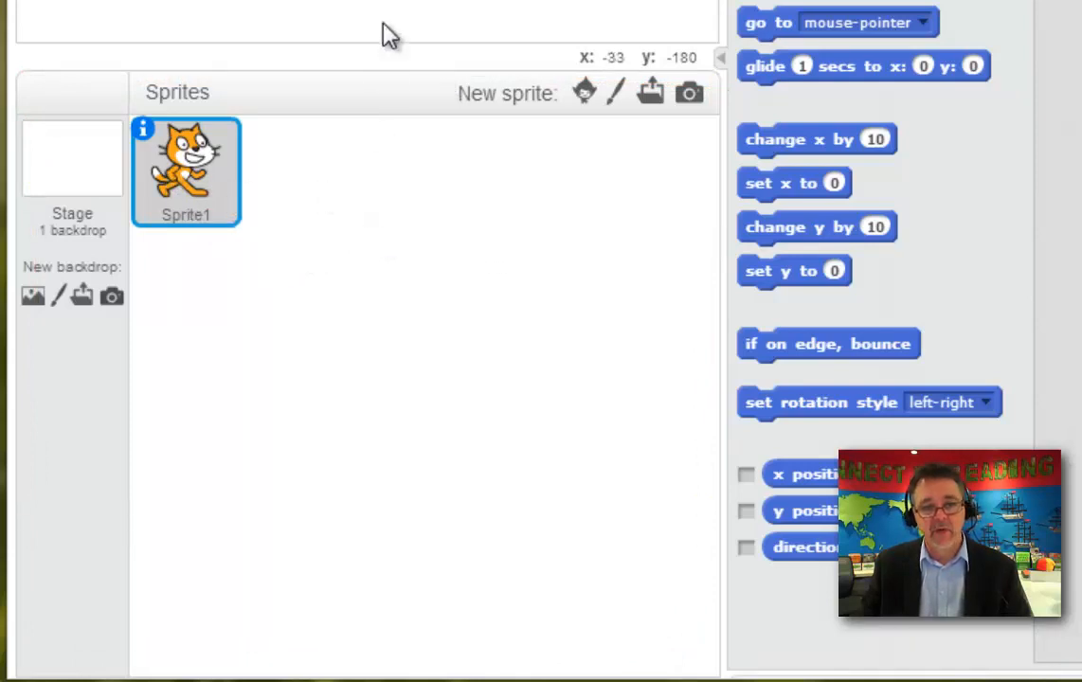
mouse_move(605, 135)
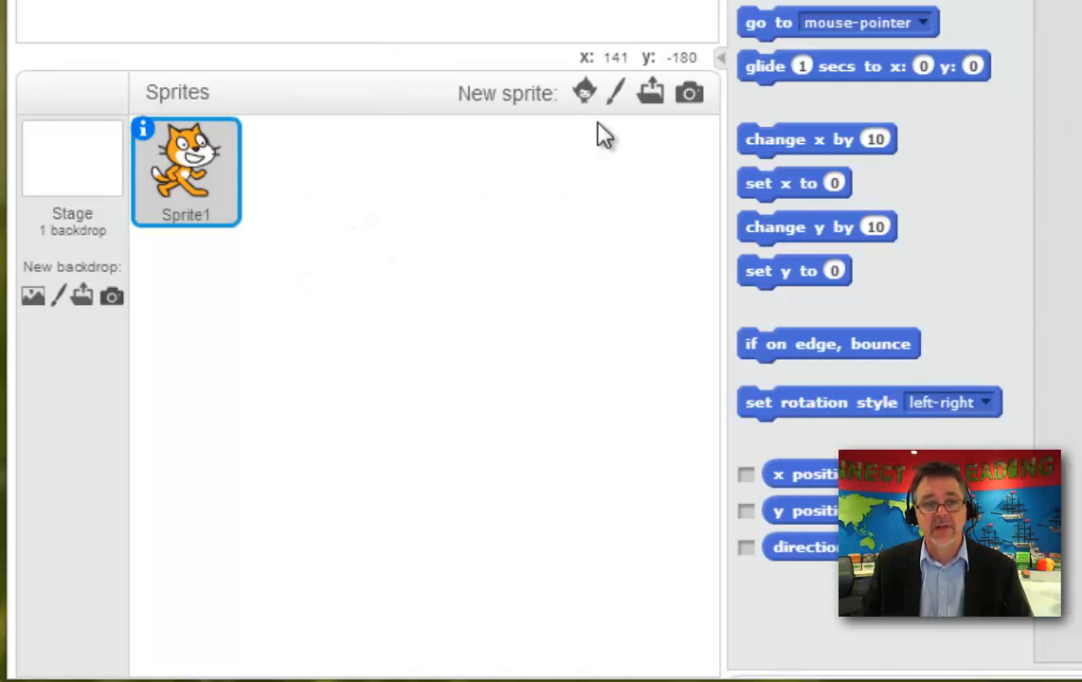
mouse_move(584, 91)
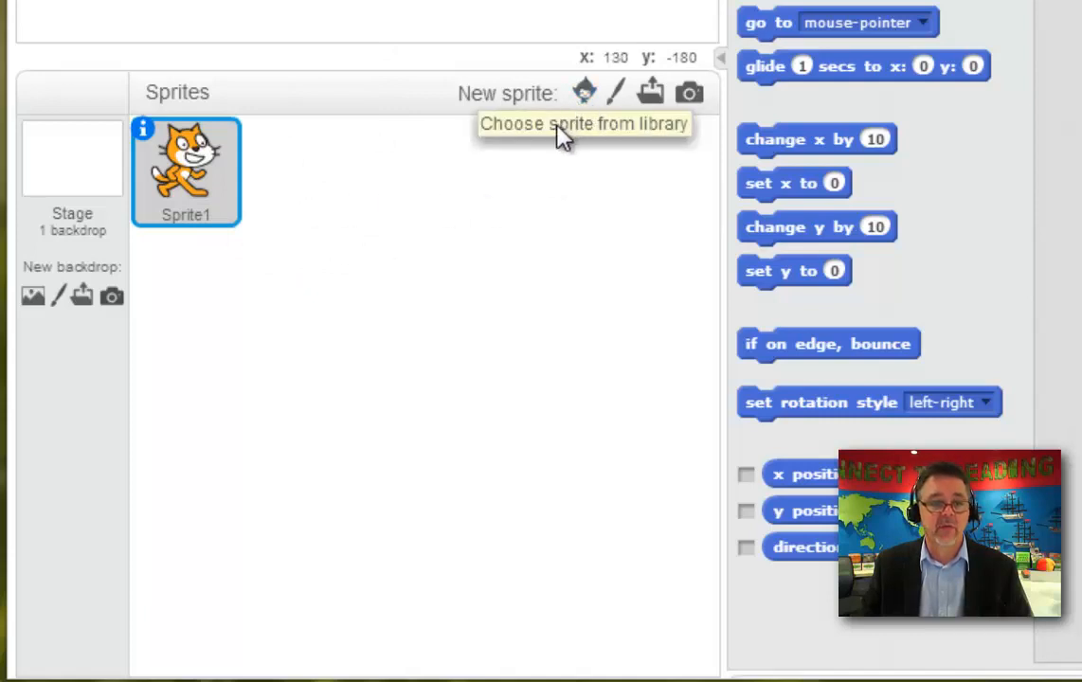
mouse_move(583, 93)
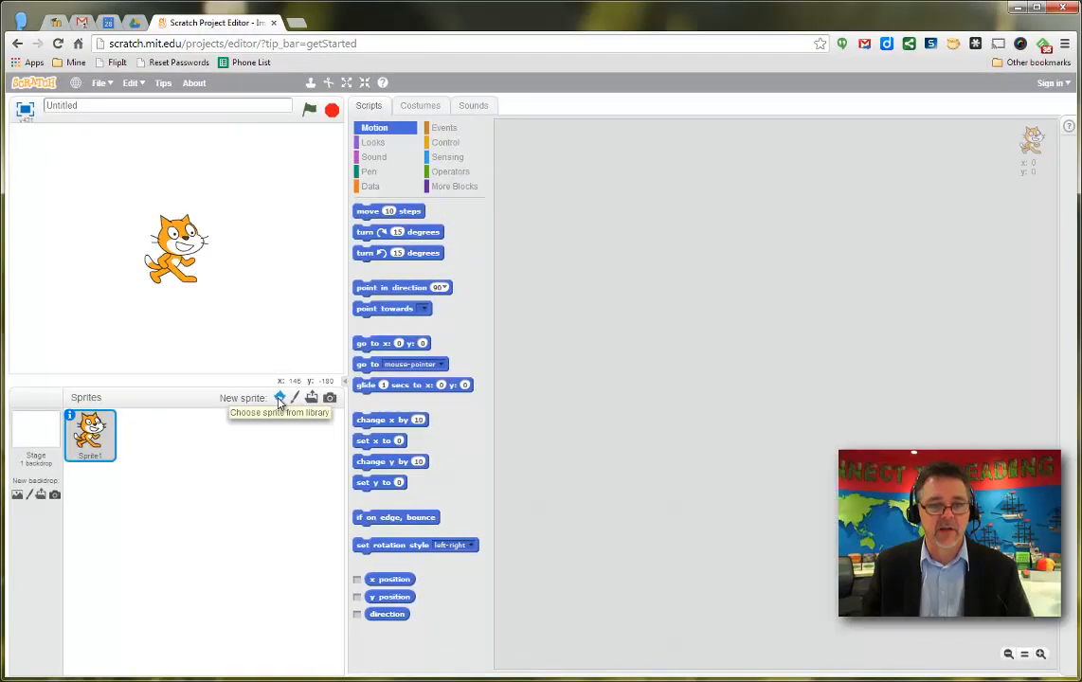
Step: Add the blue Dog2 sprite from the sprite library onto the stage beside the cat
left_click(281, 398)
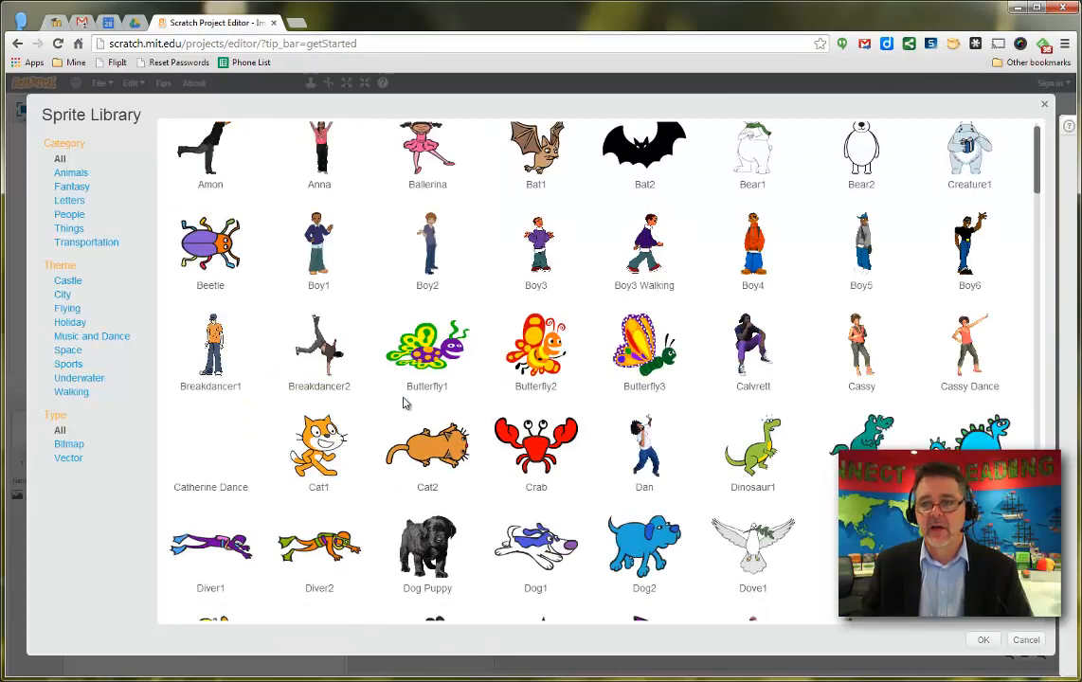
scroll("down", 3)
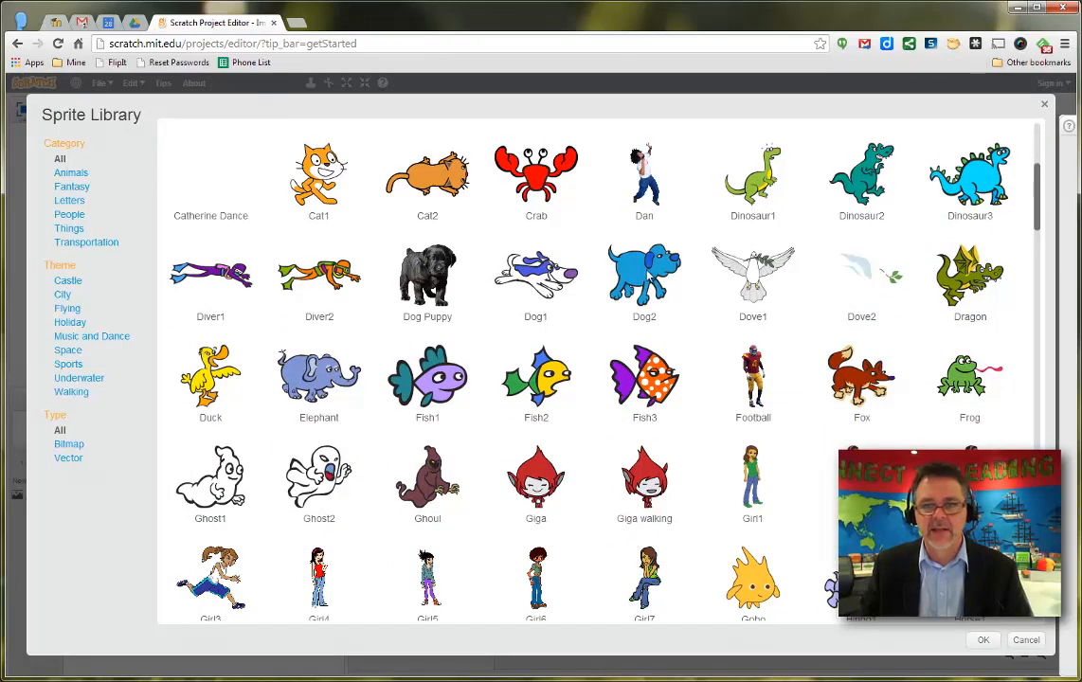
left_click(644, 275)
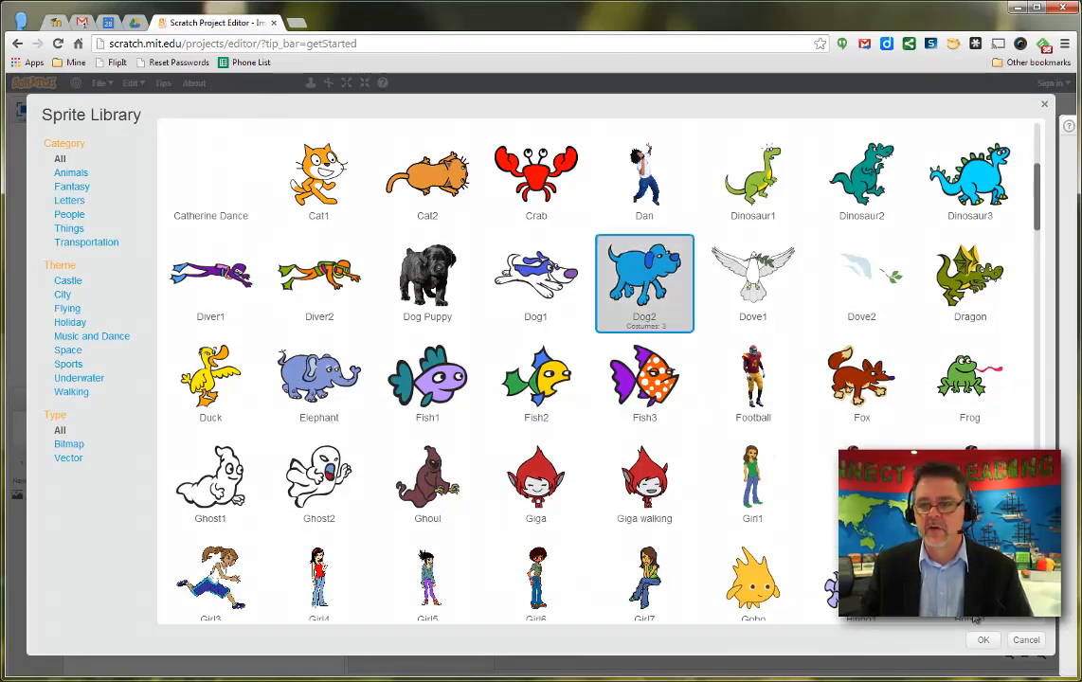
left_click(982, 641)
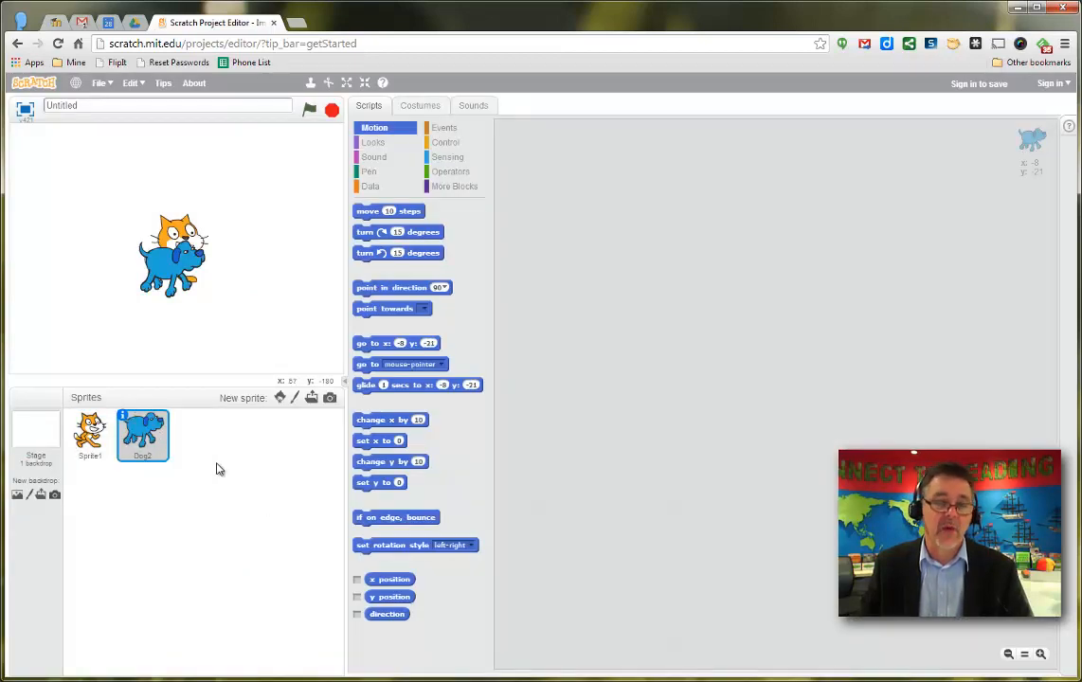
mouse_move(296, 398)
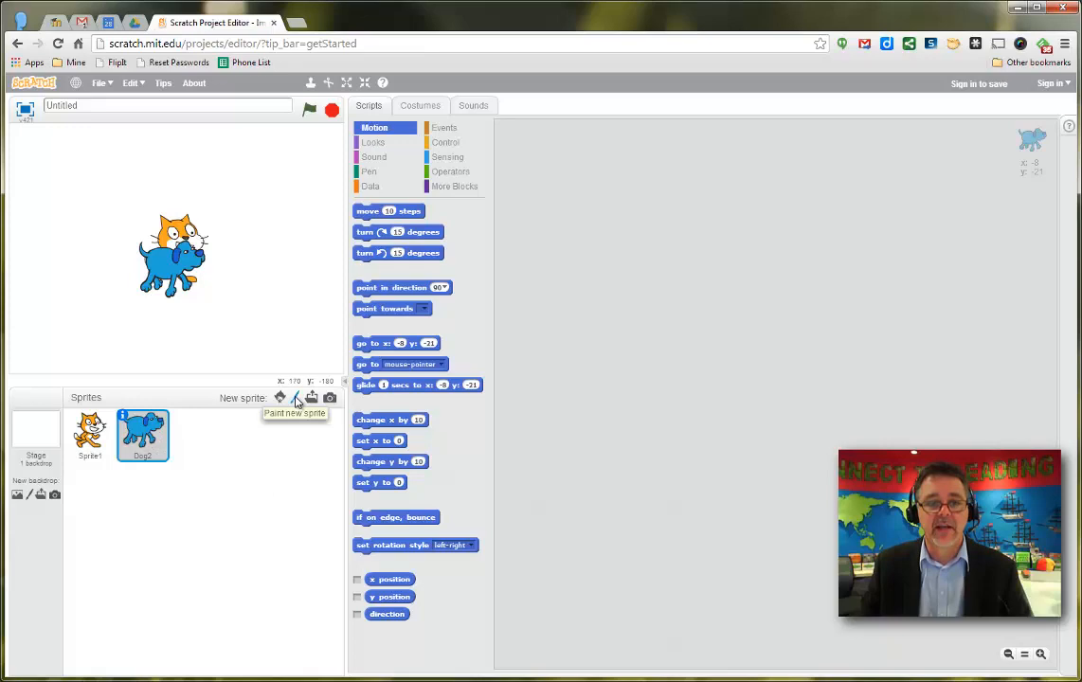
Step: Paint a new sprite as a rough black brush outline of a four-legged dog
left_click(296, 398)
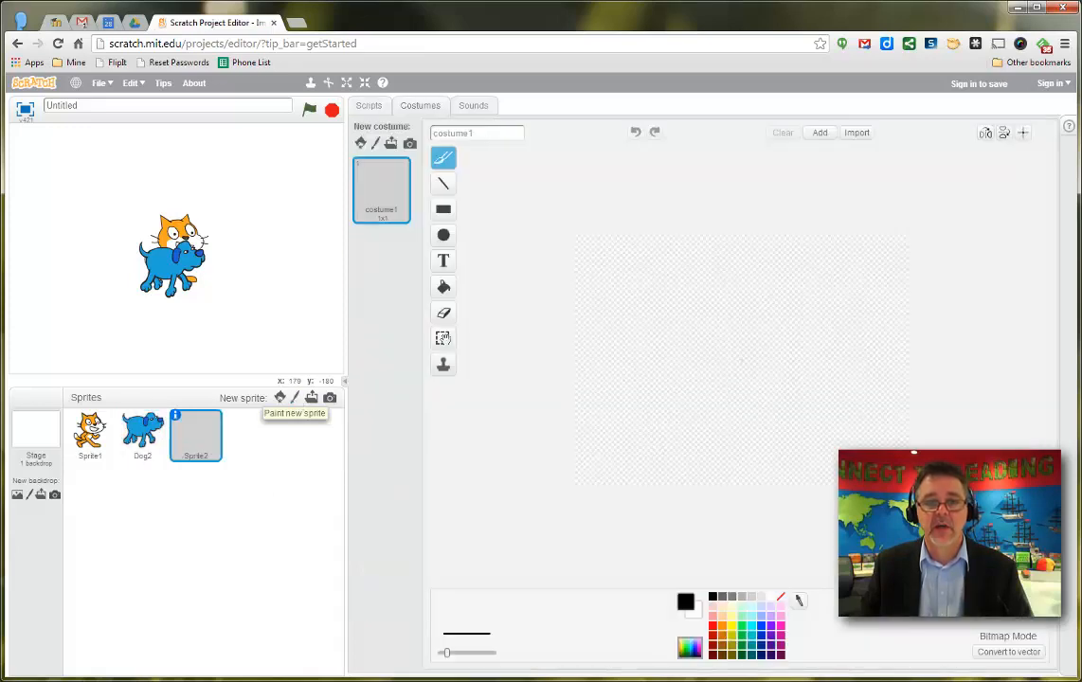
left_click_drag(705, 313, 743, 307)
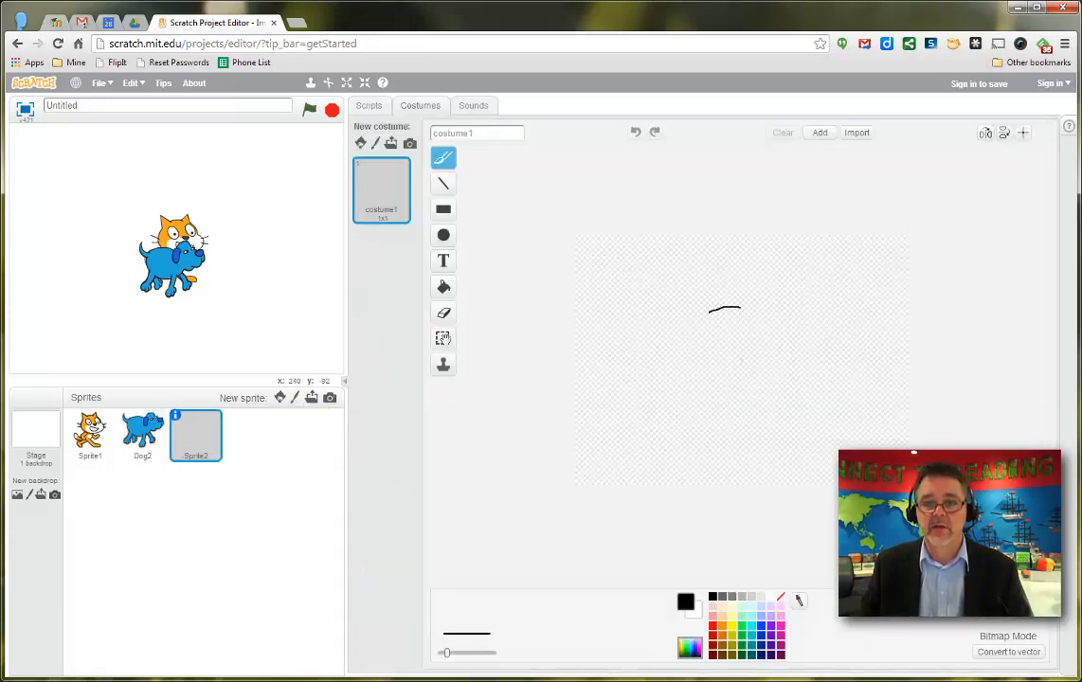
left_click_drag(725, 307, 811, 392)
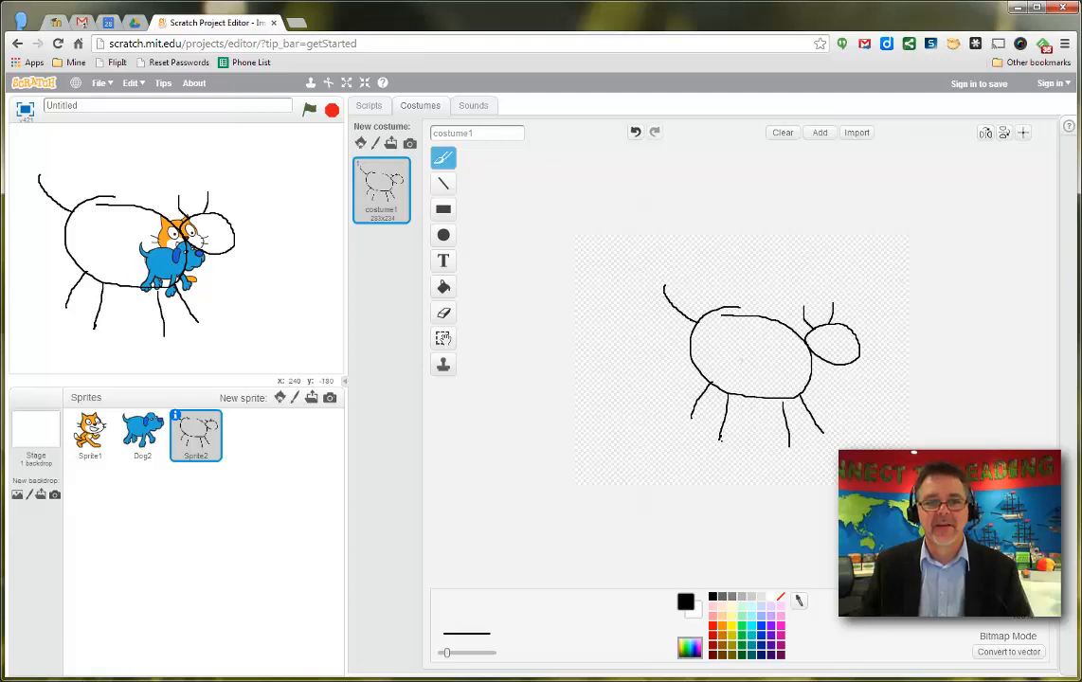
mouse_move(275, 461)
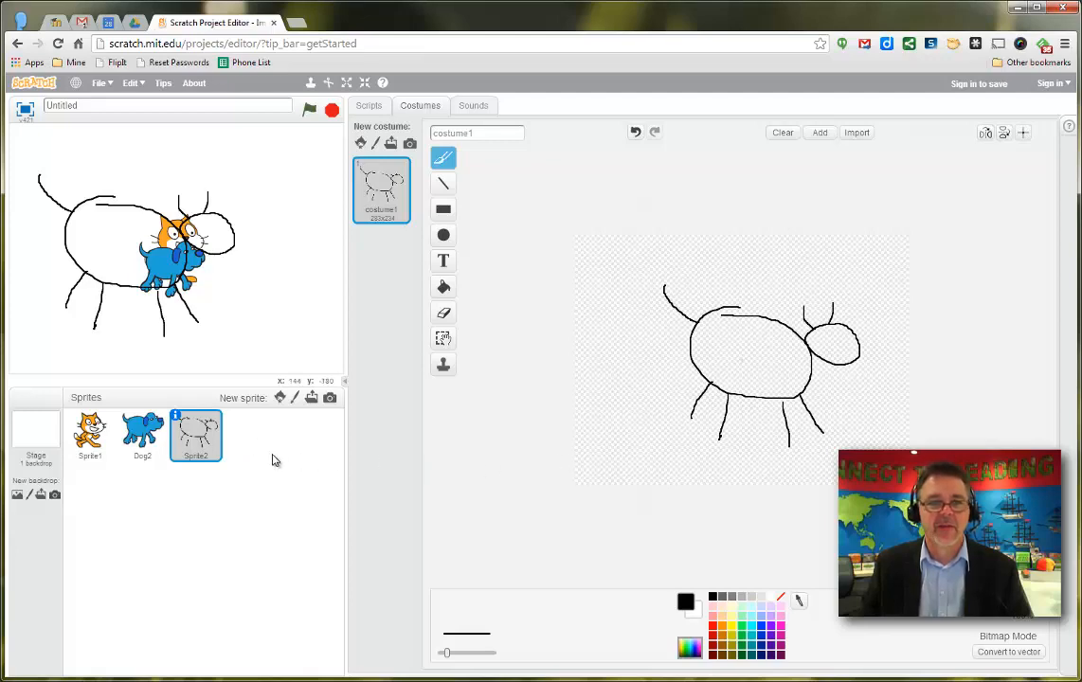
mouse_move(202, 438)
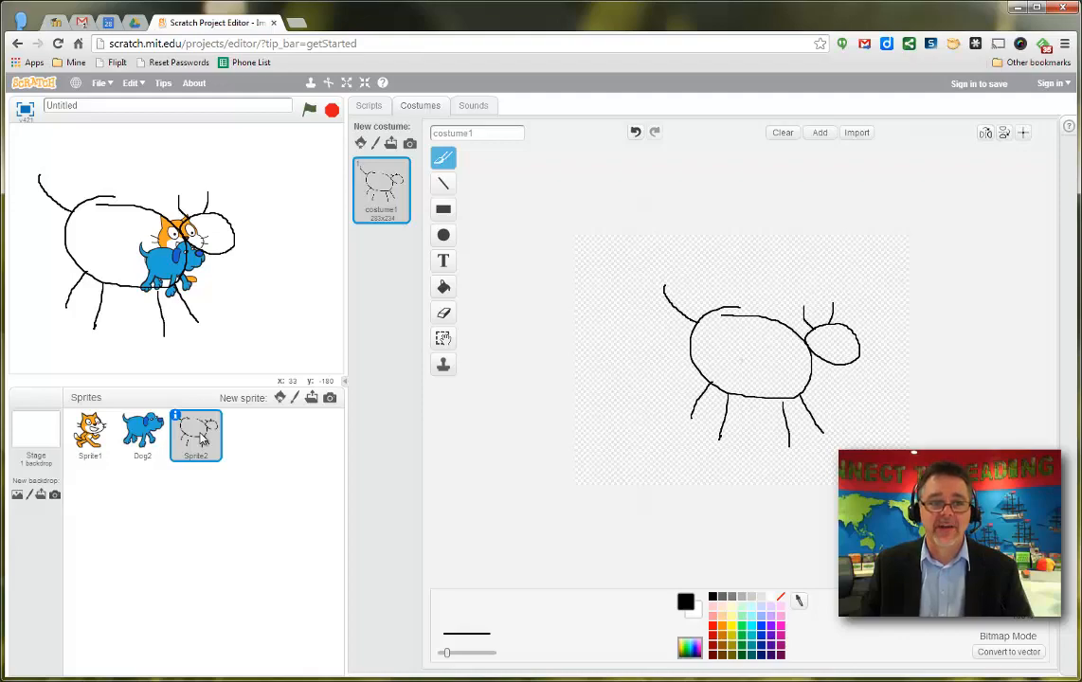
Step: Delete the hand-drawn outline sprite and select the cat sprite, leaving cat and Dog2 apart
right_click(197, 436)
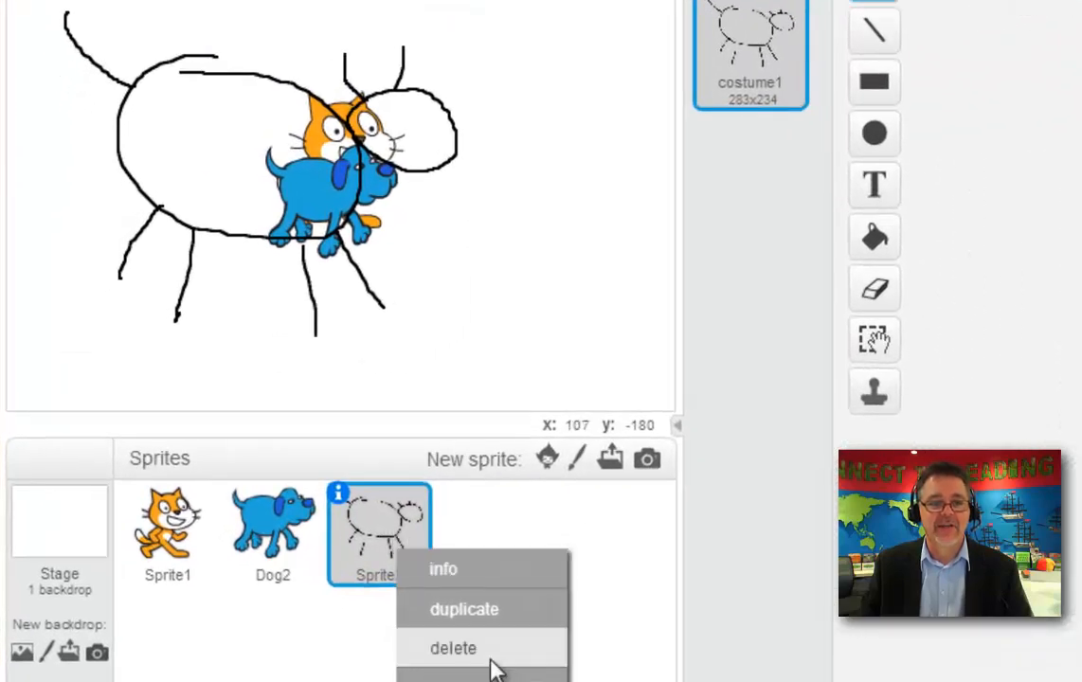
left_click(454, 648)
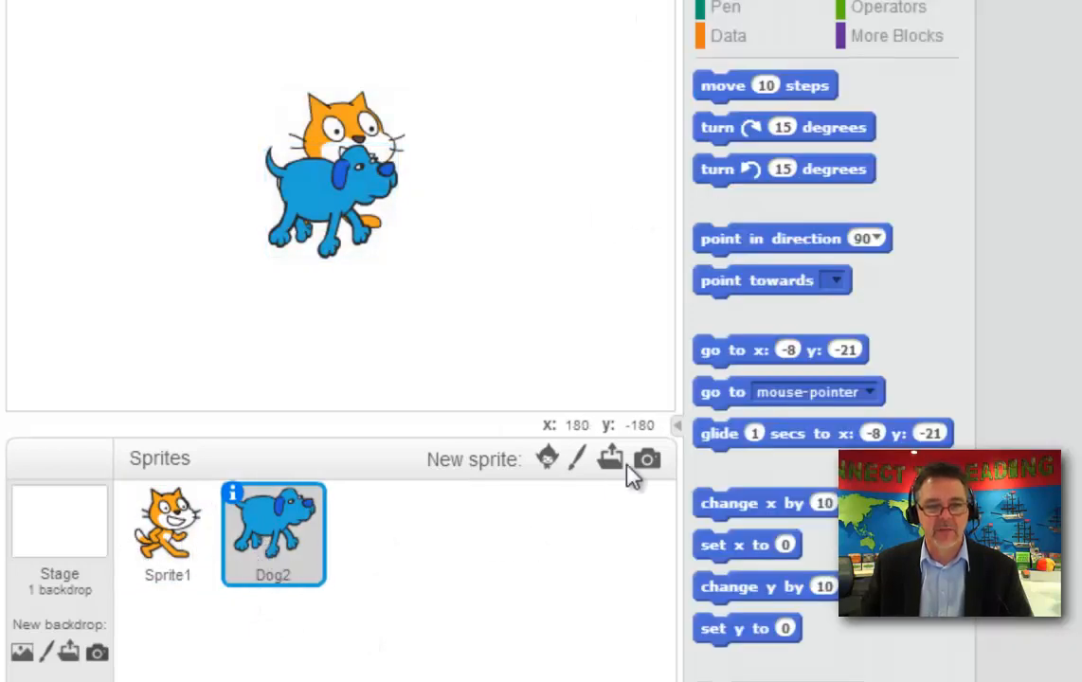
mouse_move(610, 458)
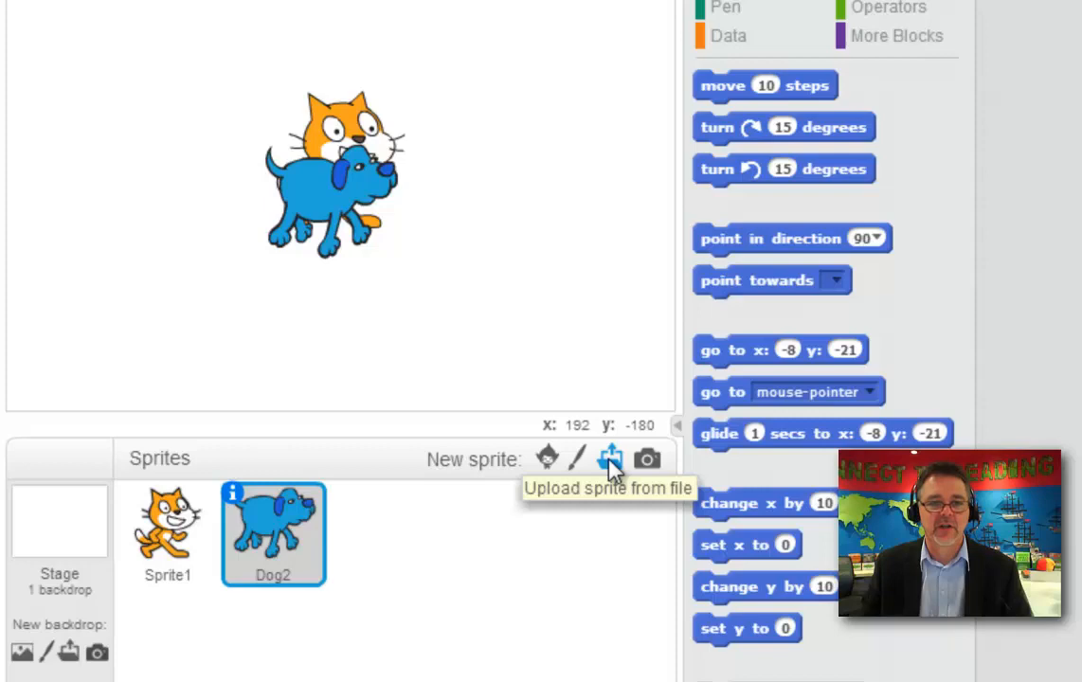
mouse_move(648, 460)
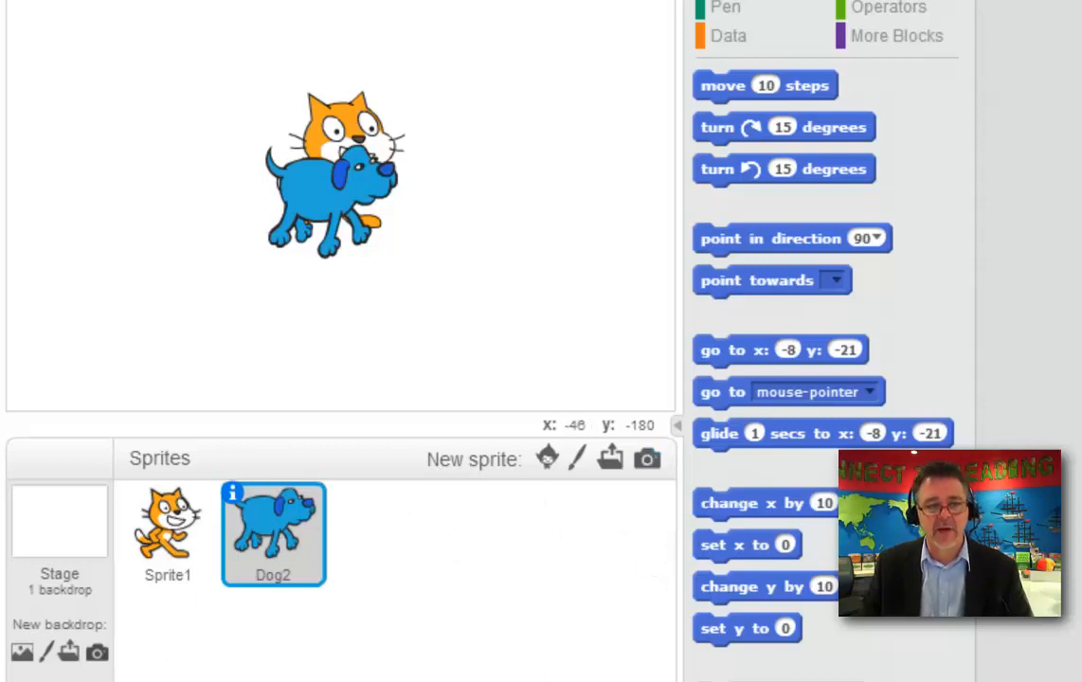
mouse_move(66, 540)
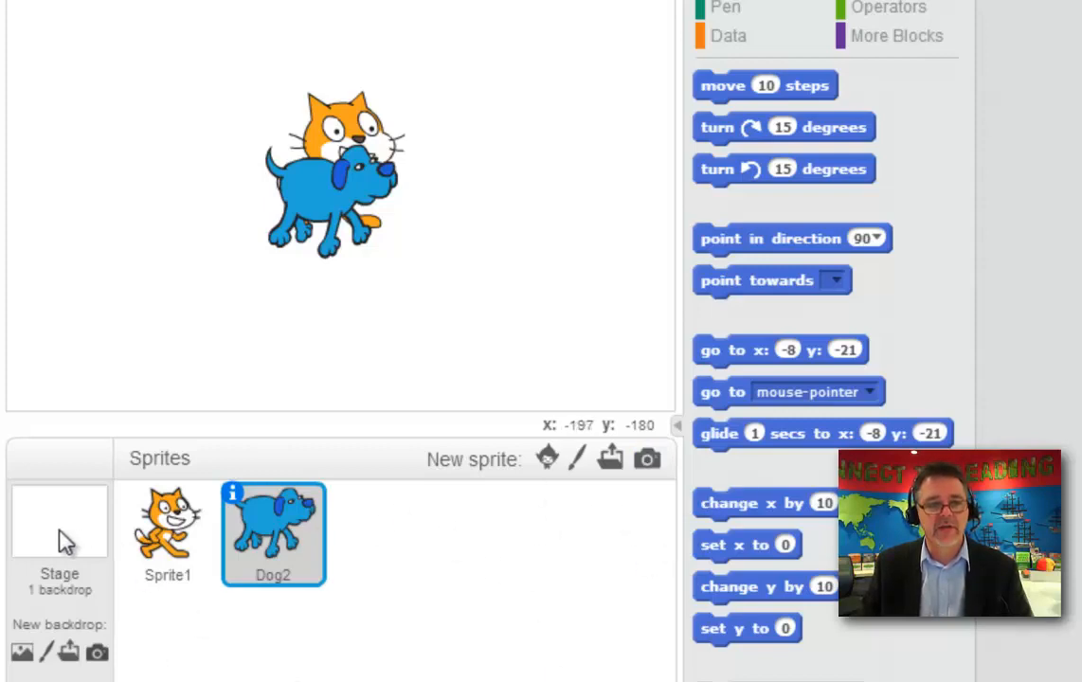
mouse_move(344, 446)
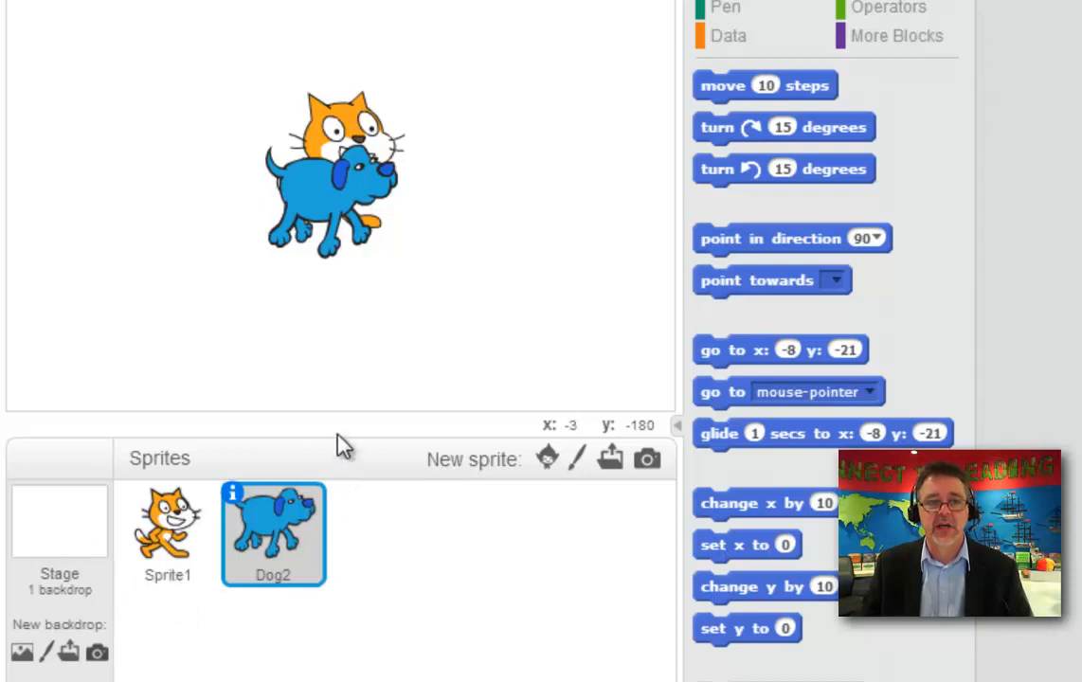
left_click(166, 535)
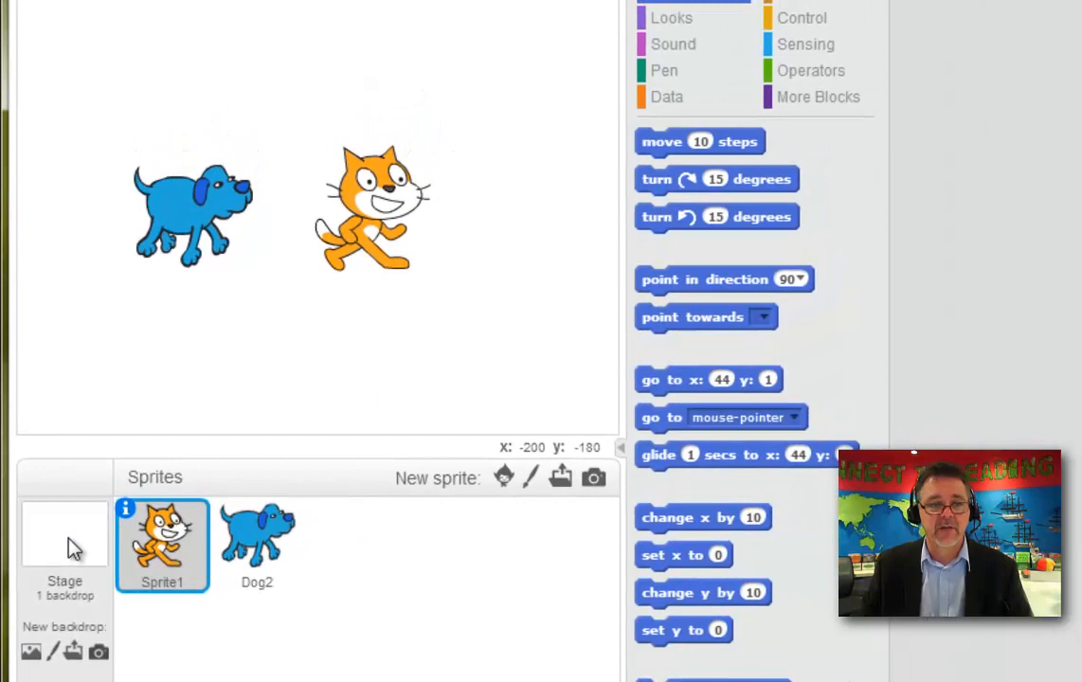
Step: Set the stage backdrop to the desert scene from the library, then reselect the cat sprite
left_click(64, 534)
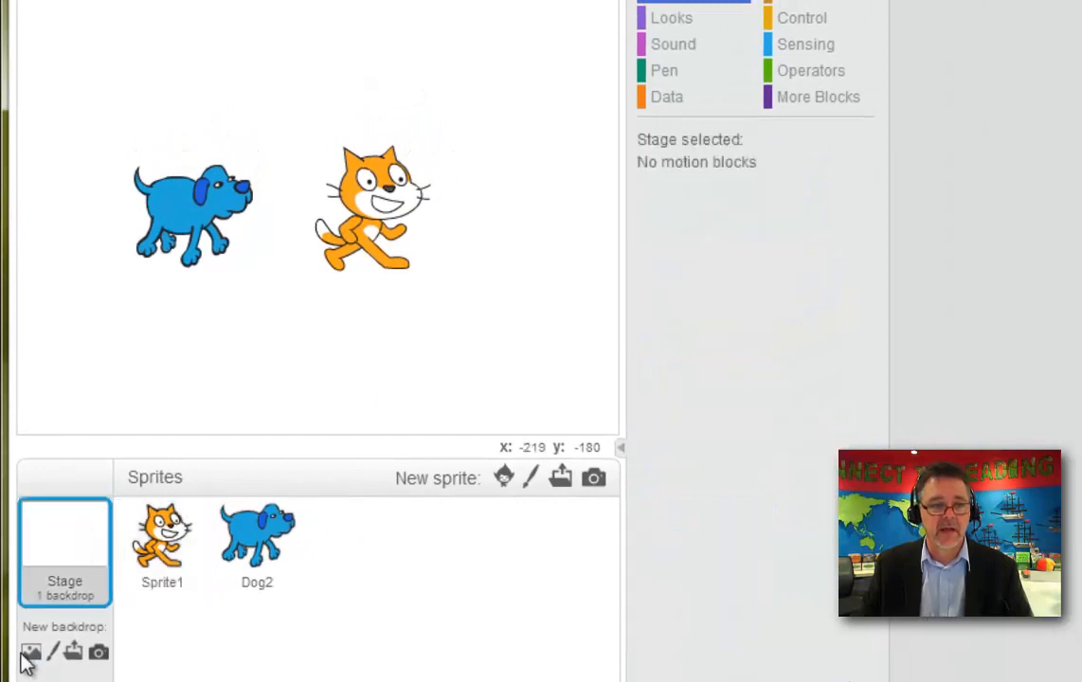
mouse_move(31, 652)
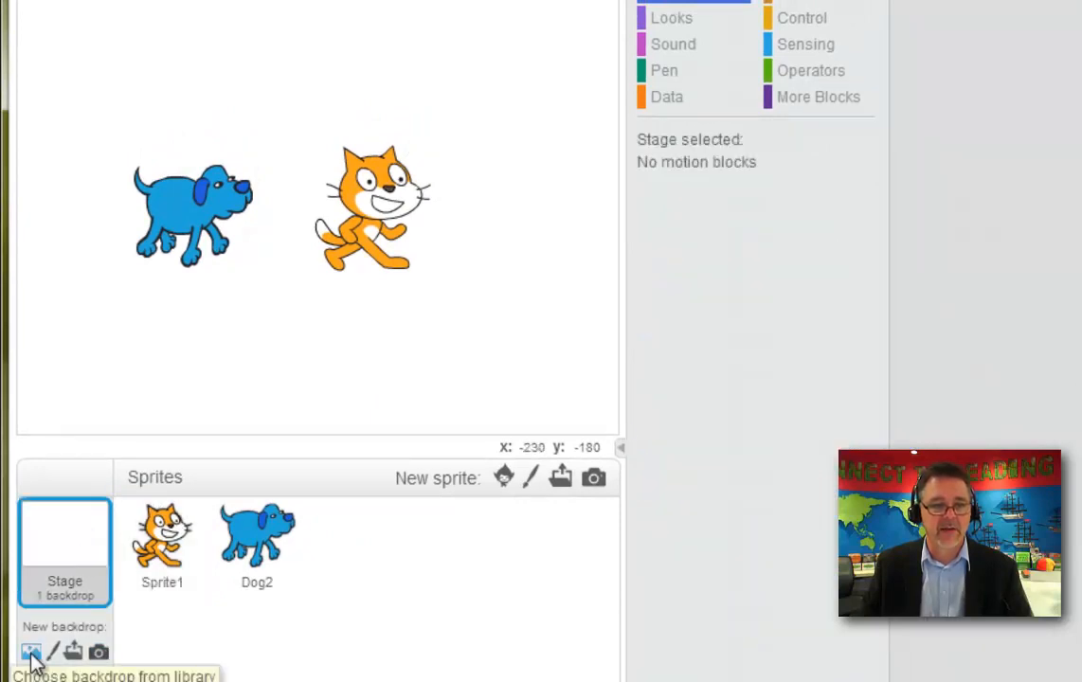
left_click(30, 650)
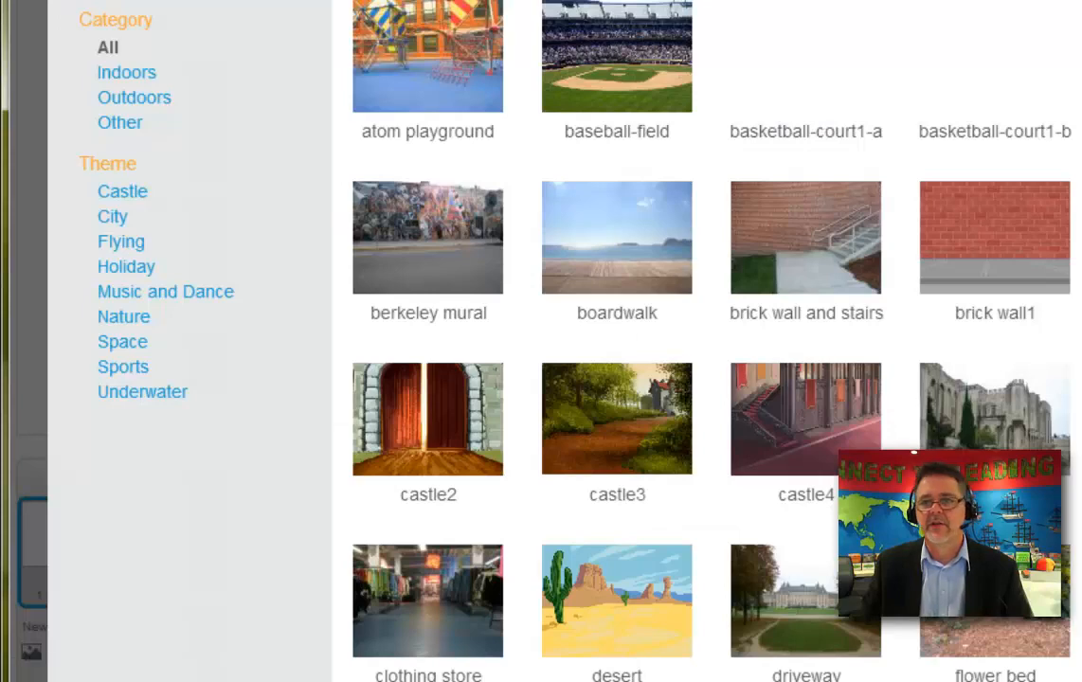
left_click(616, 599)
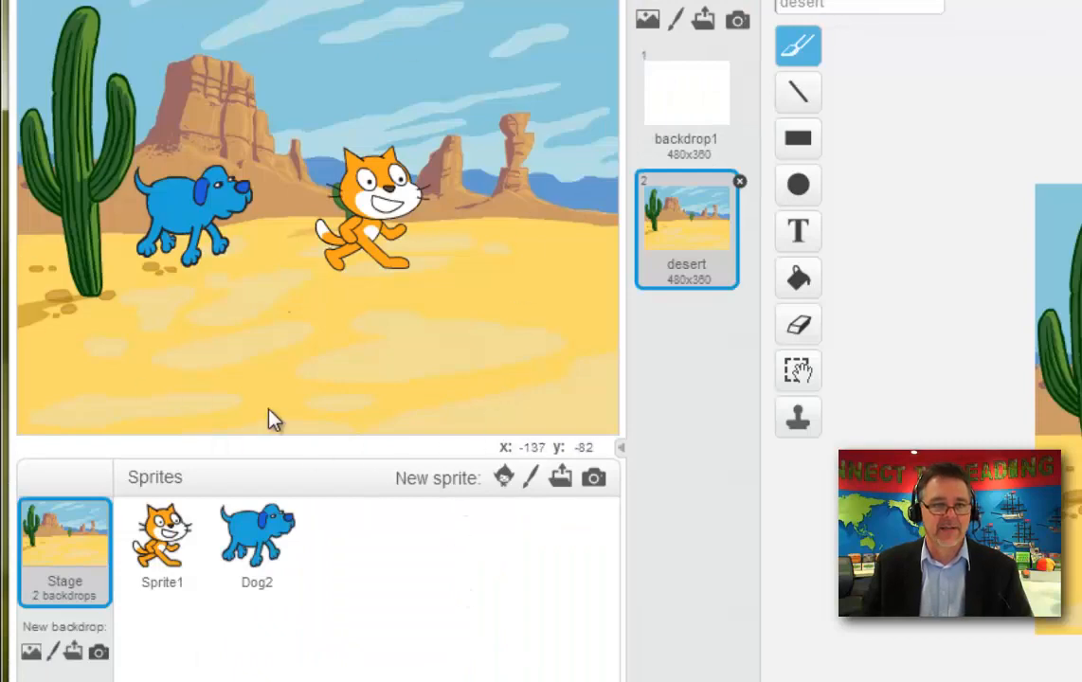
left_click(163, 546)
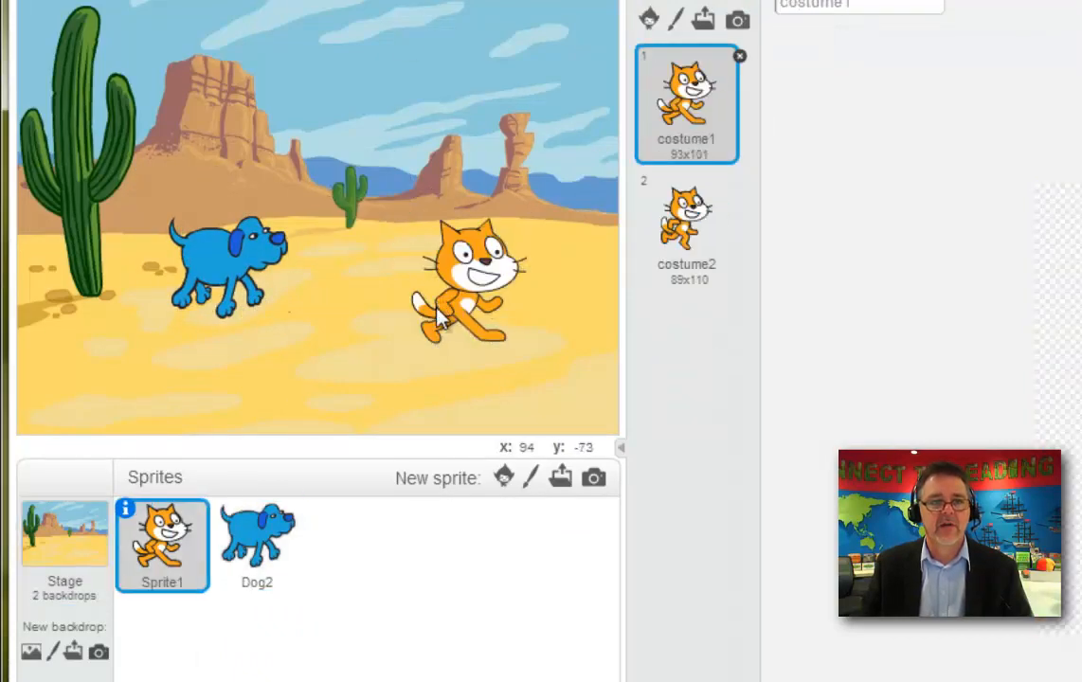
left_click(654, 18)
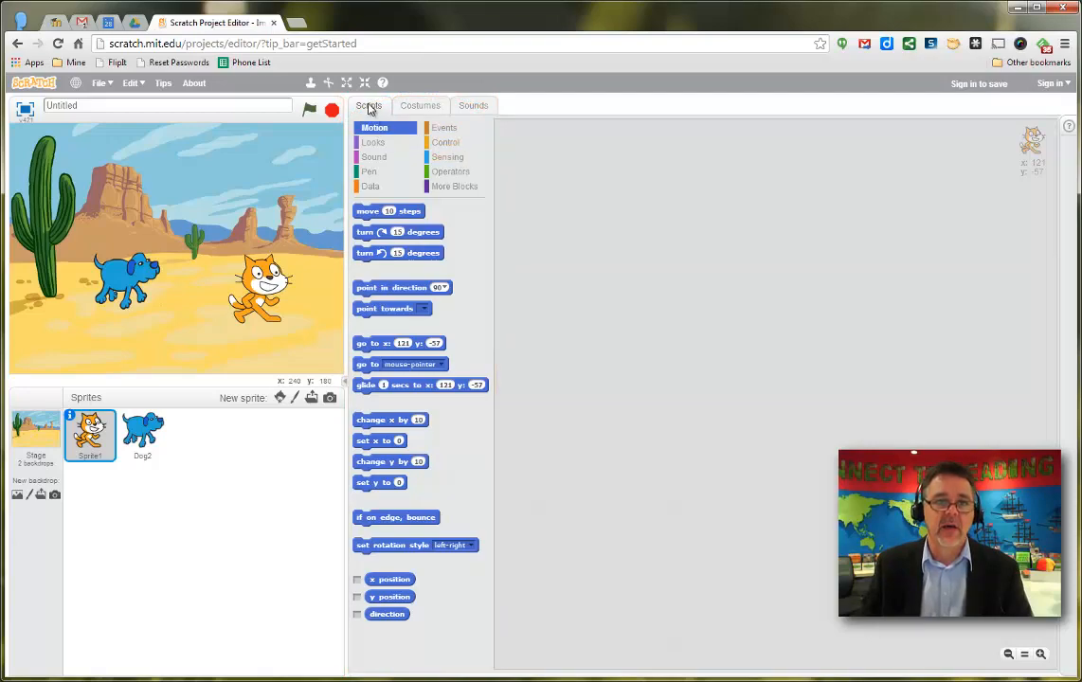
left_click(421, 106)
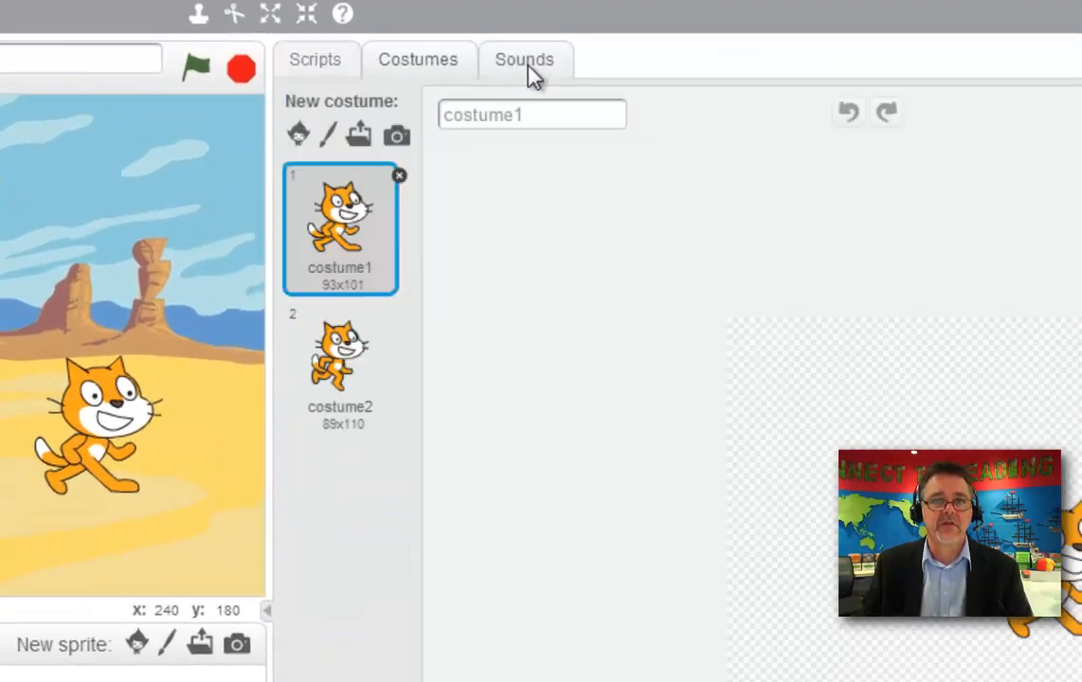
left_click(315, 59)
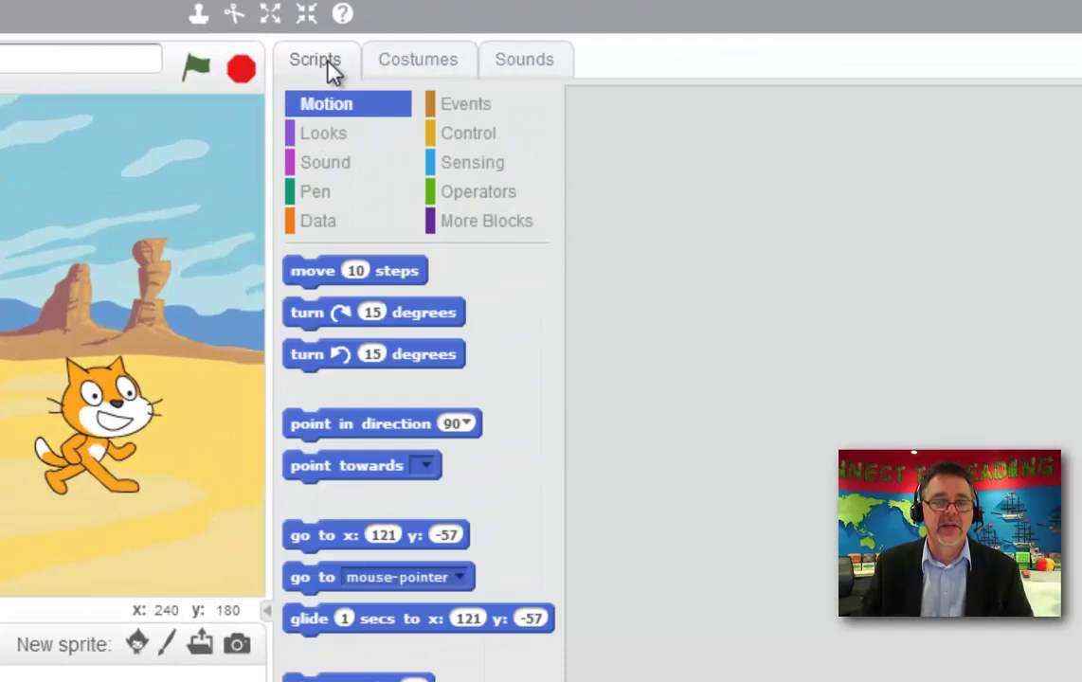
mouse_move(322, 132)
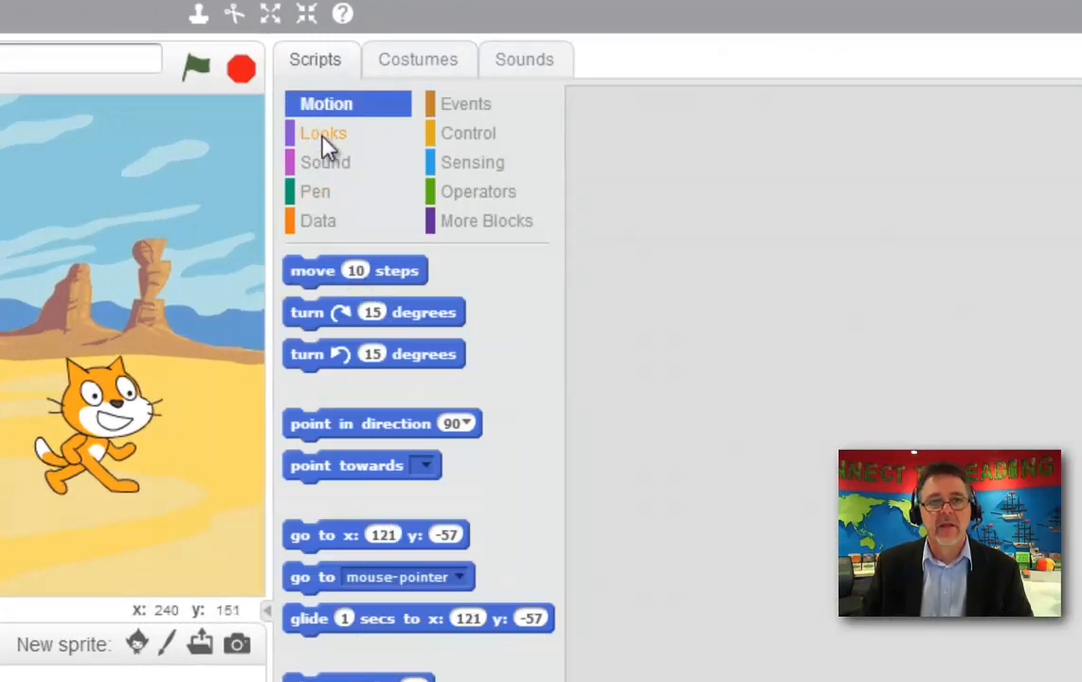
left_click(315, 192)
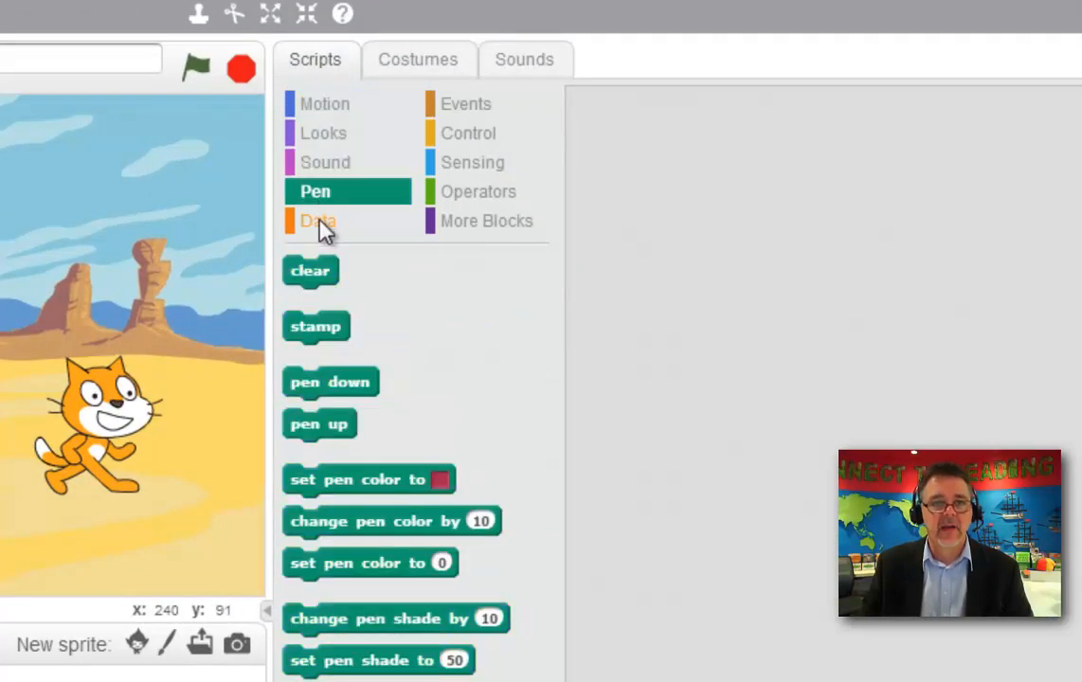
left_click(468, 133)
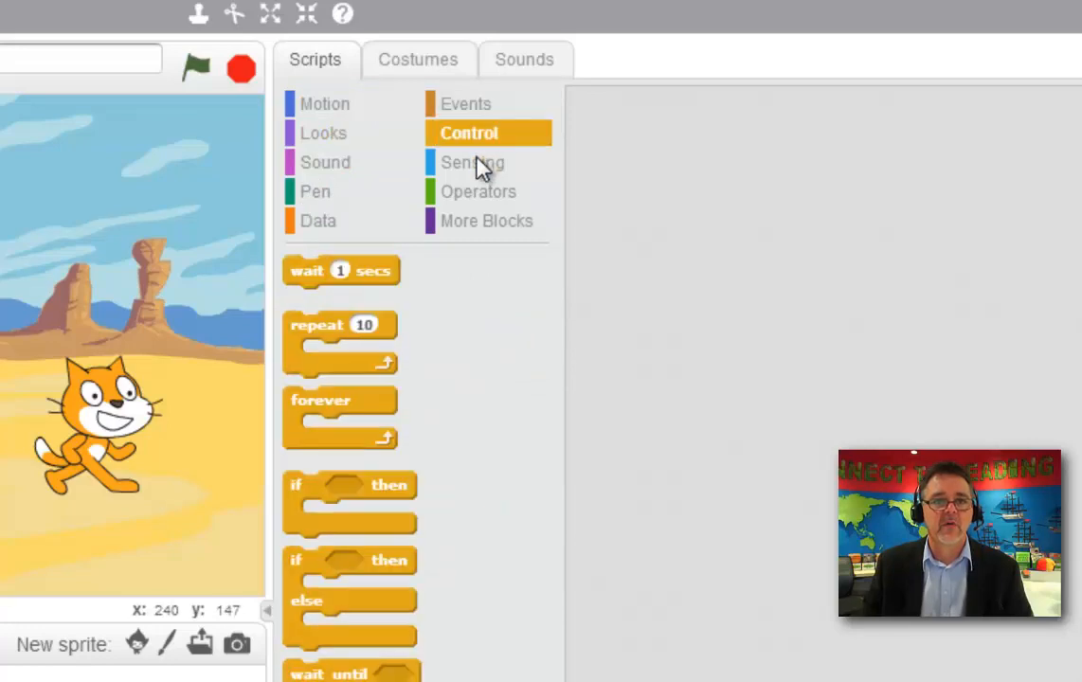
left_click(485, 220)
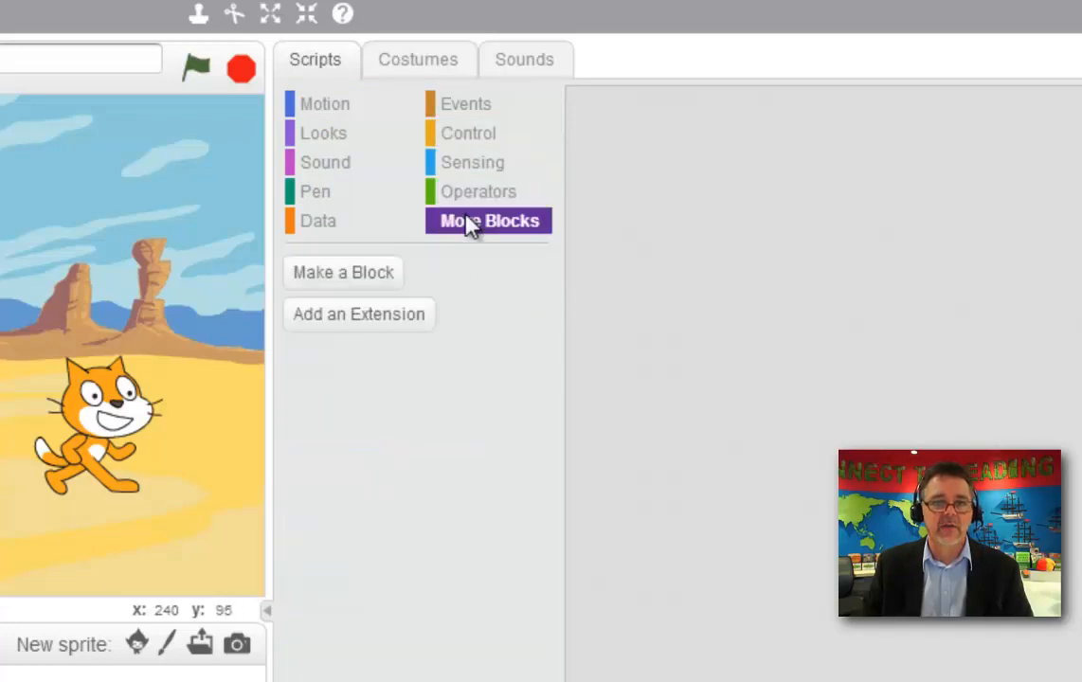
mouse_move(360, 161)
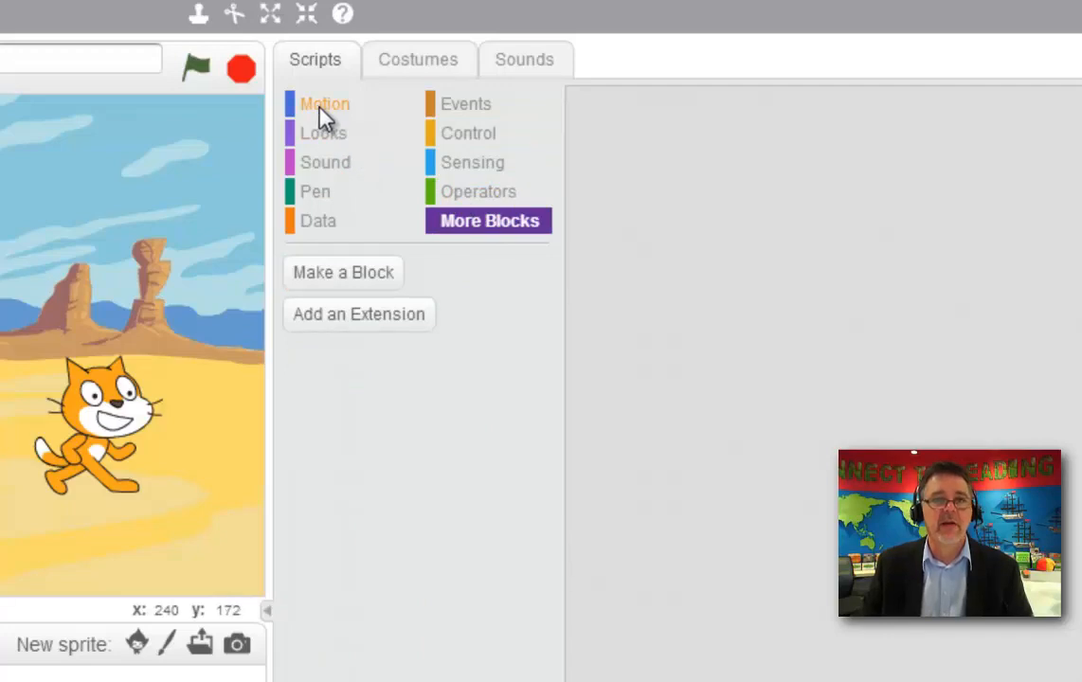
left_click(326, 102)
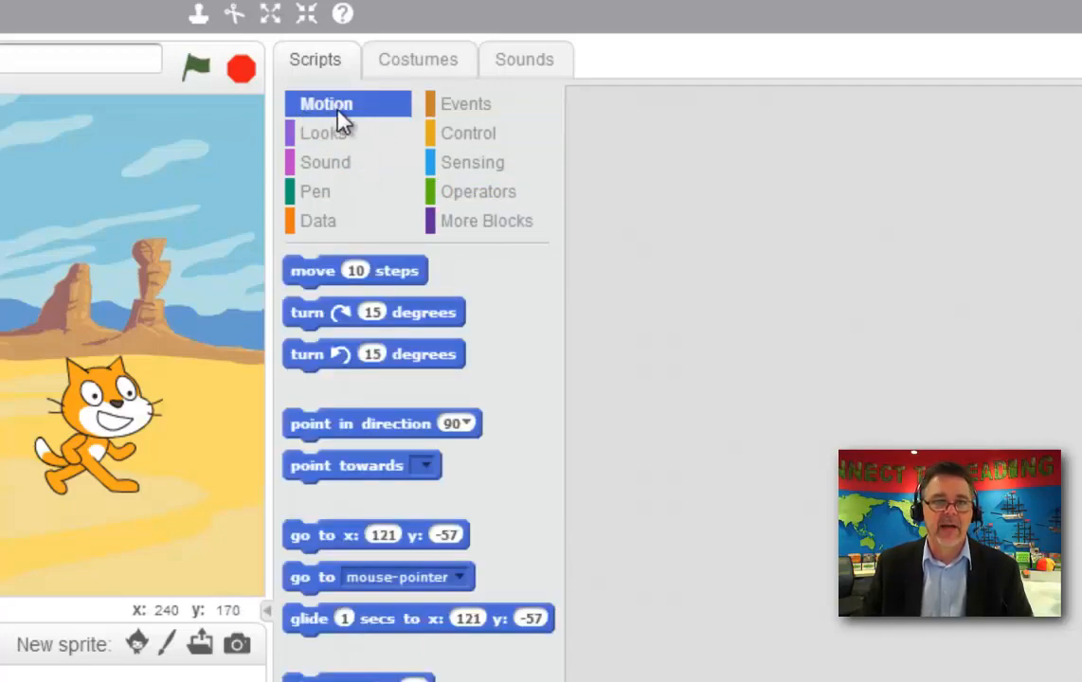
left_click(324, 163)
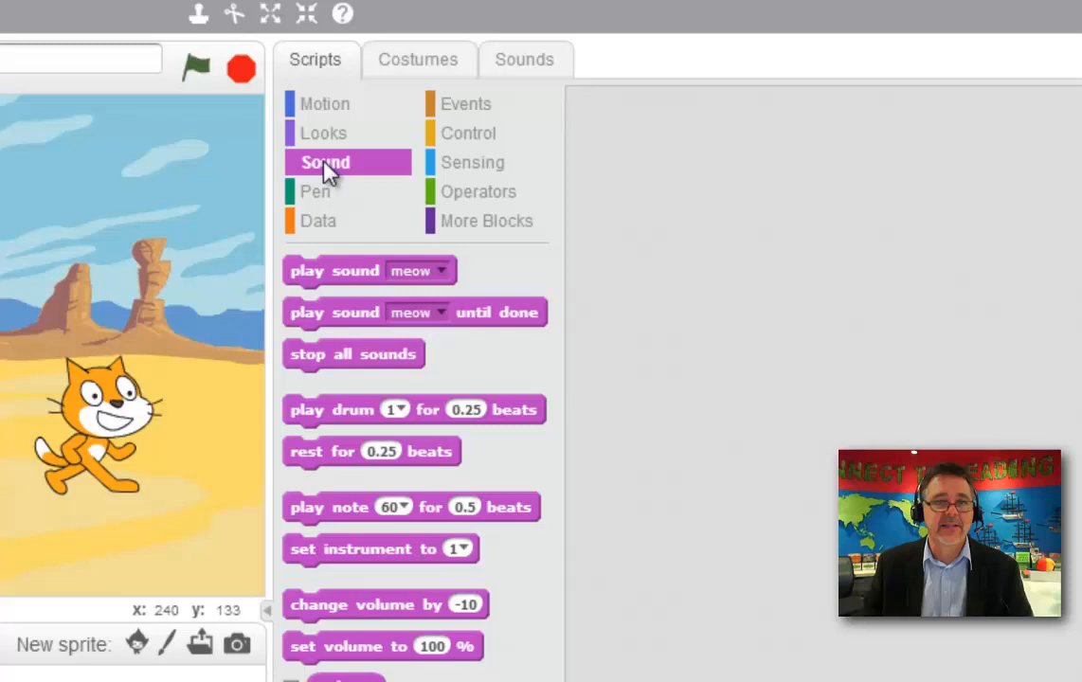
mouse_move(402, 167)
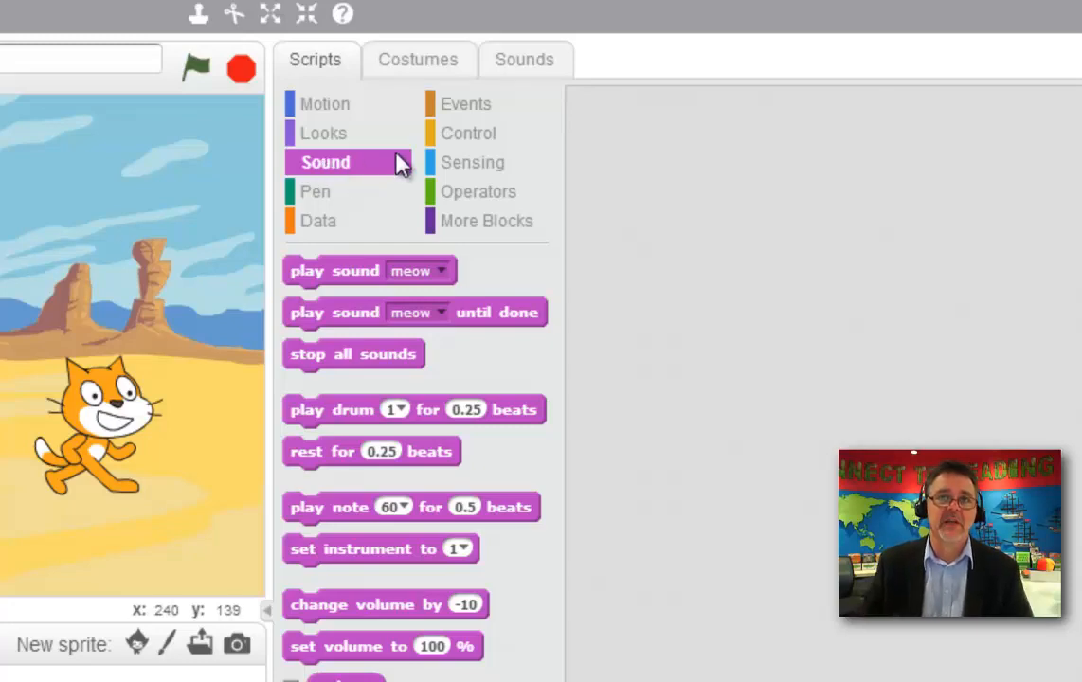
left_click(472, 163)
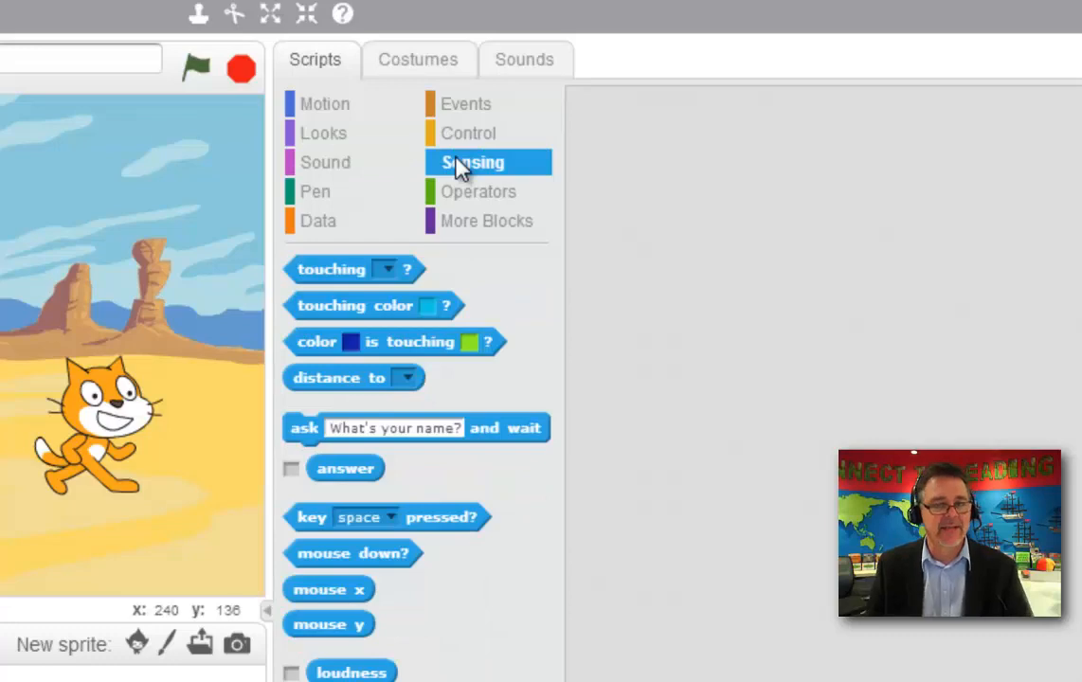
mouse_move(325, 155)
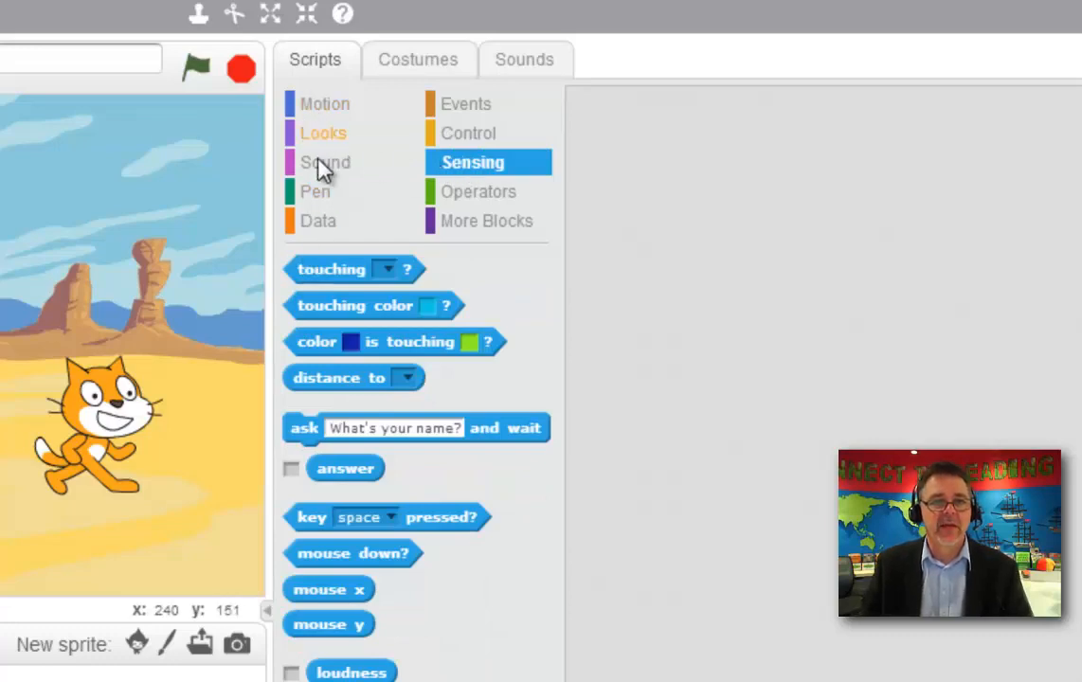
left_click(326, 103)
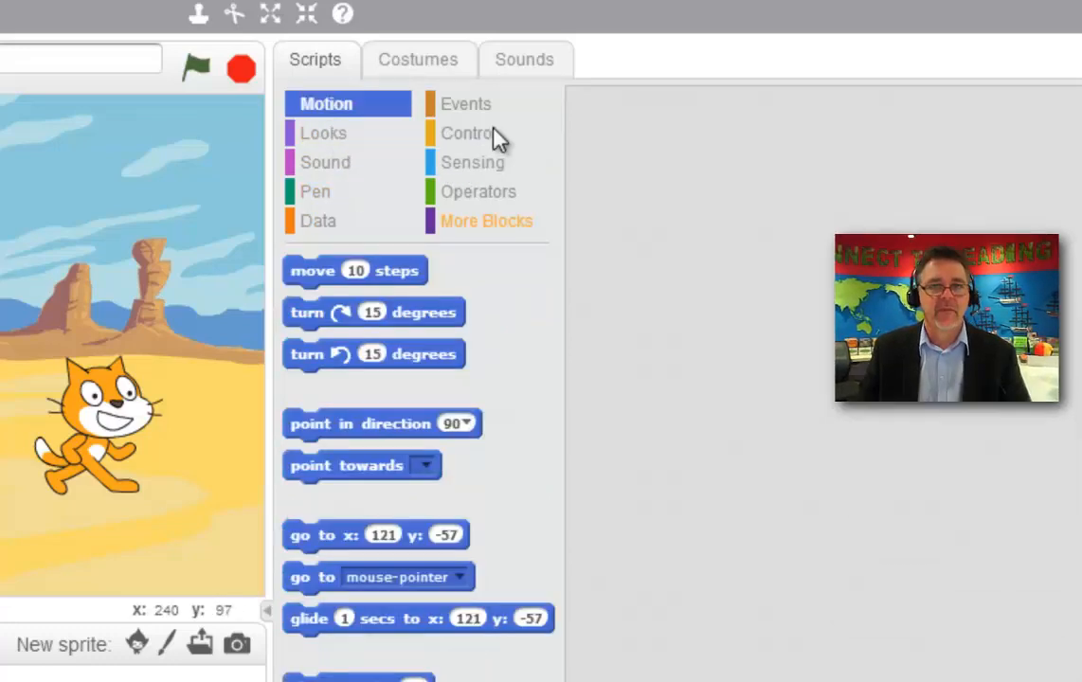
left_click(417, 59)
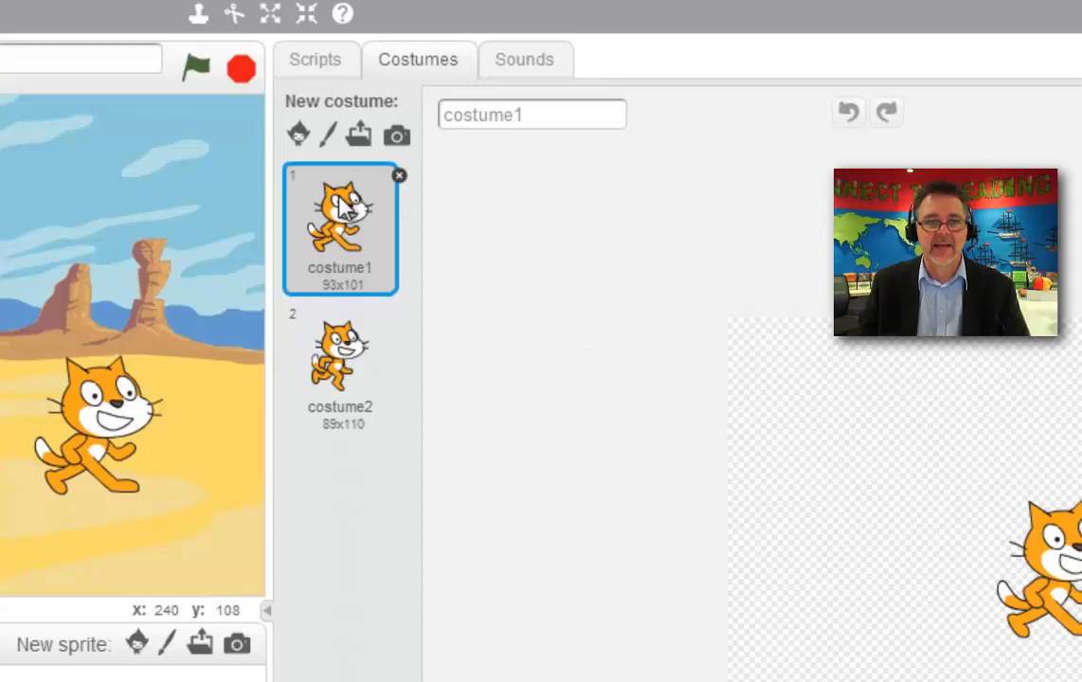
Step: Flip through the cat's costumes and show Dog2's costumes dog2-a, dog2-b, dog2-c with dog2-a current
left_click(339, 367)
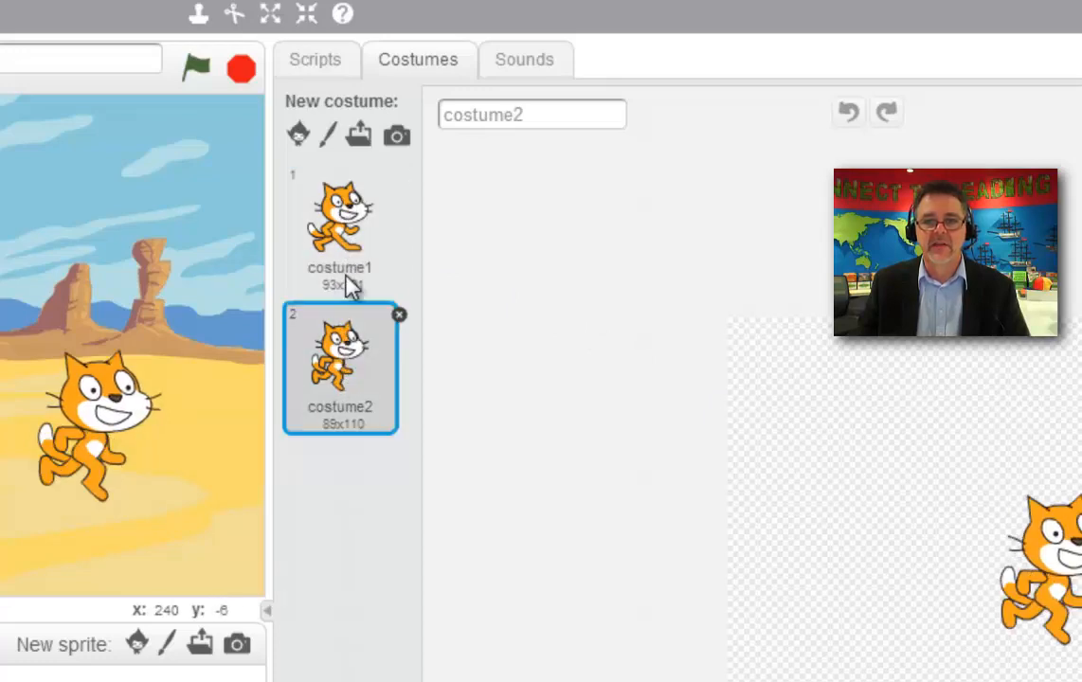
left_click(339, 218)
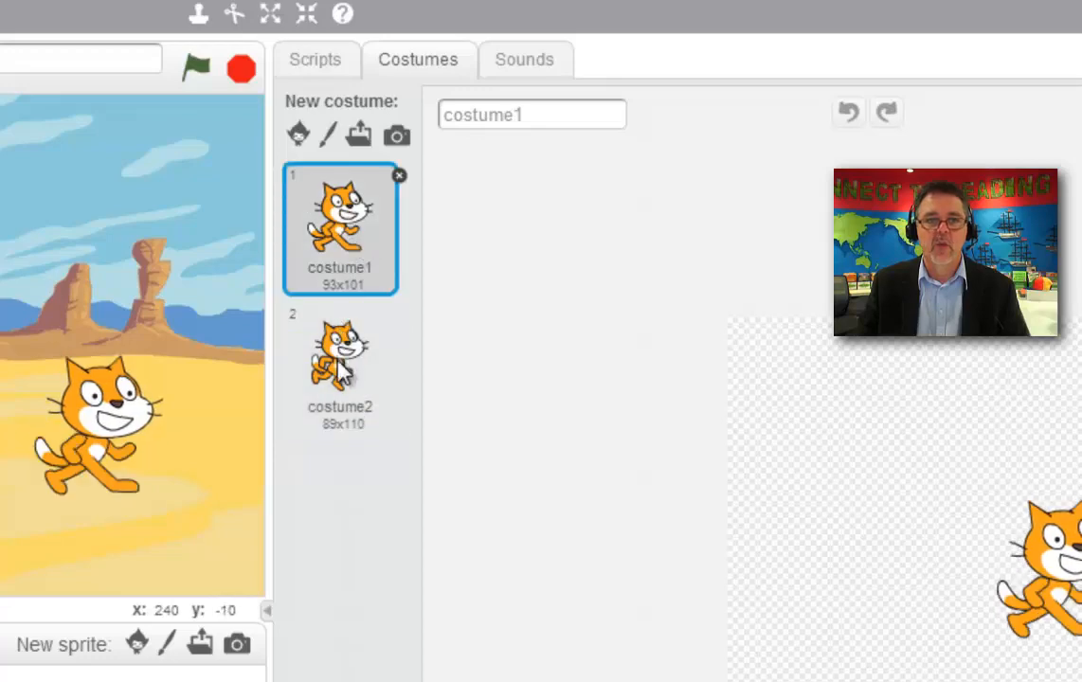
left_click(339, 364)
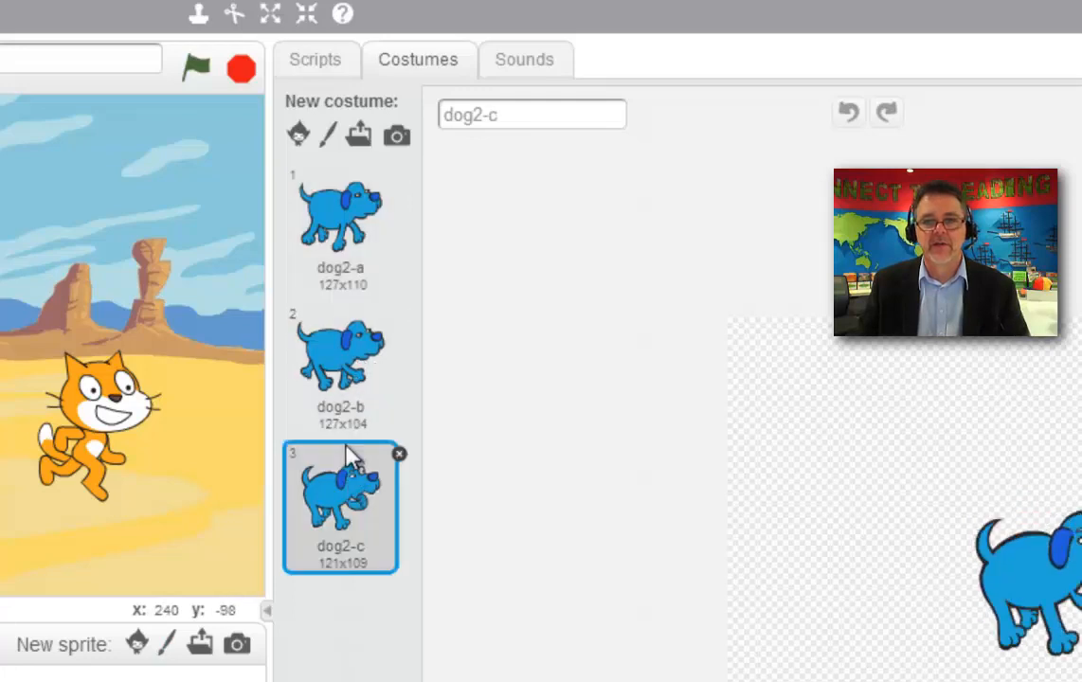
left_click(339, 218)
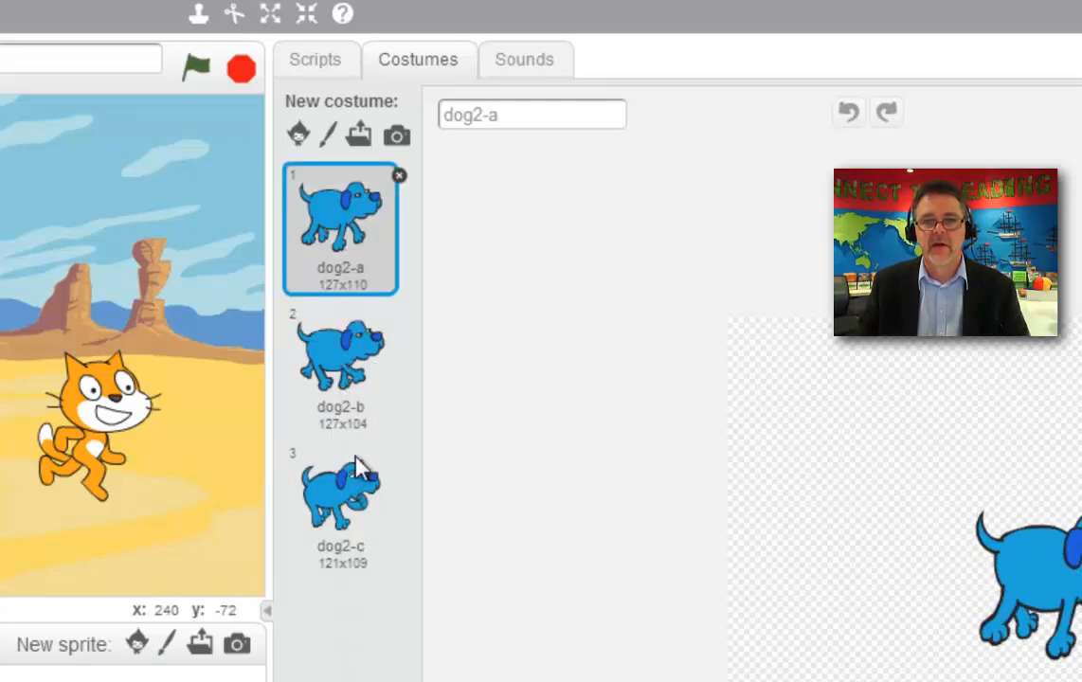
mouse_move(359, 228)
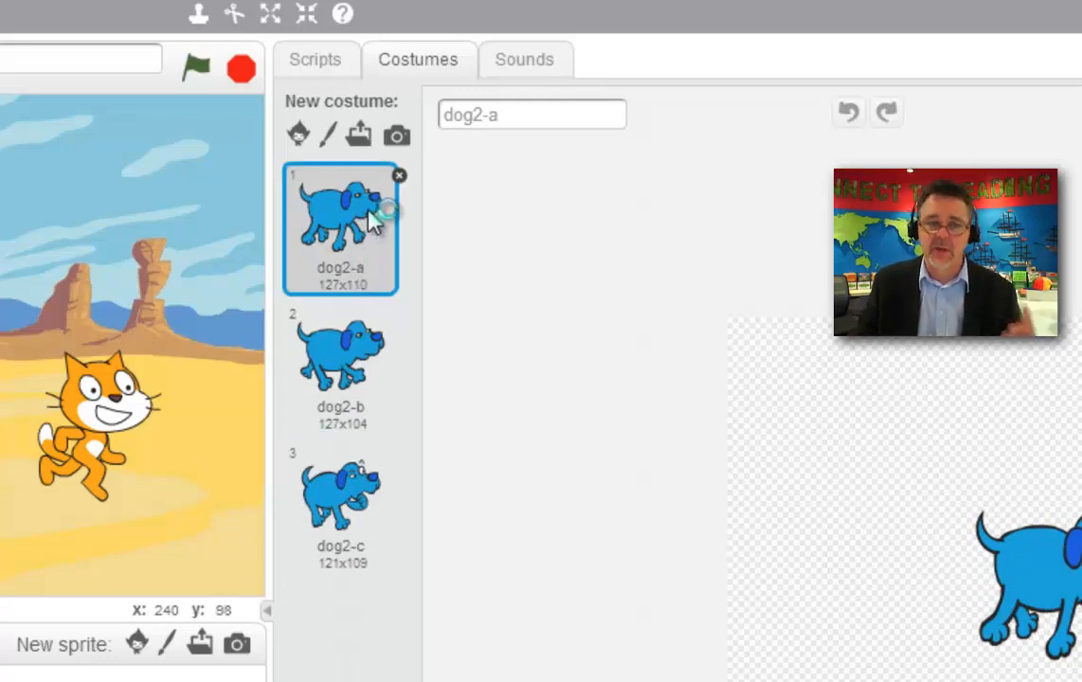
Step: Preview the dog's dog1 bark sound twice, then return to the cat's meow and scripting area
left_click(523, 59)
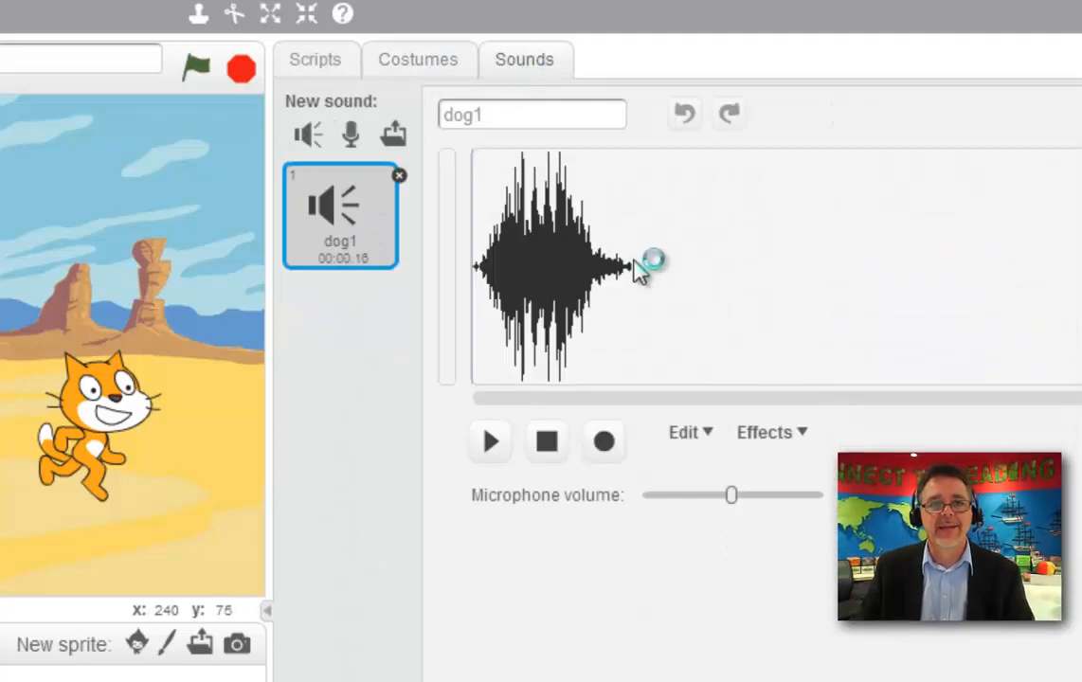
mouse_move(508, 465)
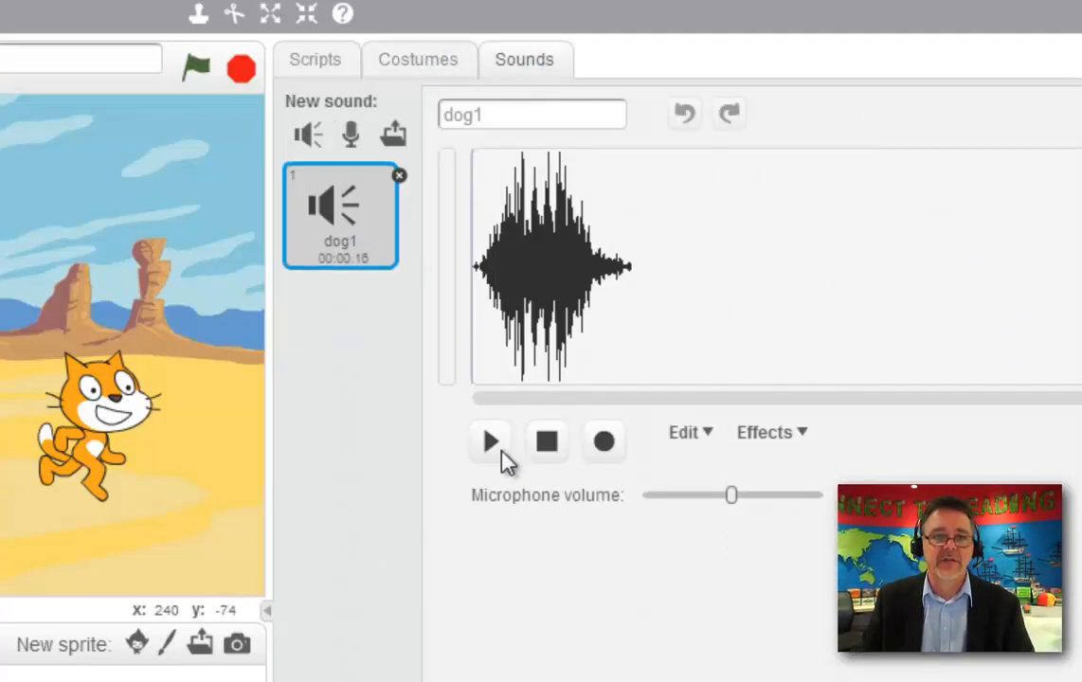
left_click(489, 442)
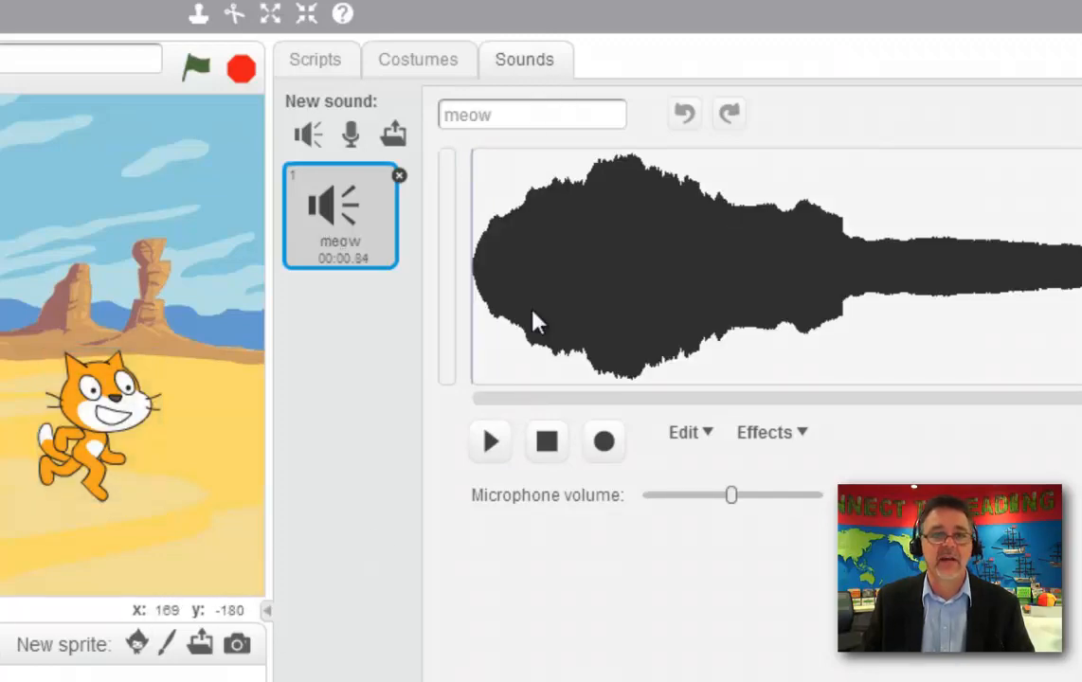
left_click(489, 442)
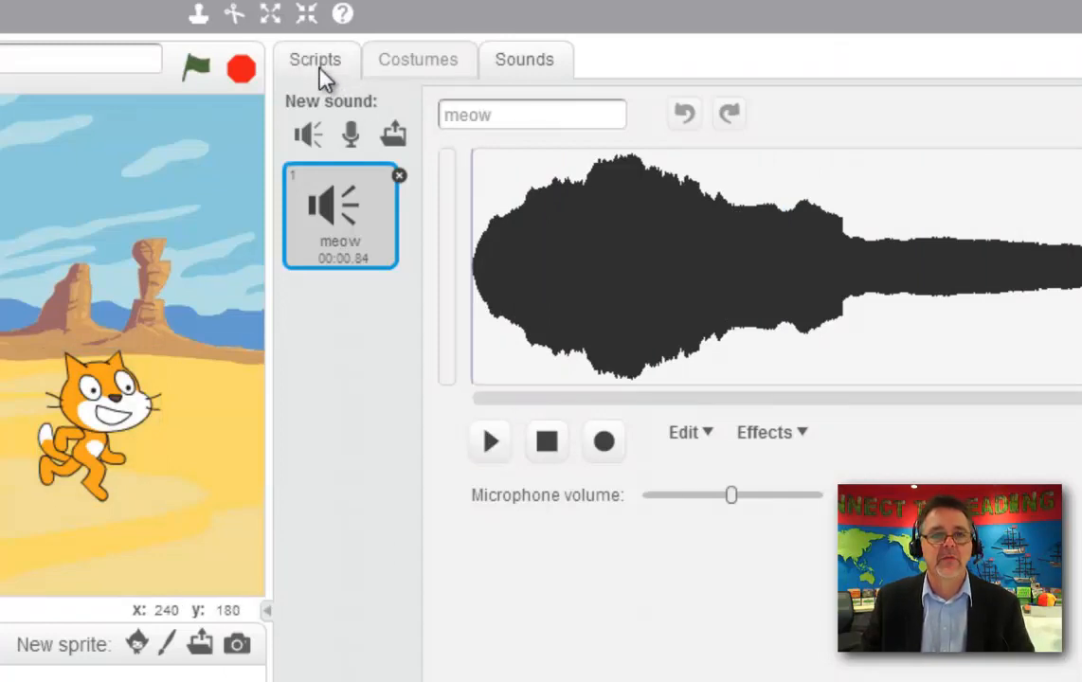
mouse_move(544, 76)
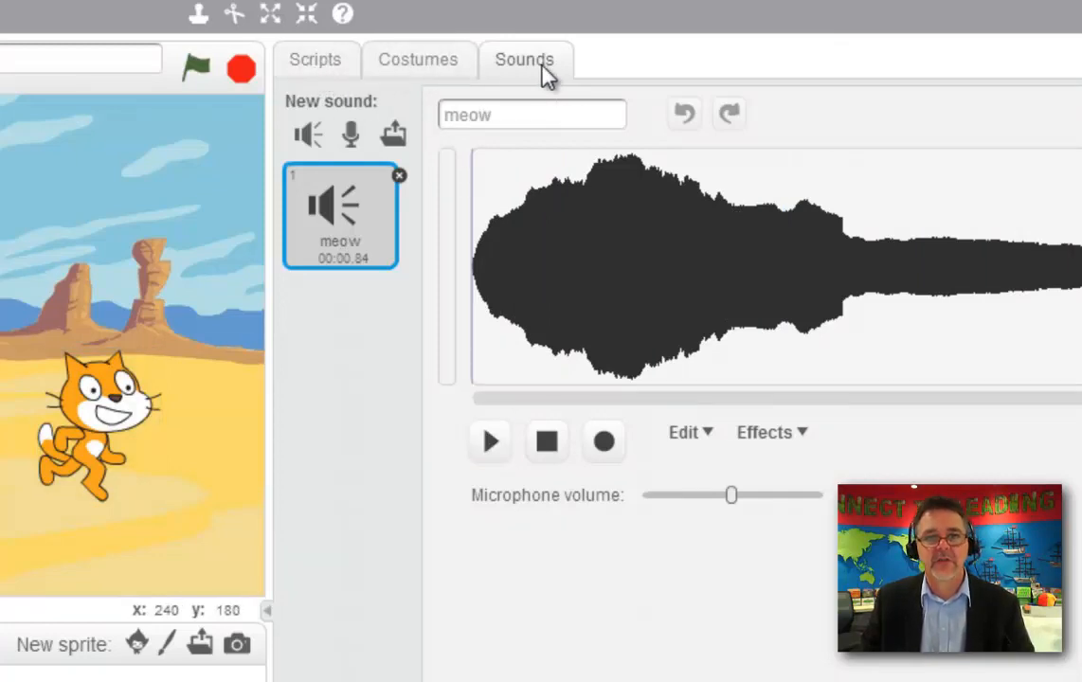
left_click(315, 58)
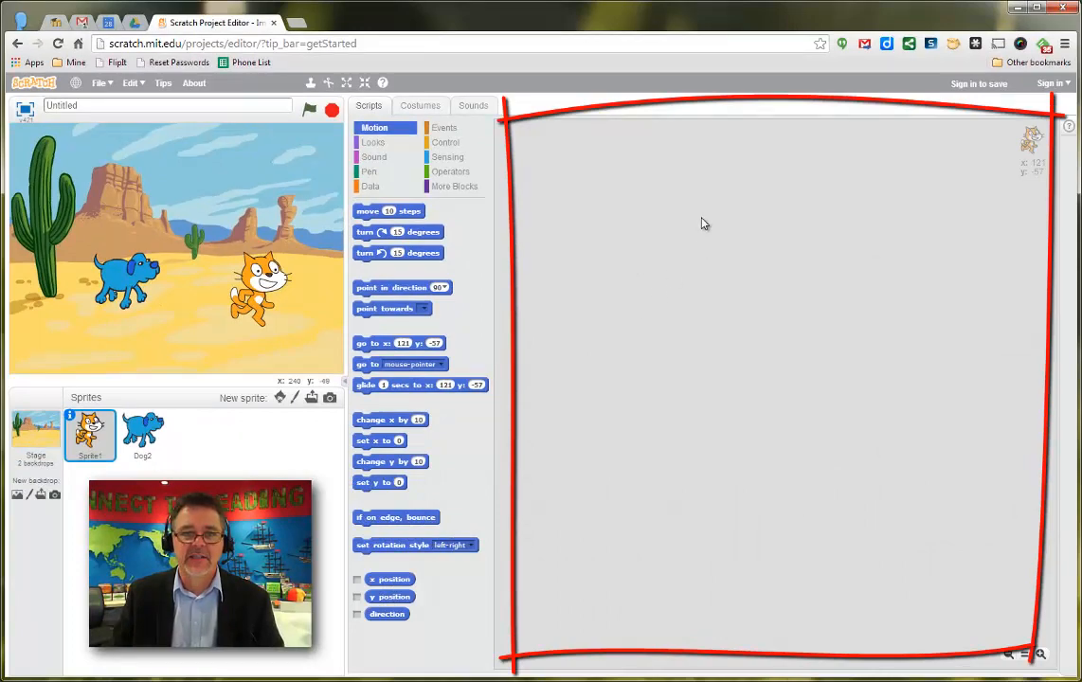
mouse_move(720, 470)
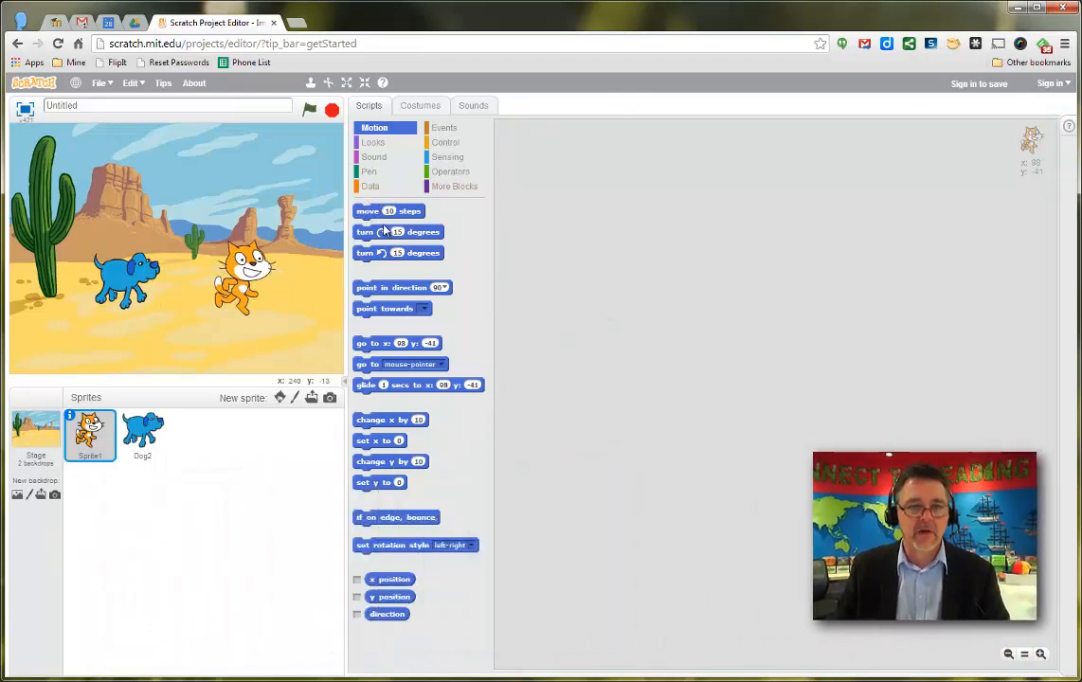
Step: Place a move 50 steps block for the cat with a wait 1 secs block attached under it
left_click_drag(389, 211, 656, 258)
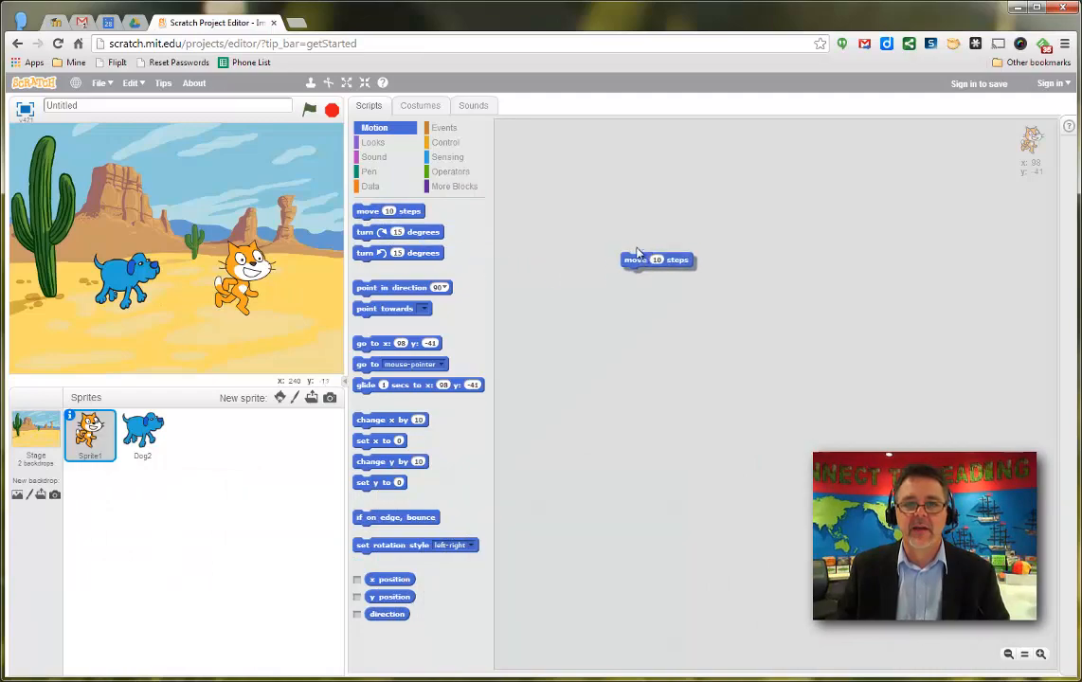
left_click_drag(657, 258, 662, 243)
type("50")
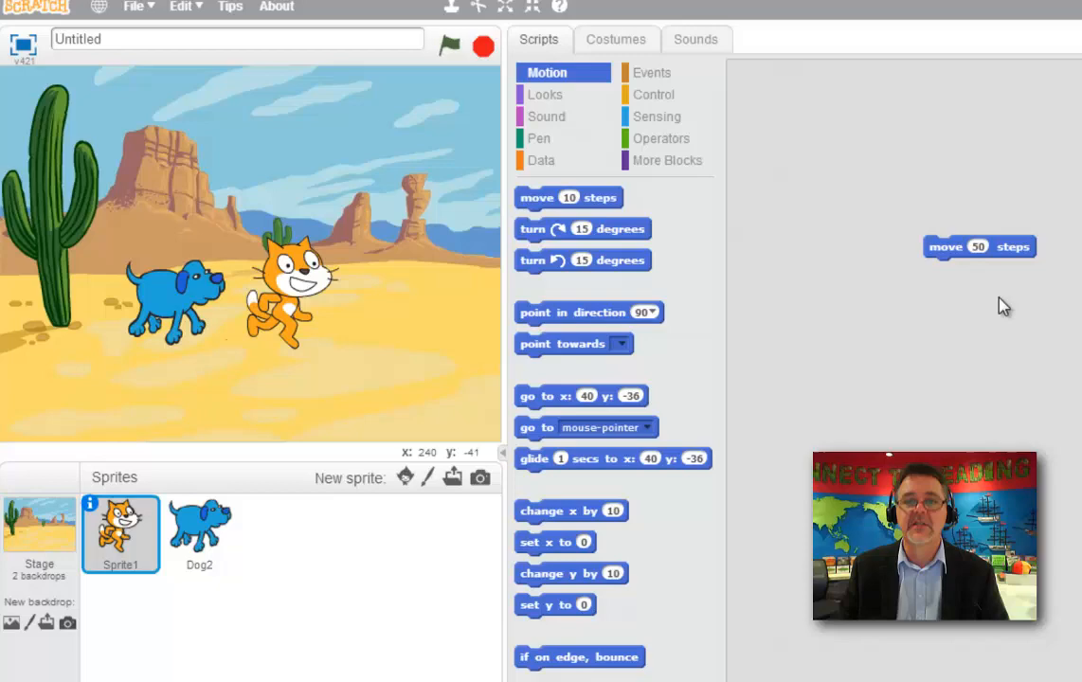
mouse_move(652, 95)
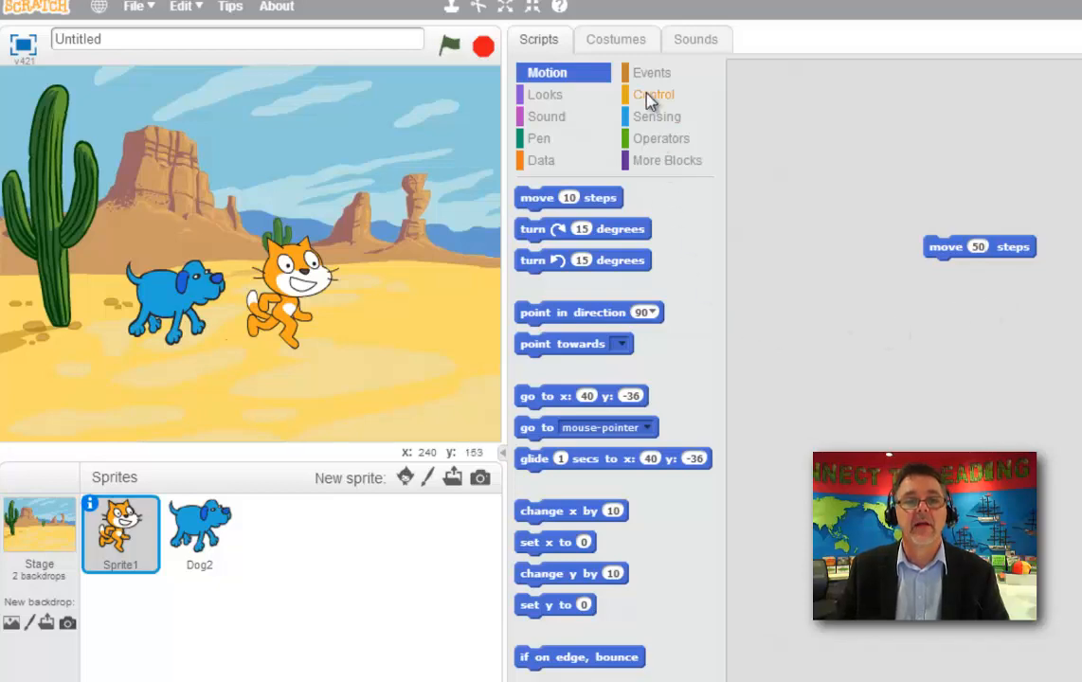
left_click(654, 94)
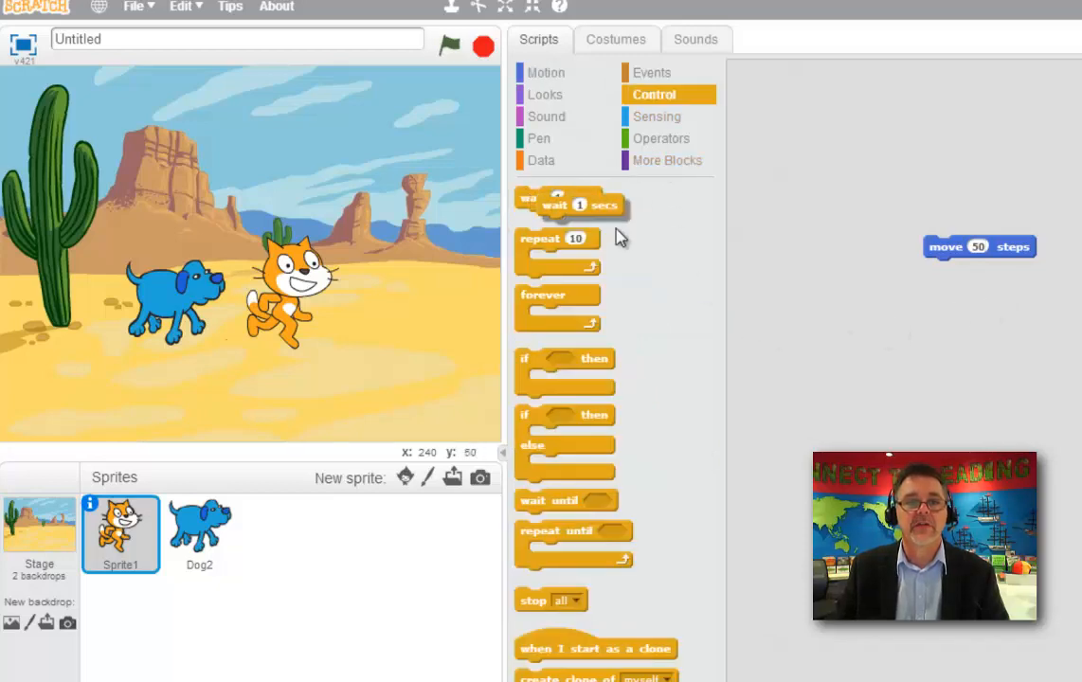
left_click_drag(568, 204, 967, 269)
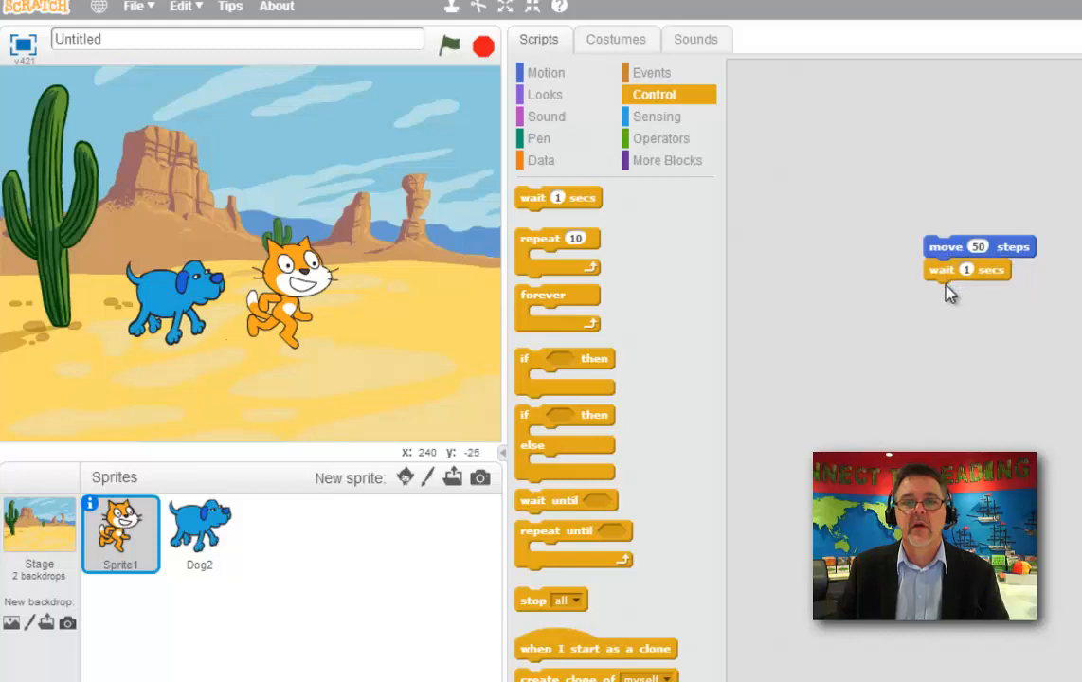
mouse_move(857, 269)
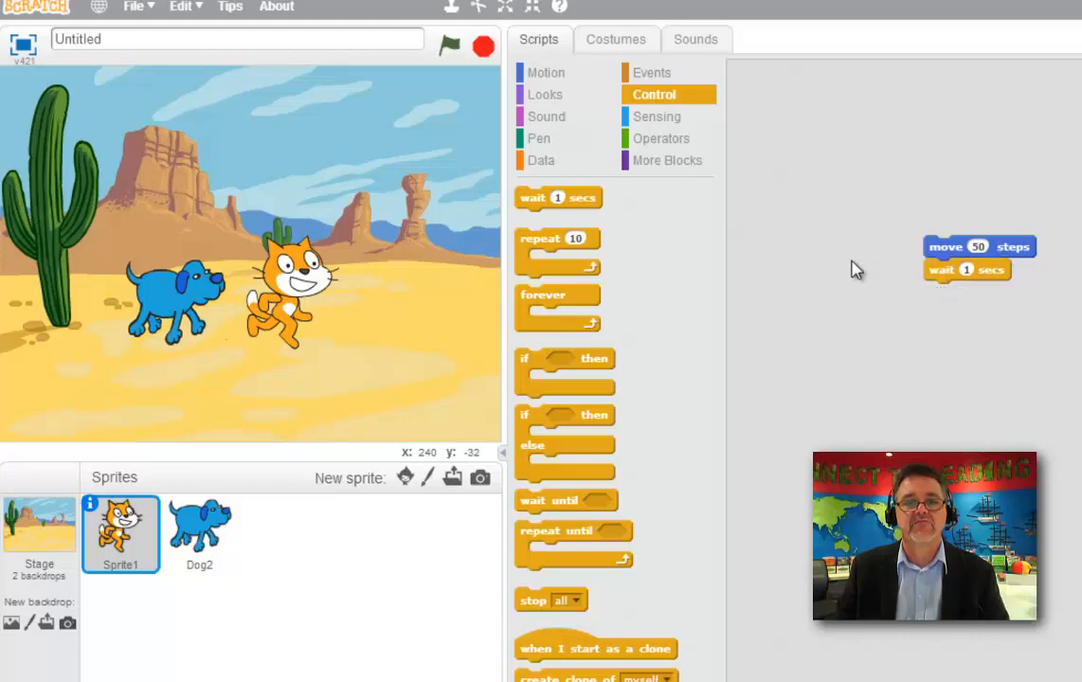
Step: Attach a say Hello! block from Looks under the wait block
left_click(546, 95)
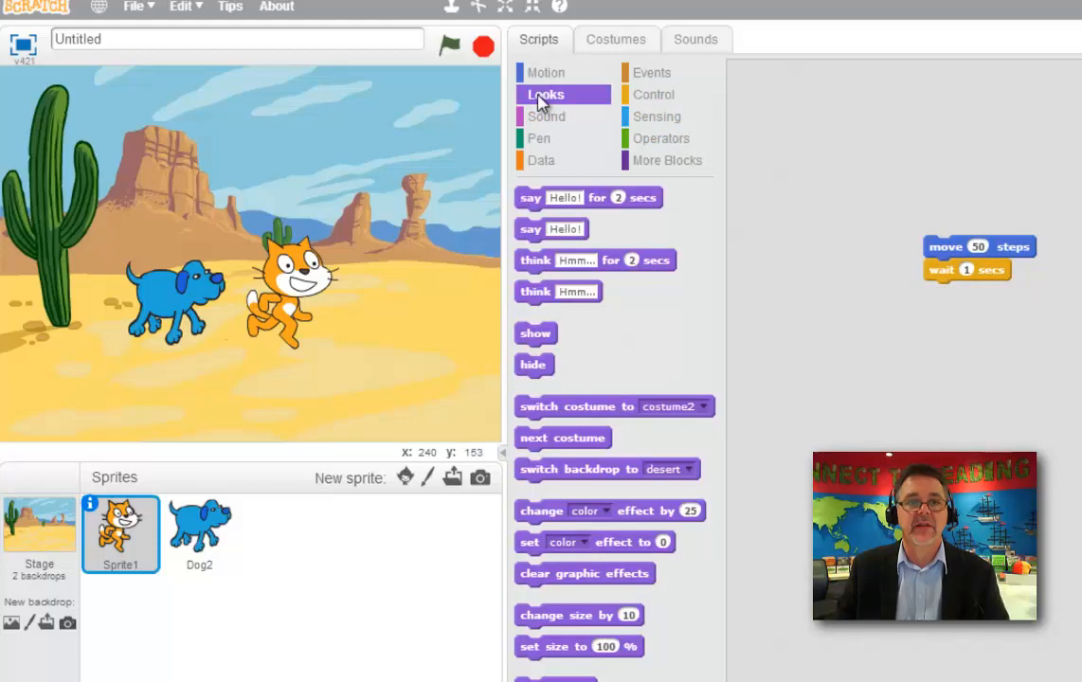
left_click_drag(550, 227, 770, 267)
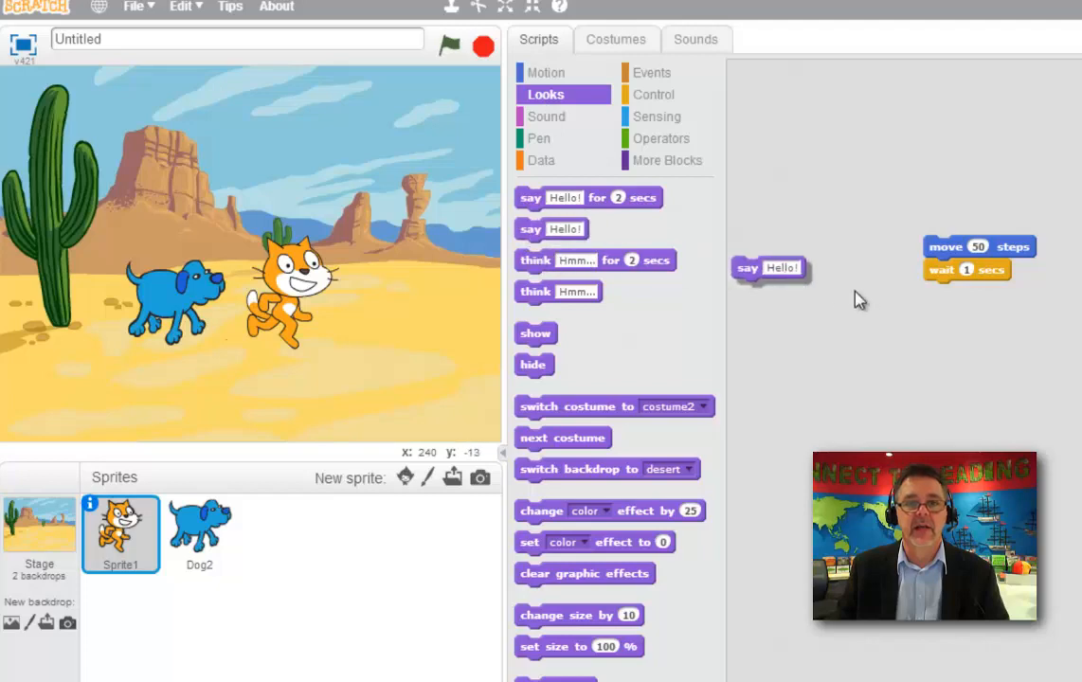
left_click_drag(770, 267, 959, 292)
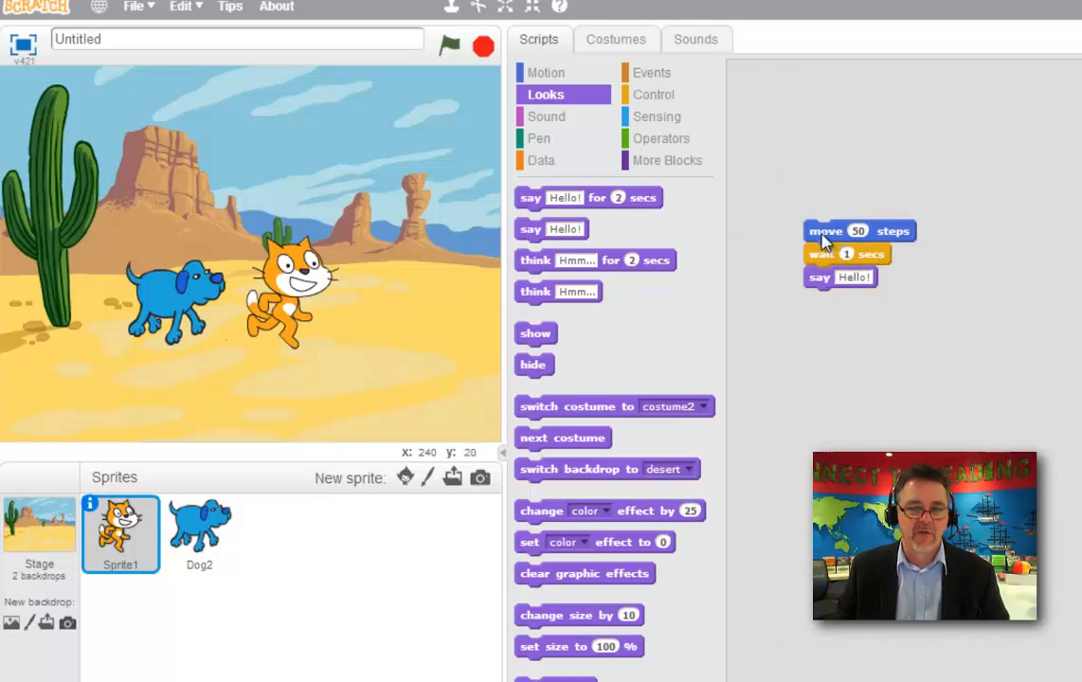
mouse_move(827, 243)
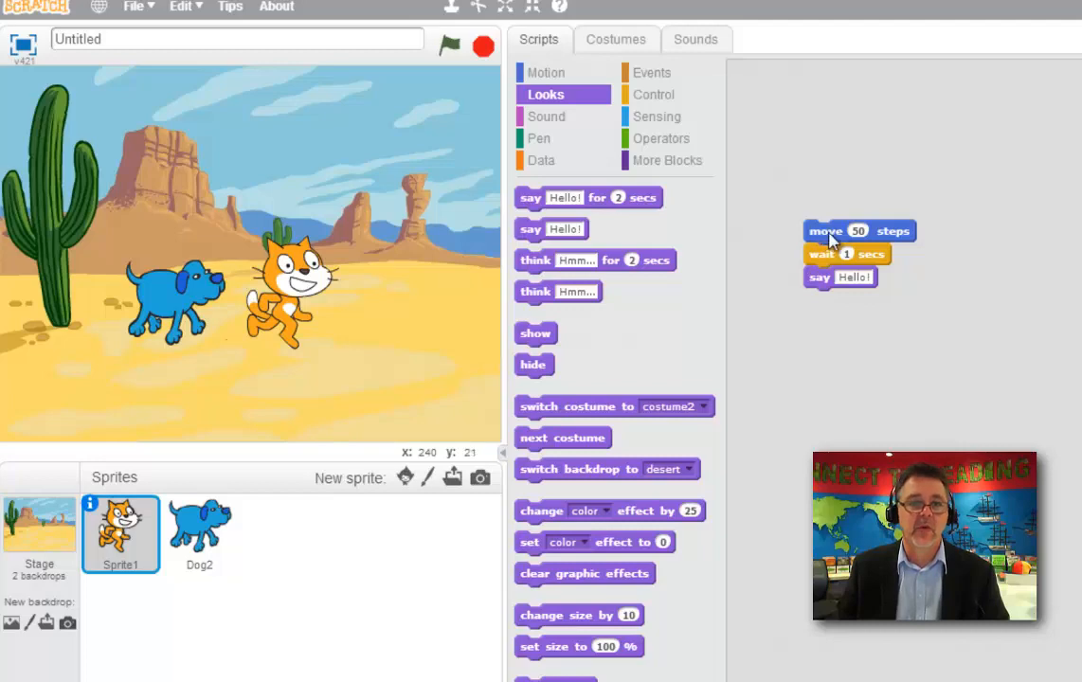
mouse_move(364, 269)
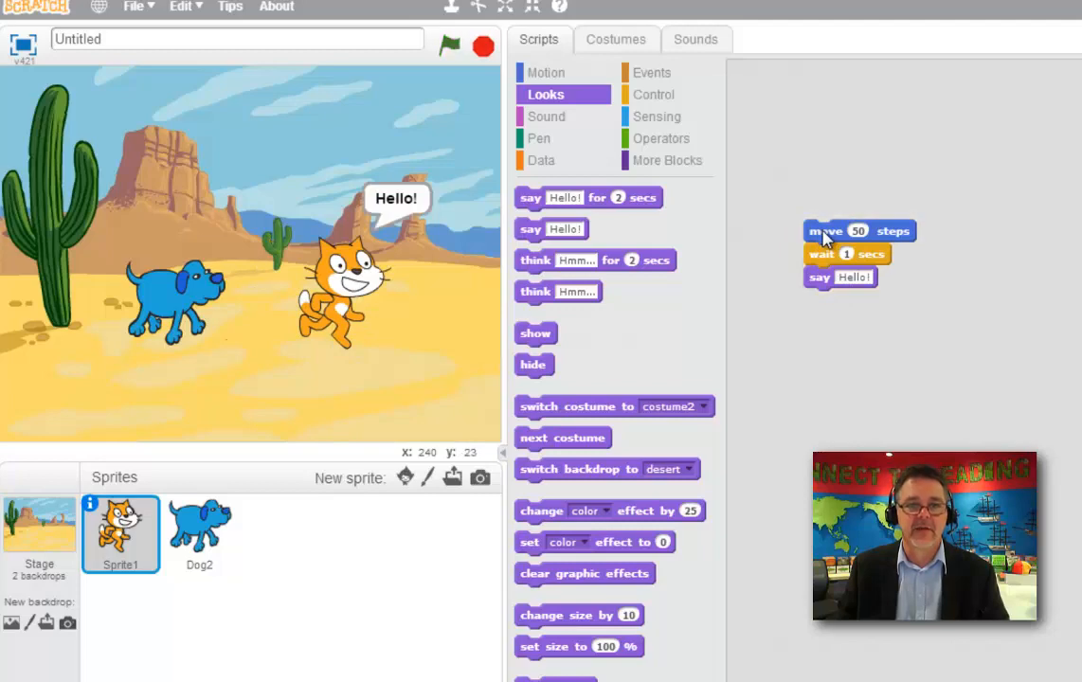
mouse_move(190, 531)
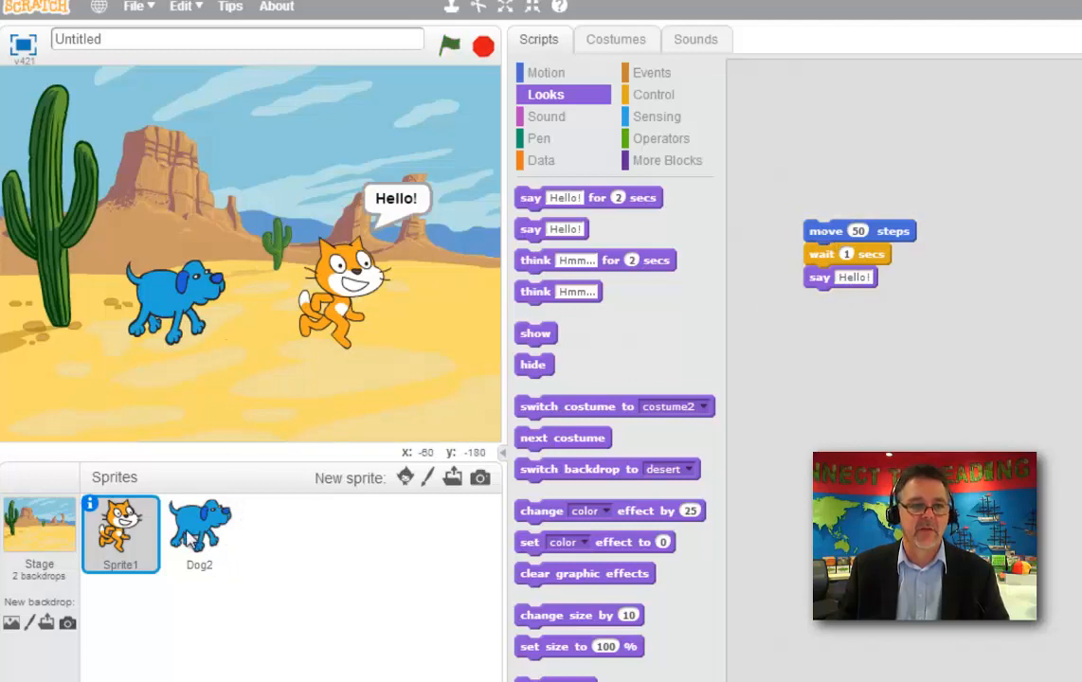
Step: Give Dog2 a point in direction -90 block so the dog points left
left_click(199, 531)
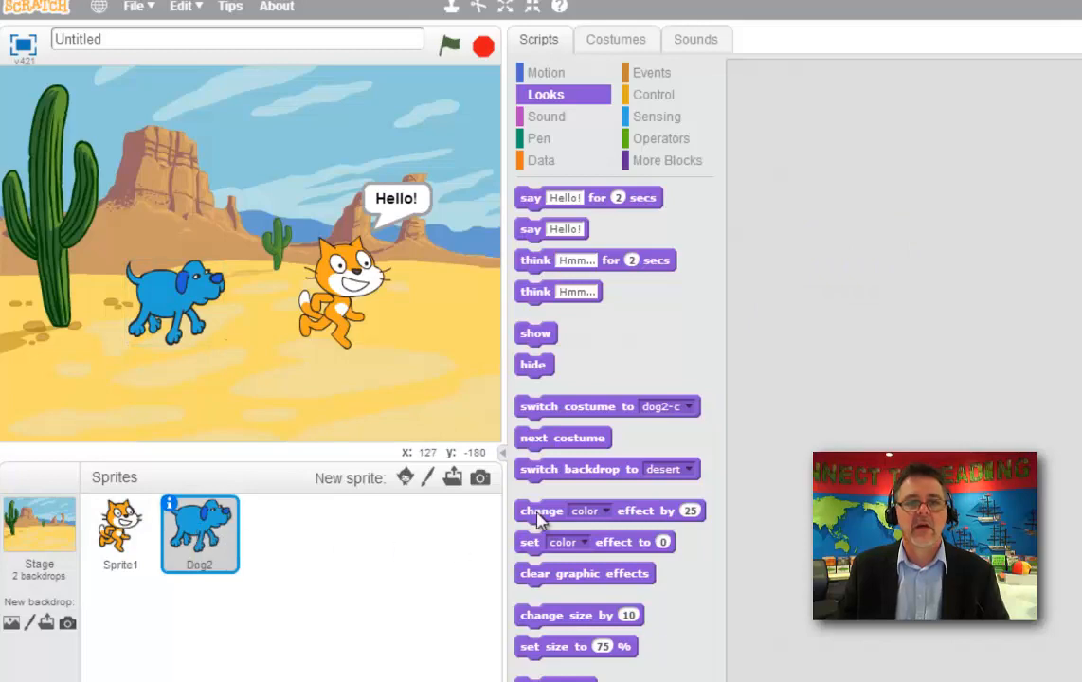
left_click(546, 72)
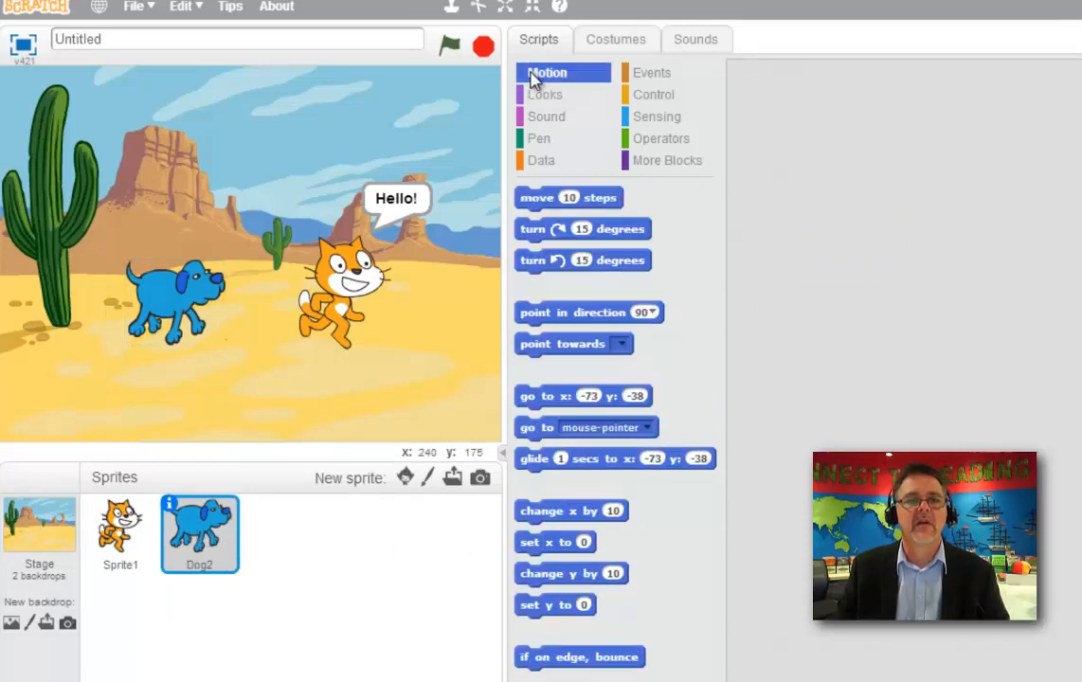
mouse_move(603, 319)
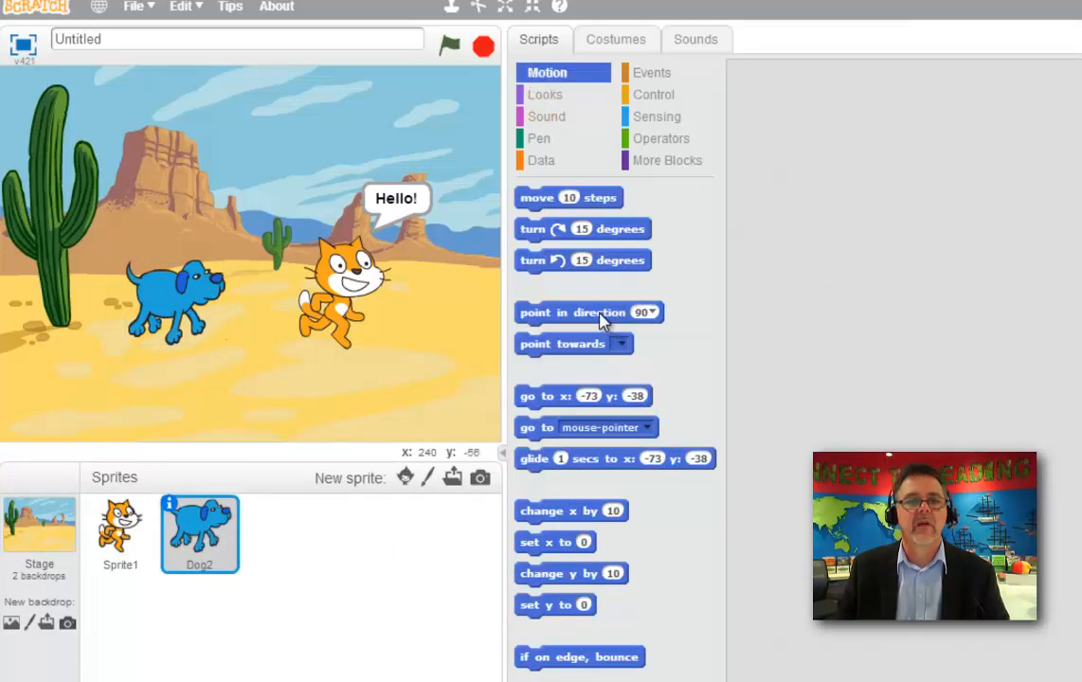
left_click_drag(587, 311, 870, 224)
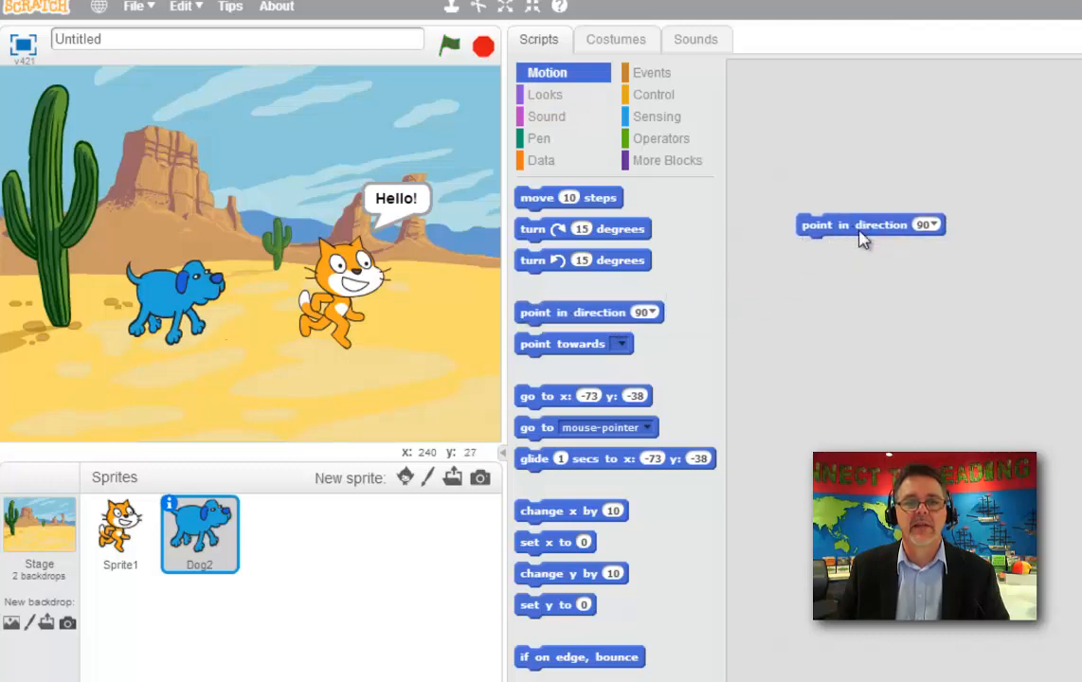
left_click(929, 224)
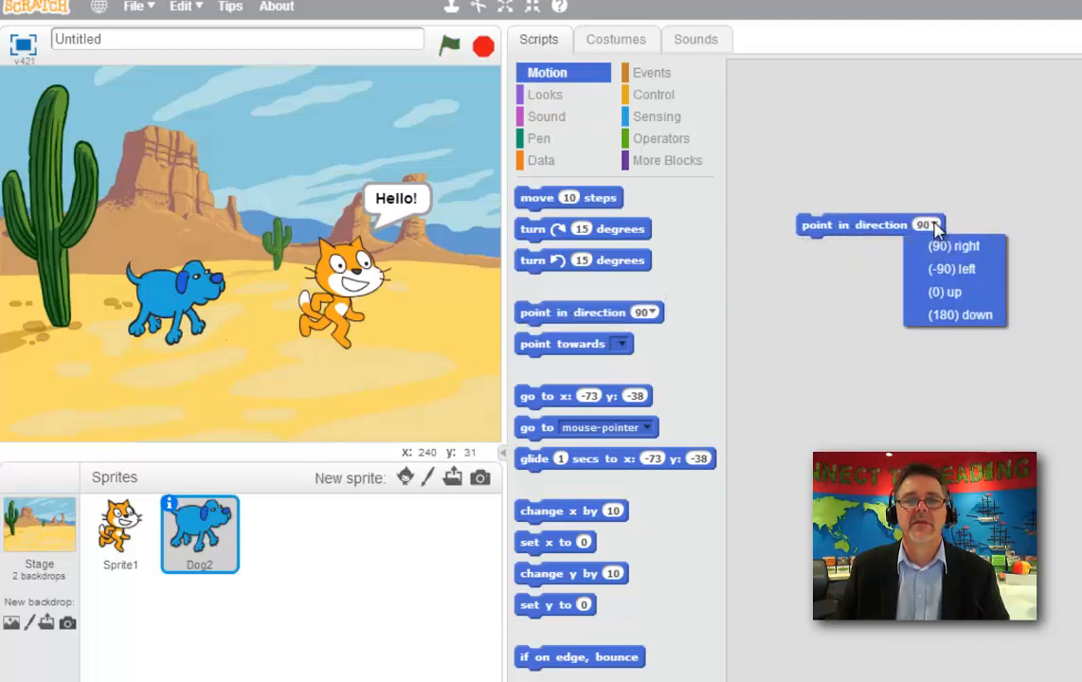
mouse_move(963, 275)
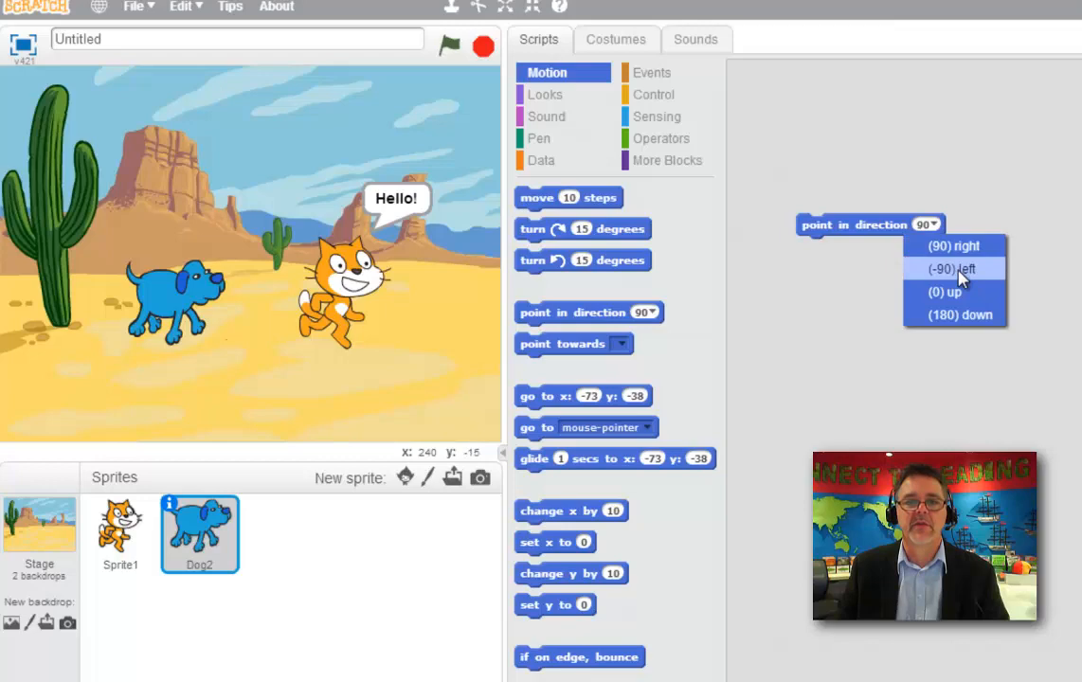
left_click(948, 270)
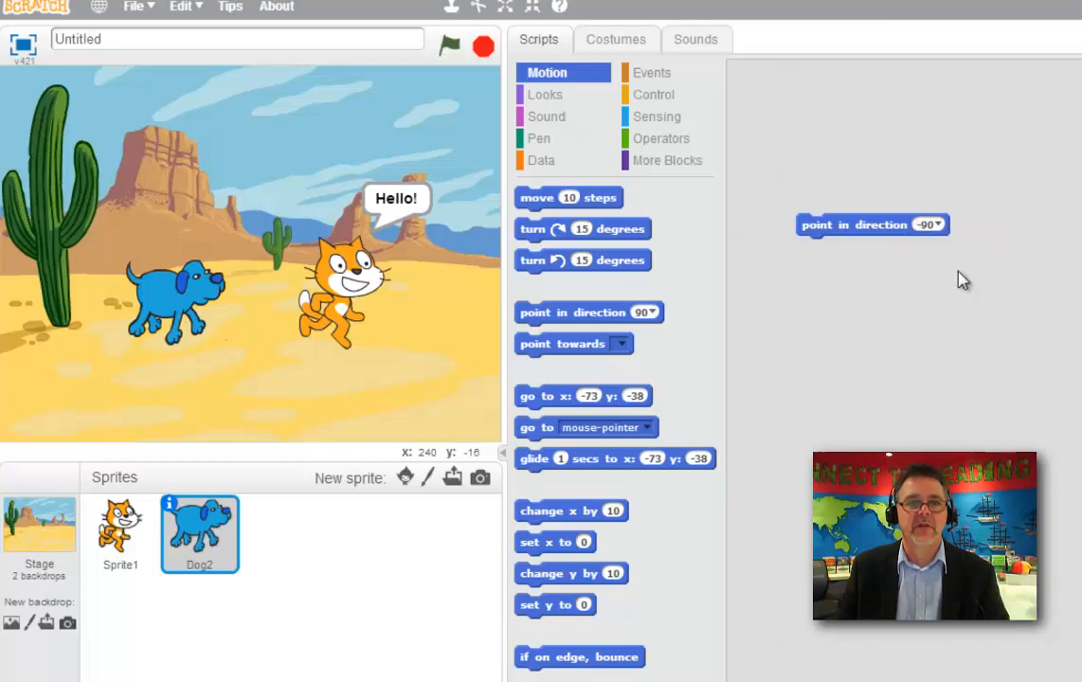
mouse_move(546, 115)
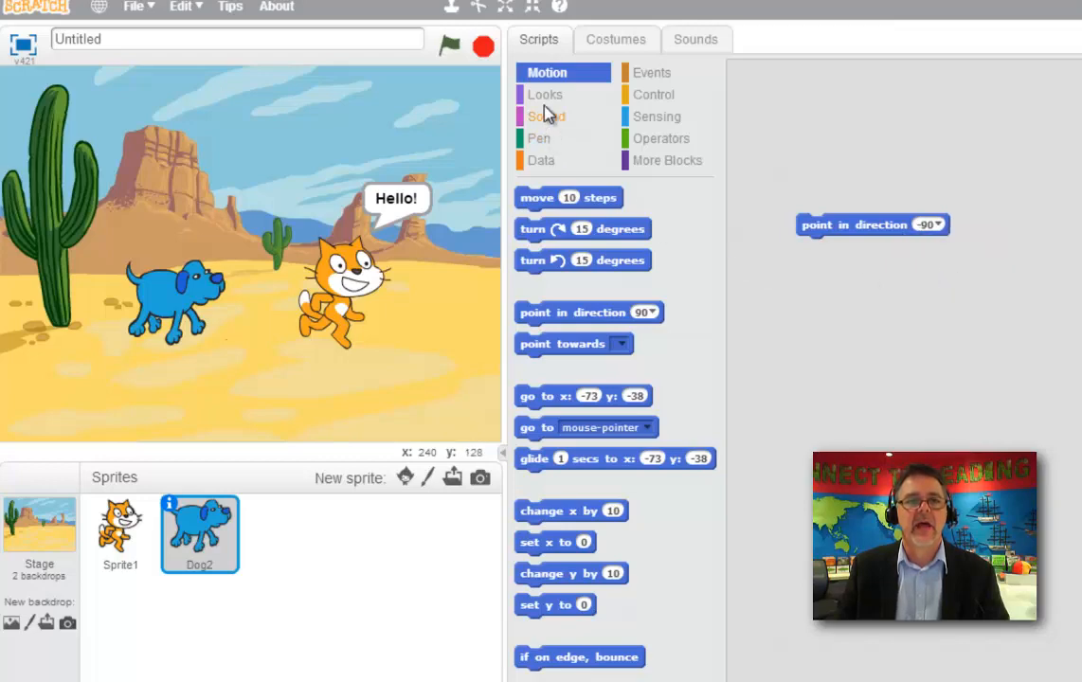
mouse_move(546, 116)
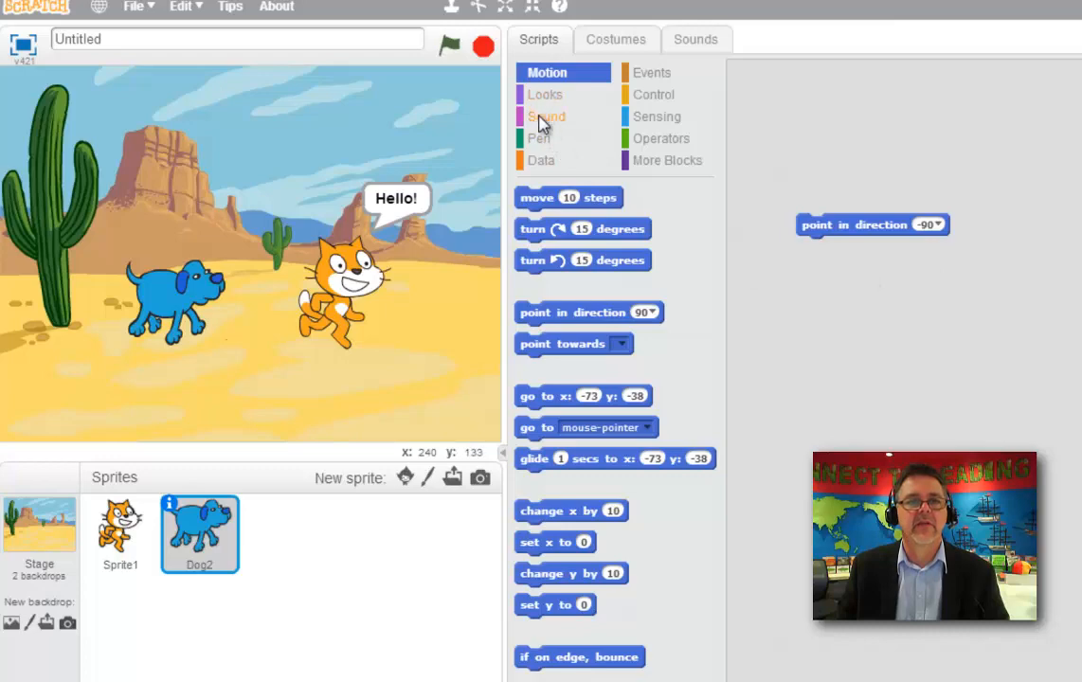
Step: Add say Hello! and play sound dog1 beneath the point in direction block
left_click(546, 95)
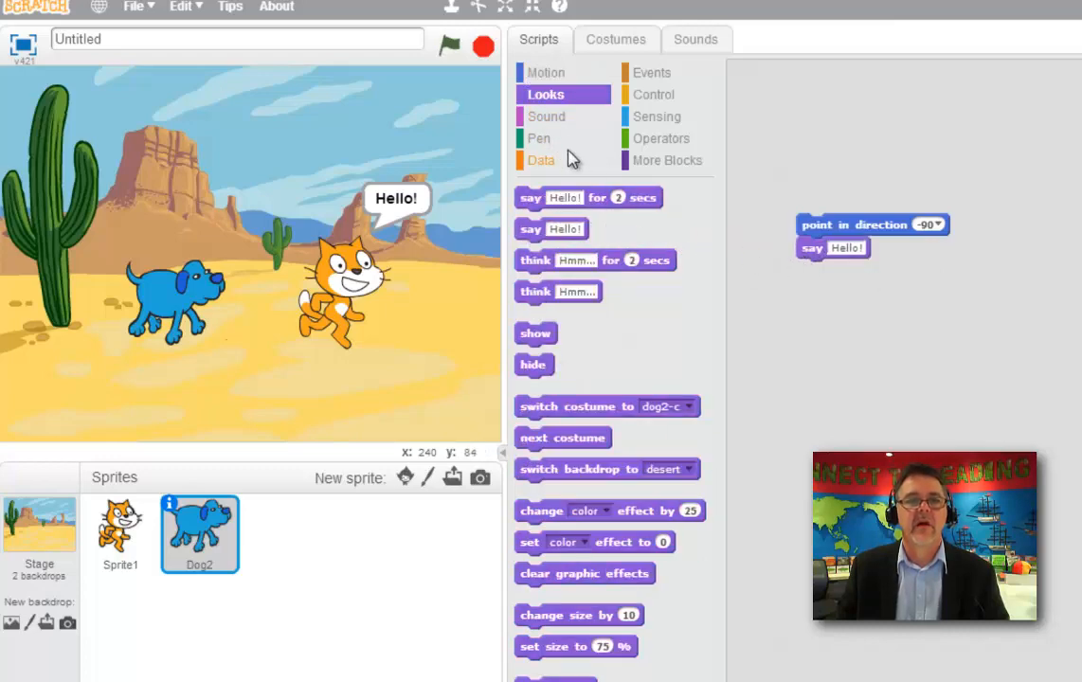
left_click(546, 116)
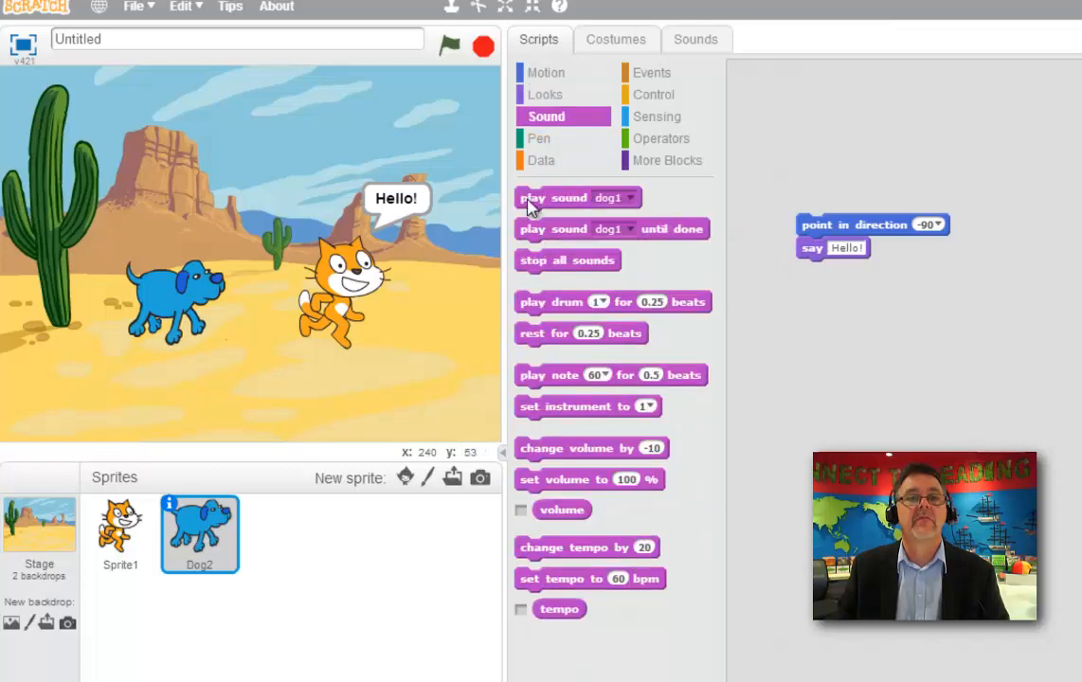
left_click_drag(578, 197, 853, 271)
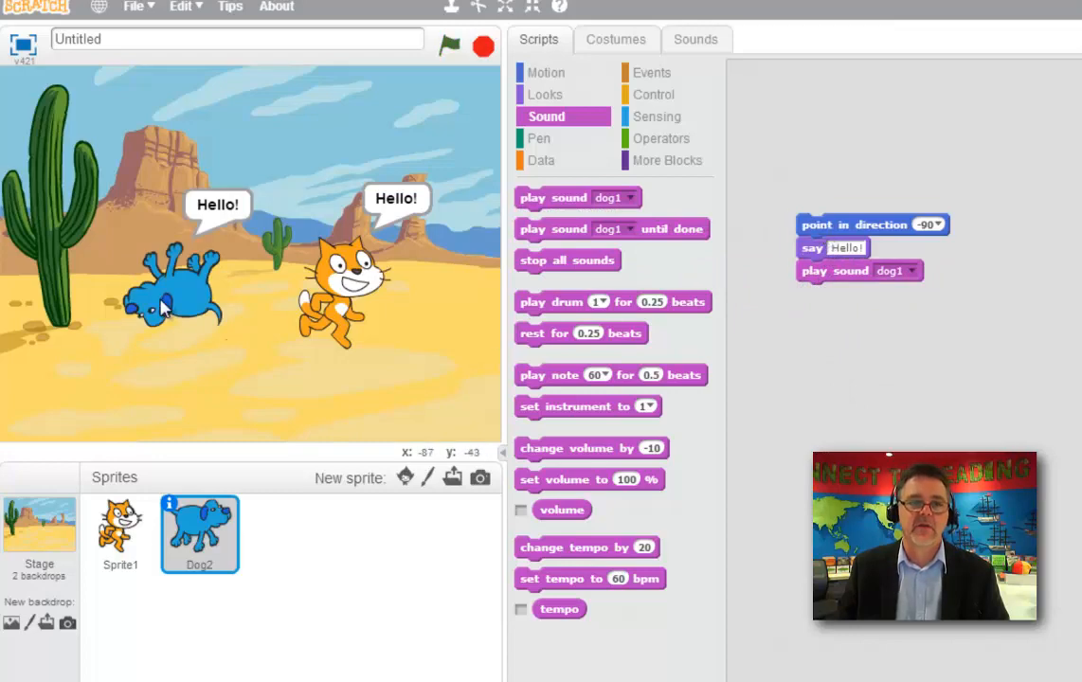
mouse_move(152, 303)
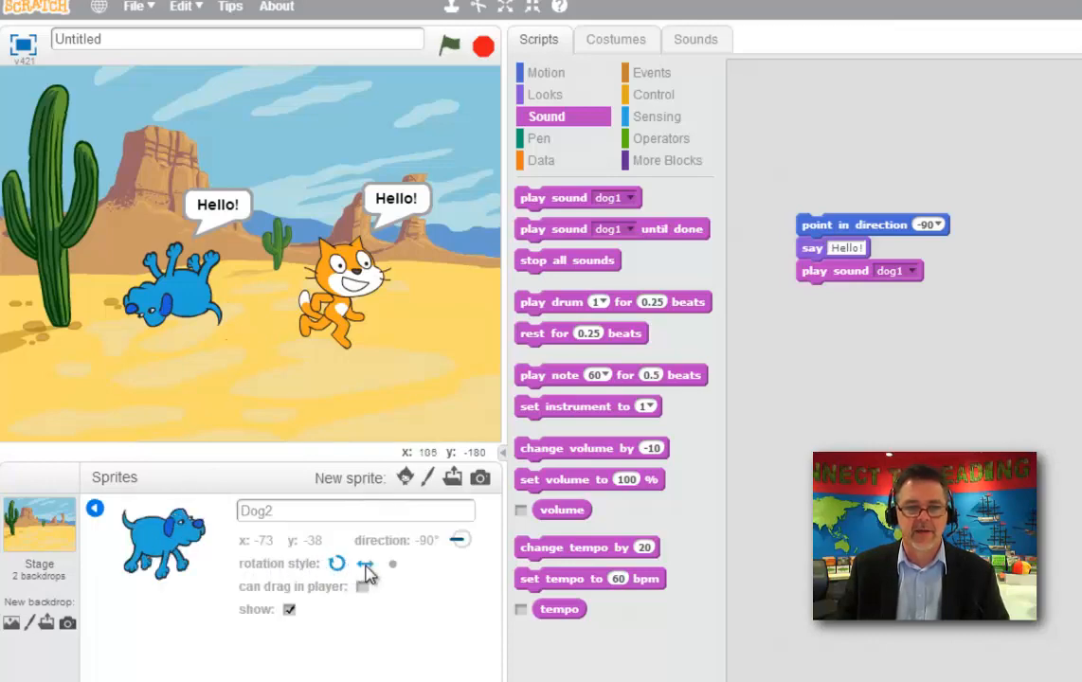
Step: Set Dog2's rotation style to left-right so it faces left upright
left_click(368, 565)
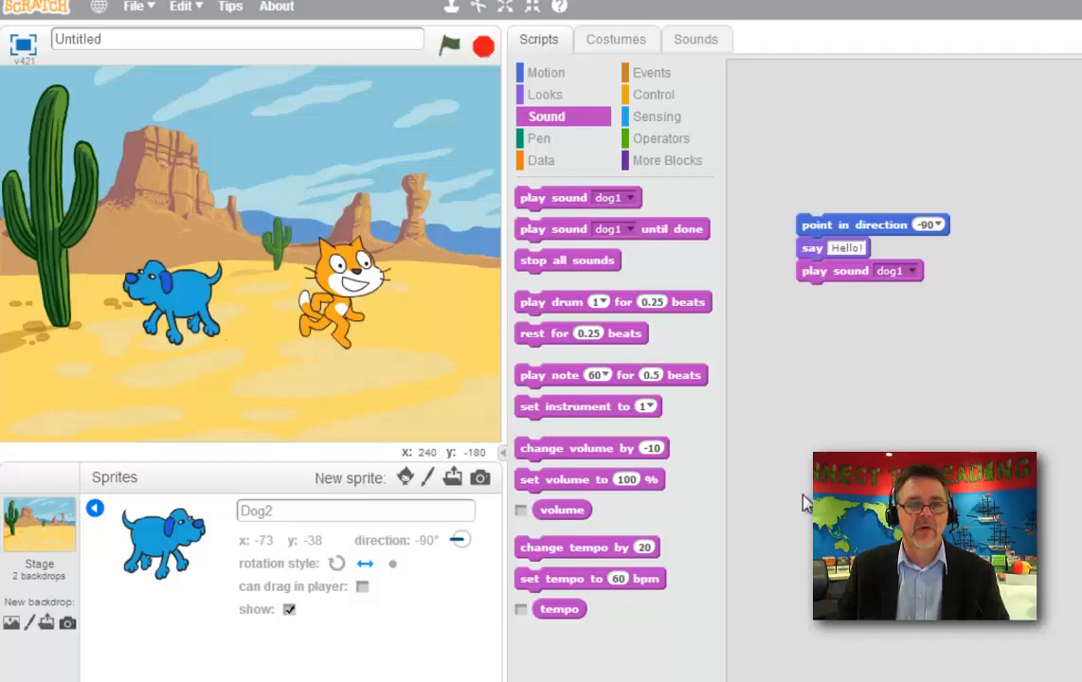
mouse_move(857, 436)
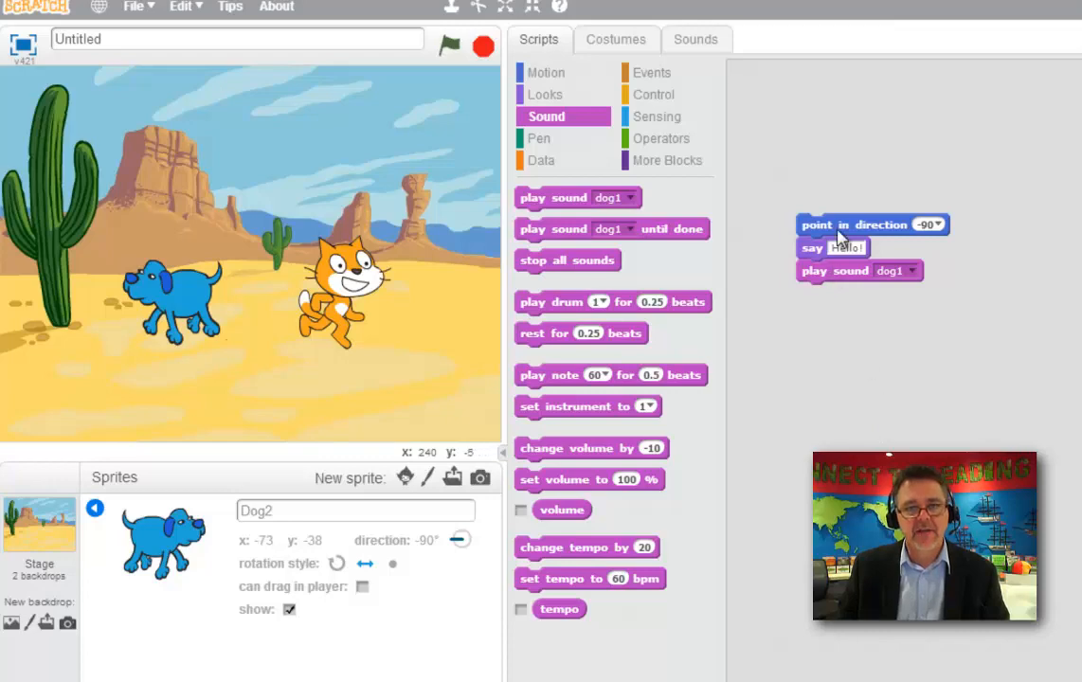
mouse_move(836, 351)
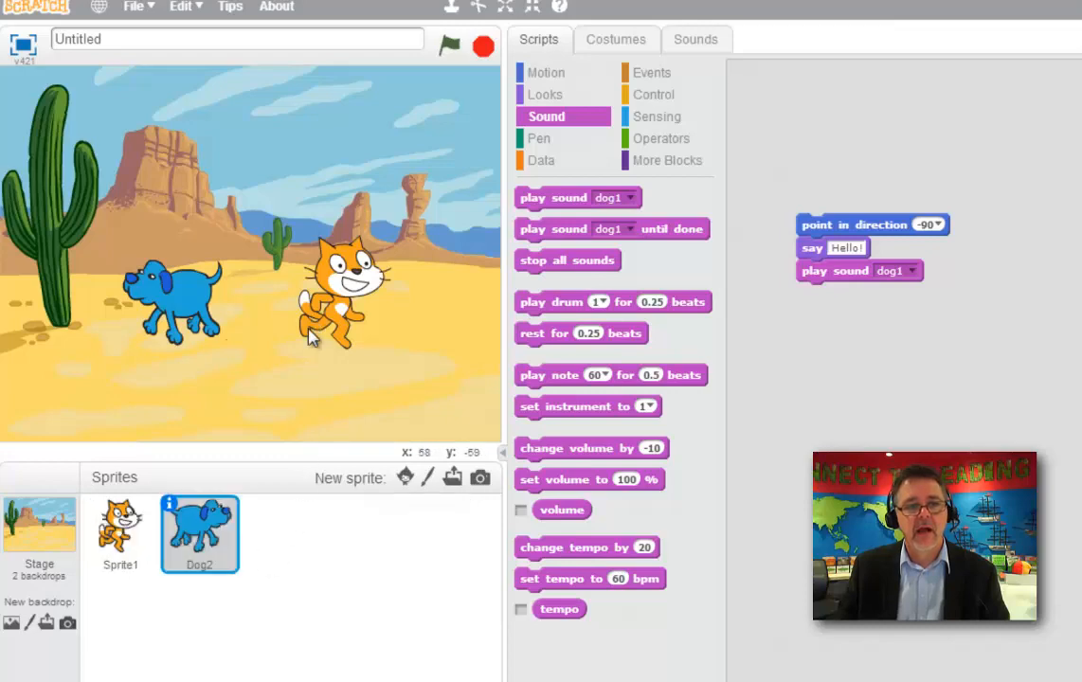
mouse_move(805, 262)
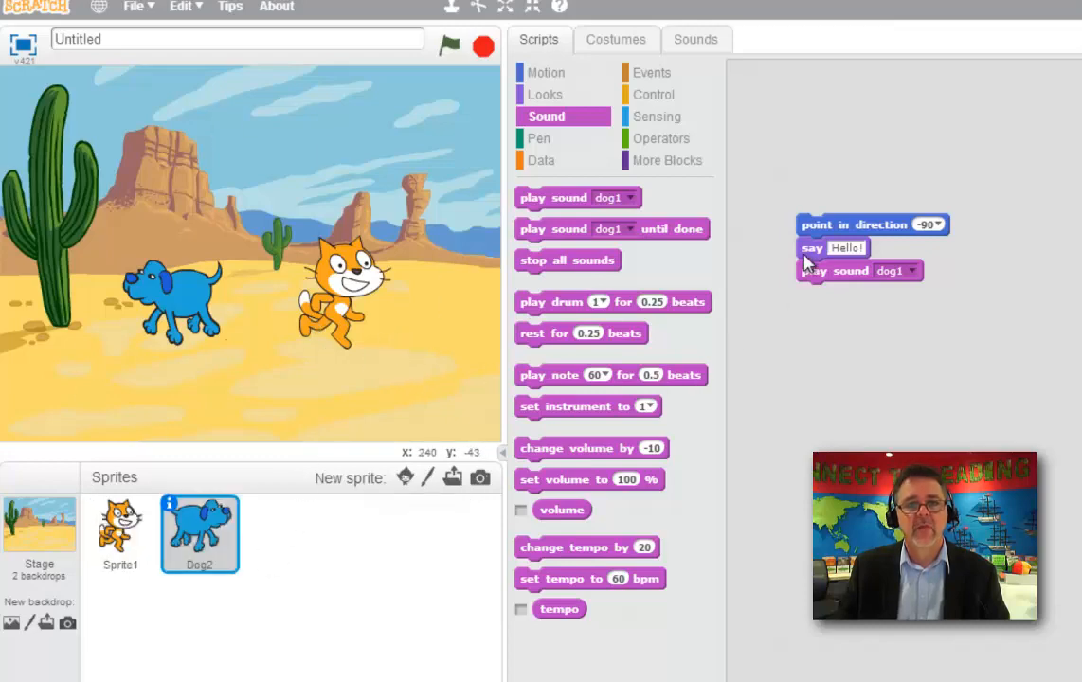
mouse_move(607, 213)
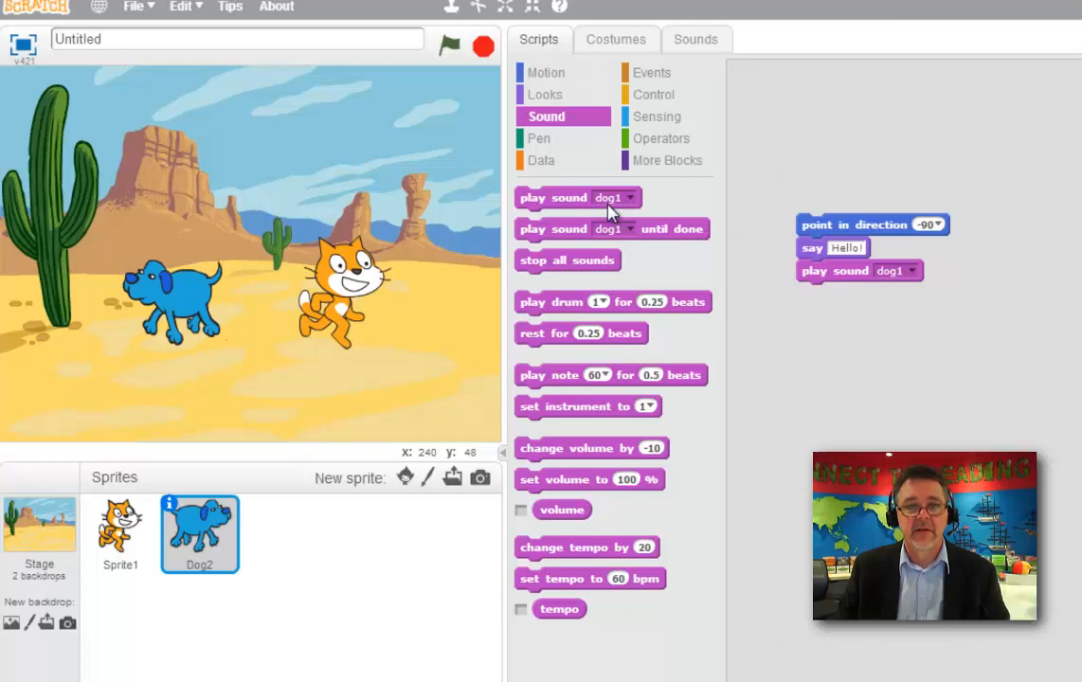
mouse_move(834, 284)
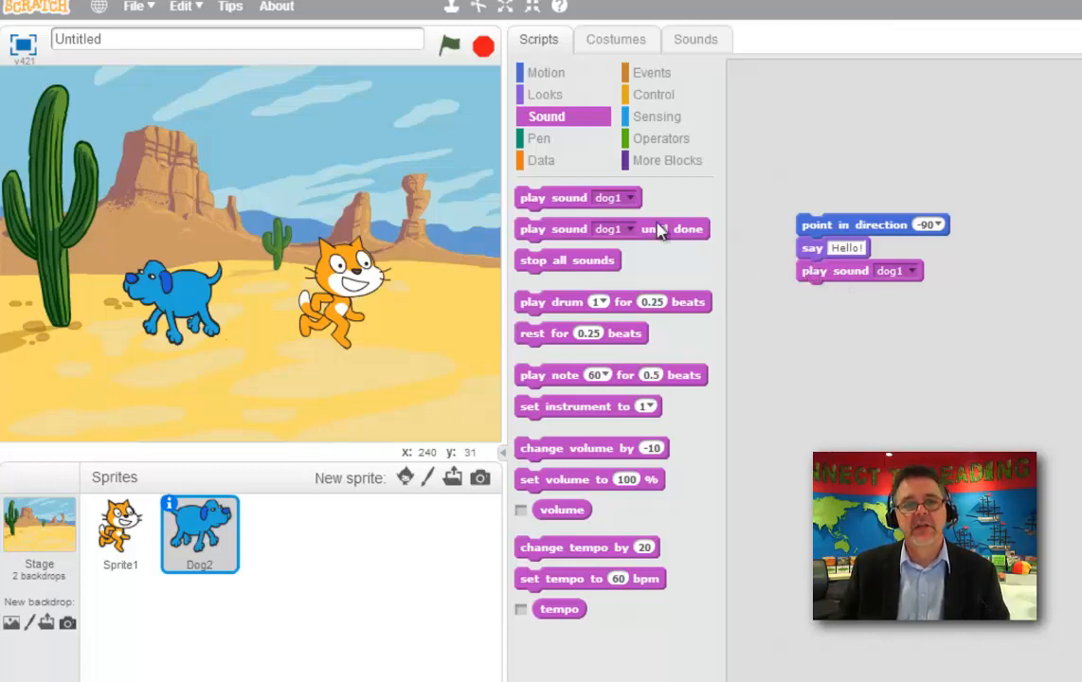
mouse_move(633, 98)
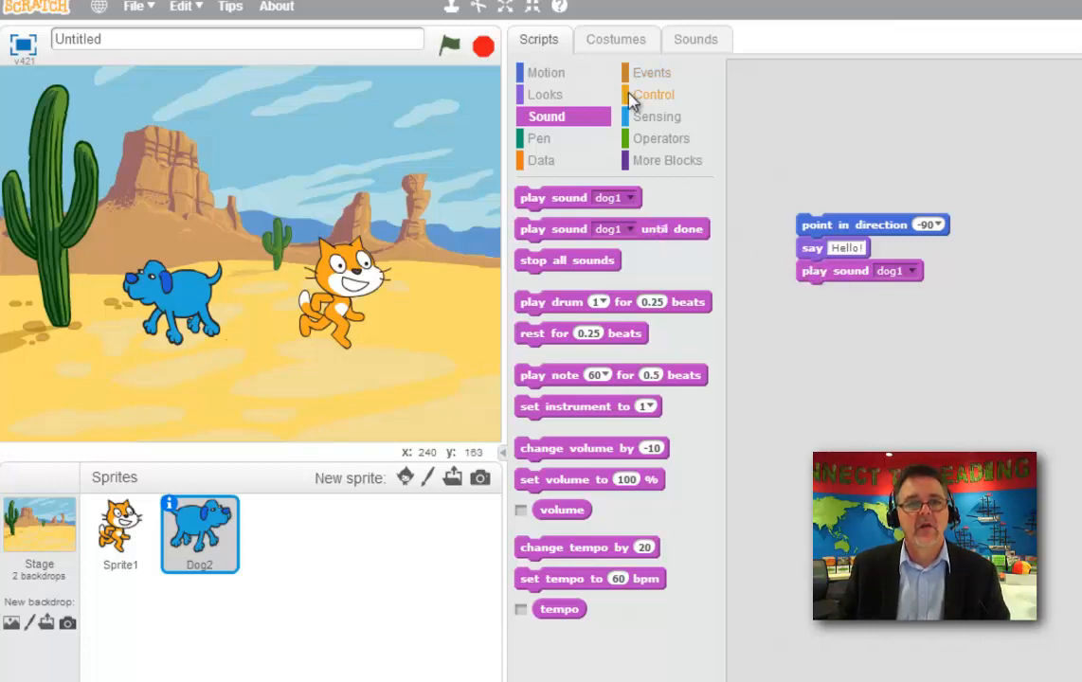
Step: Wrap the dog's blocks inside a 'repeat 10' loop from the Control category
left_click(656, 95)
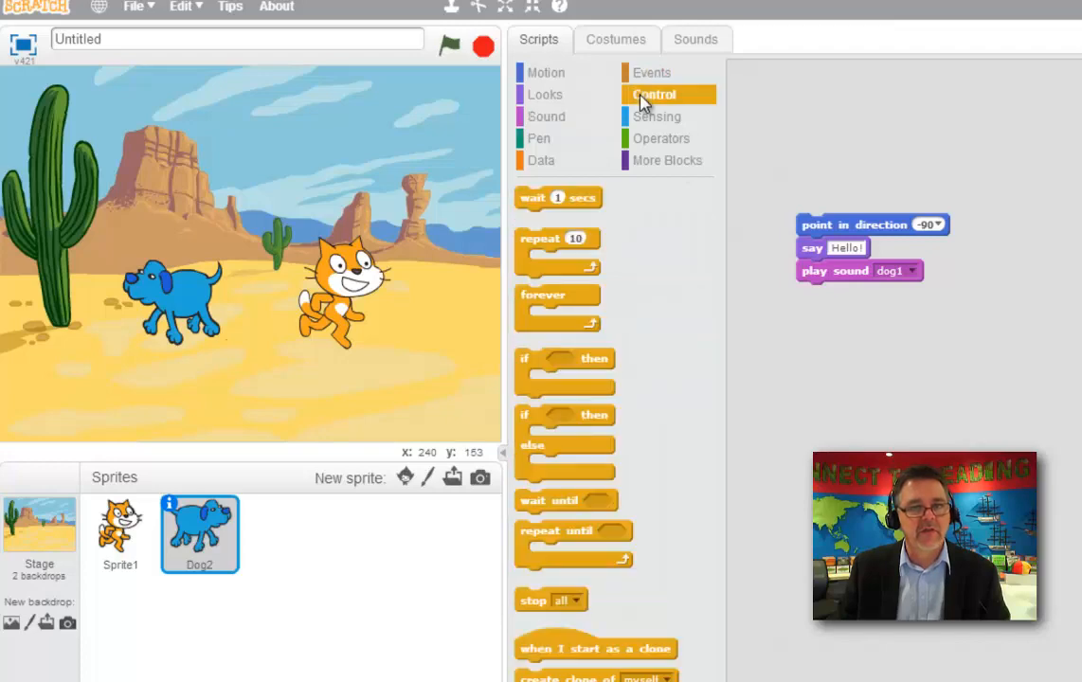
mouse_move(591, 402)
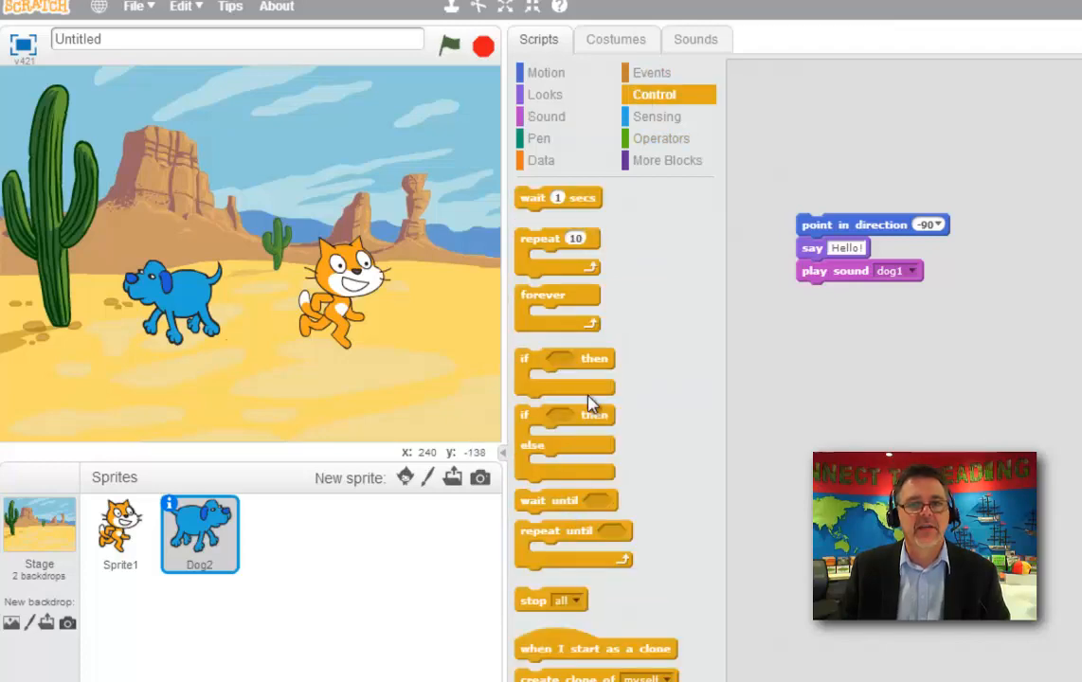
left_click_drag(555, 250, 730, 250)
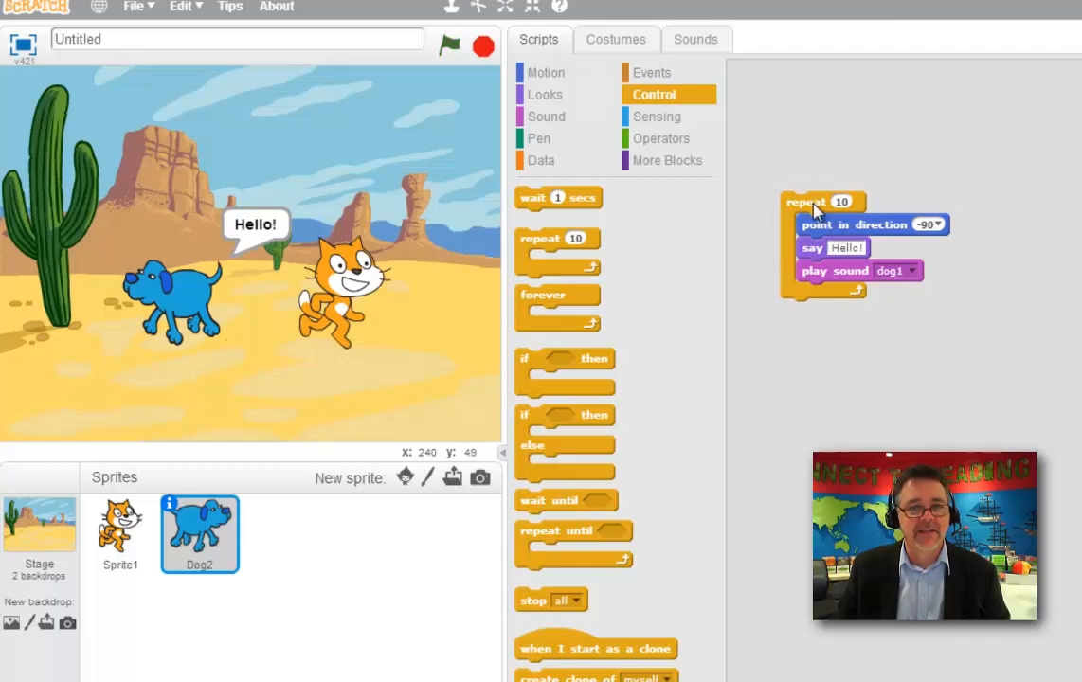
mouse_move(715, 307)
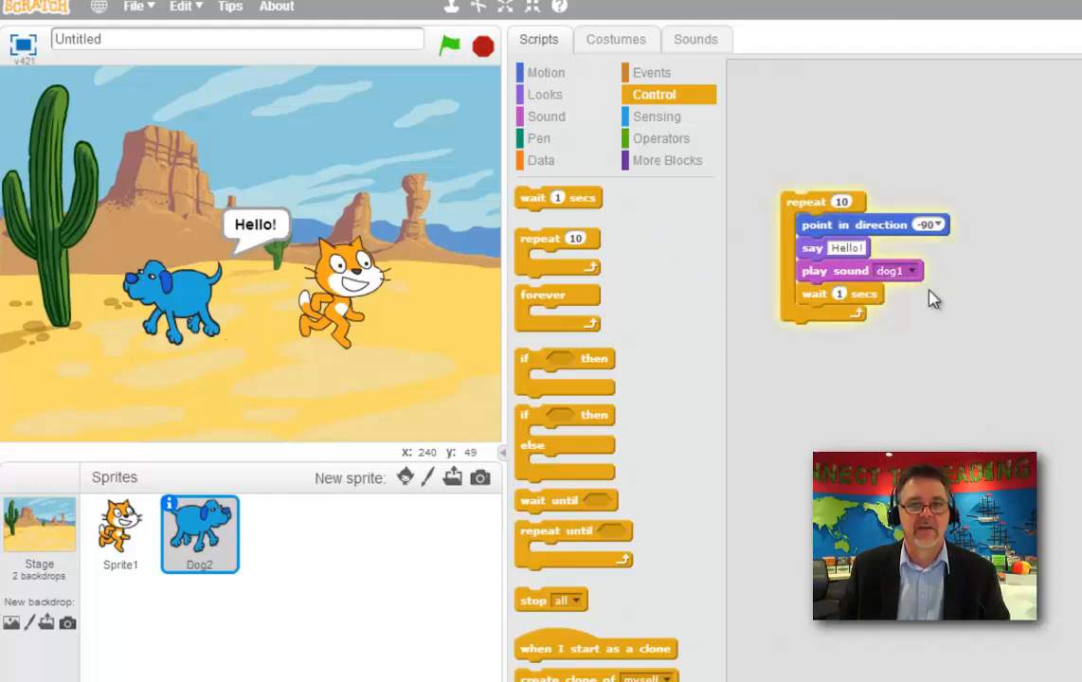
mouse_move(1054, 349)
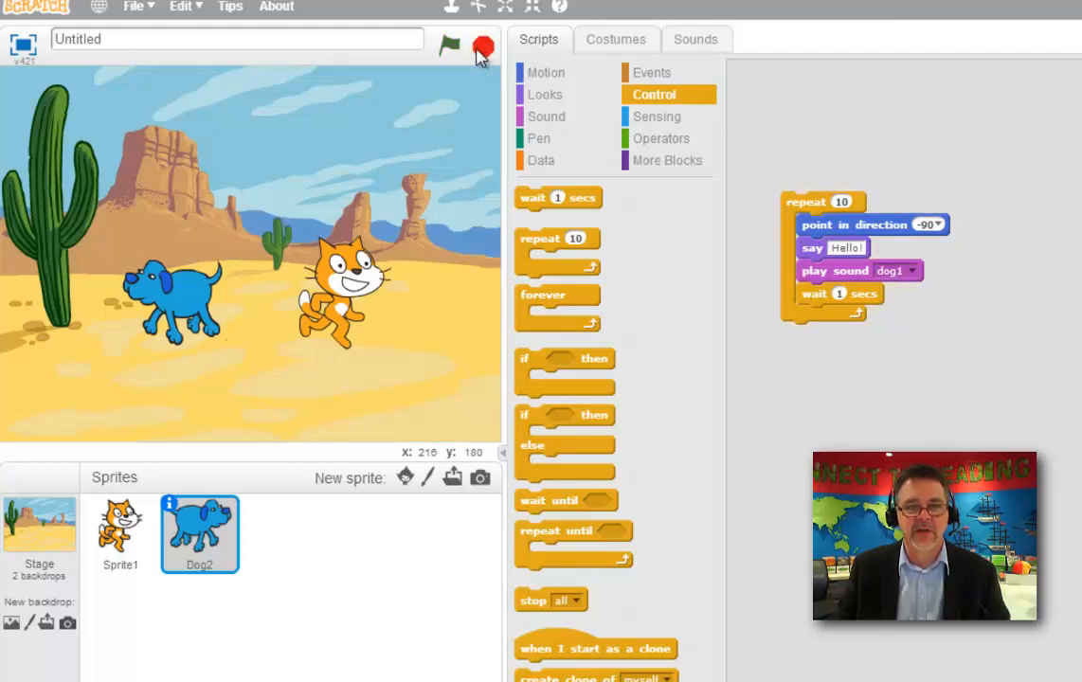
mouse_move(925, 206)
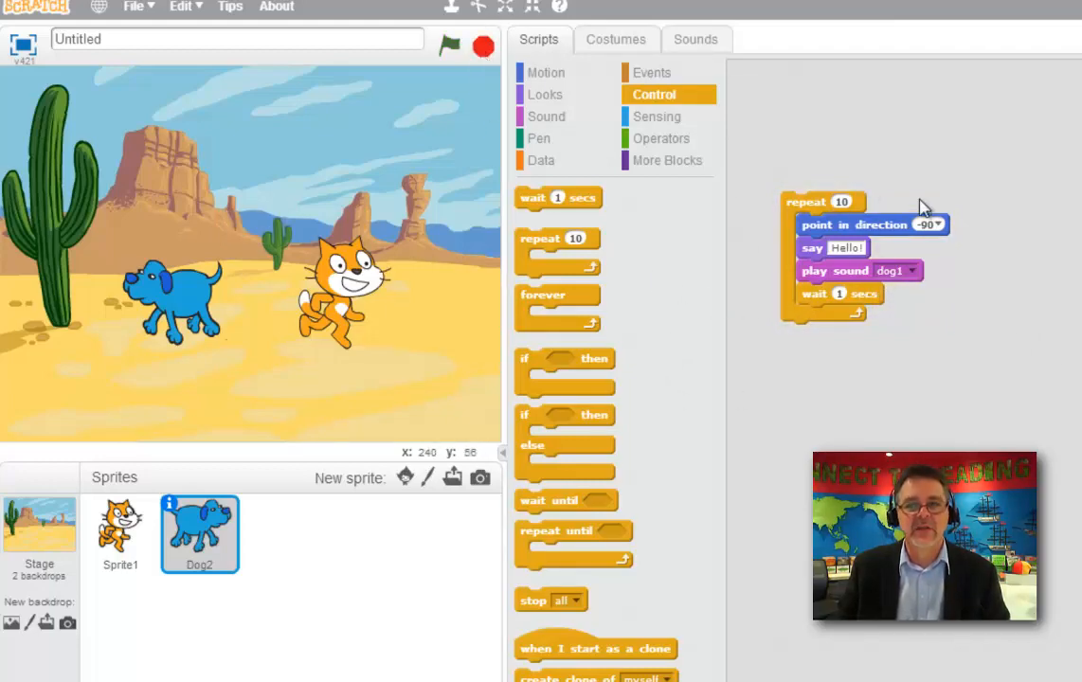
mouse_move(662, 129)
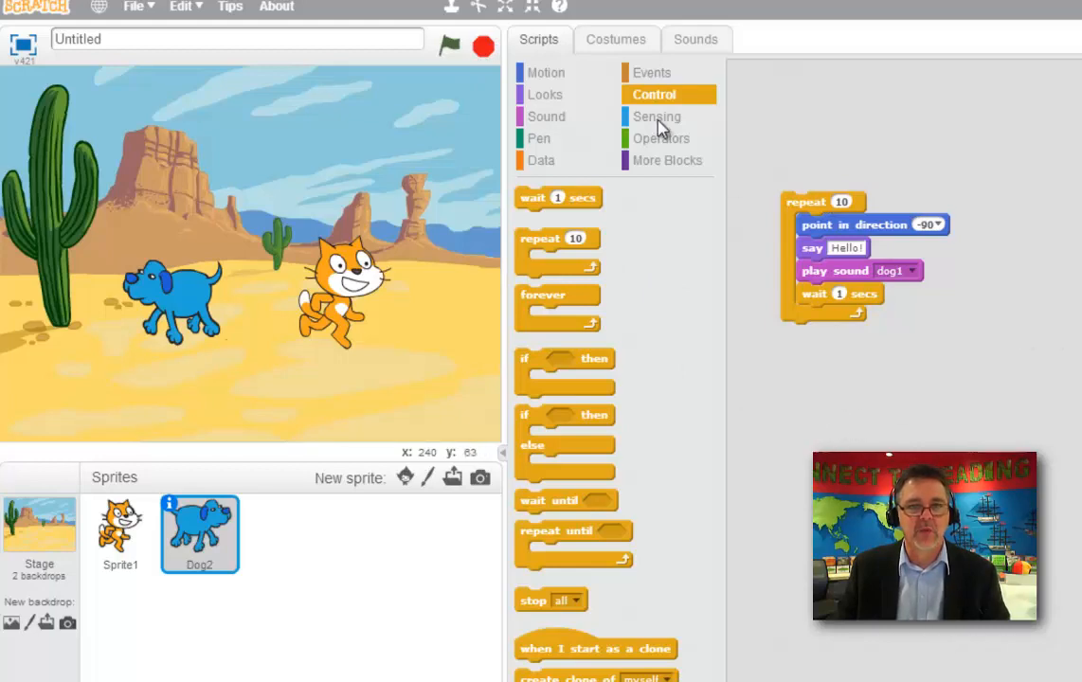
Step: Place a 'when green flag clicked' hat block on top of the repeat loop
left_click(546, 72)
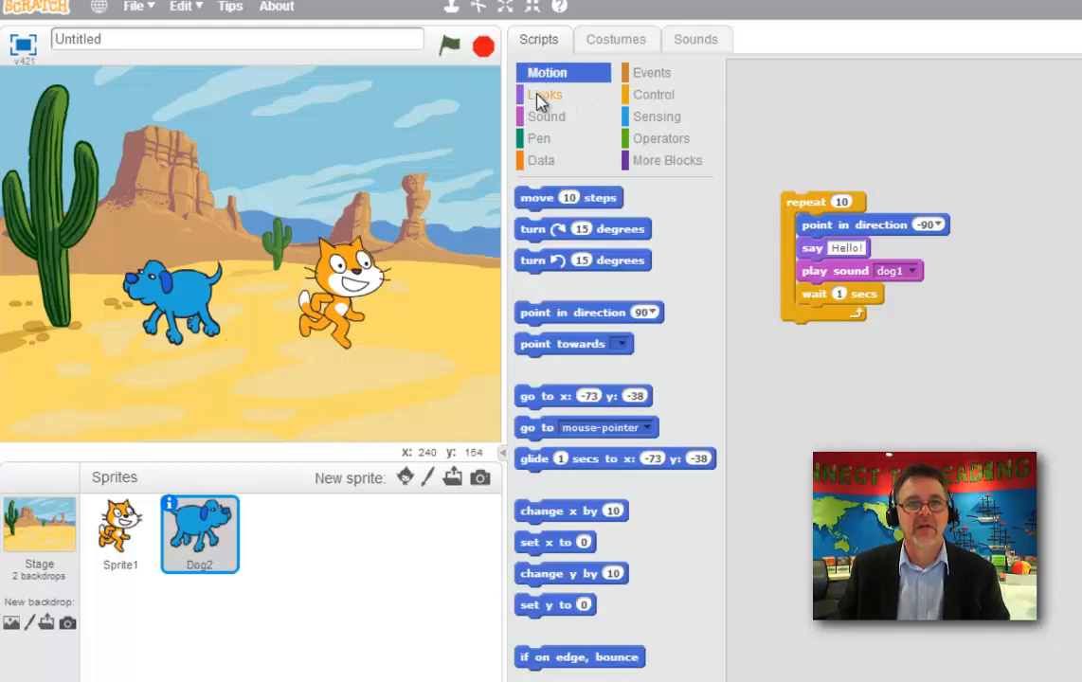
left_click(546, 116)
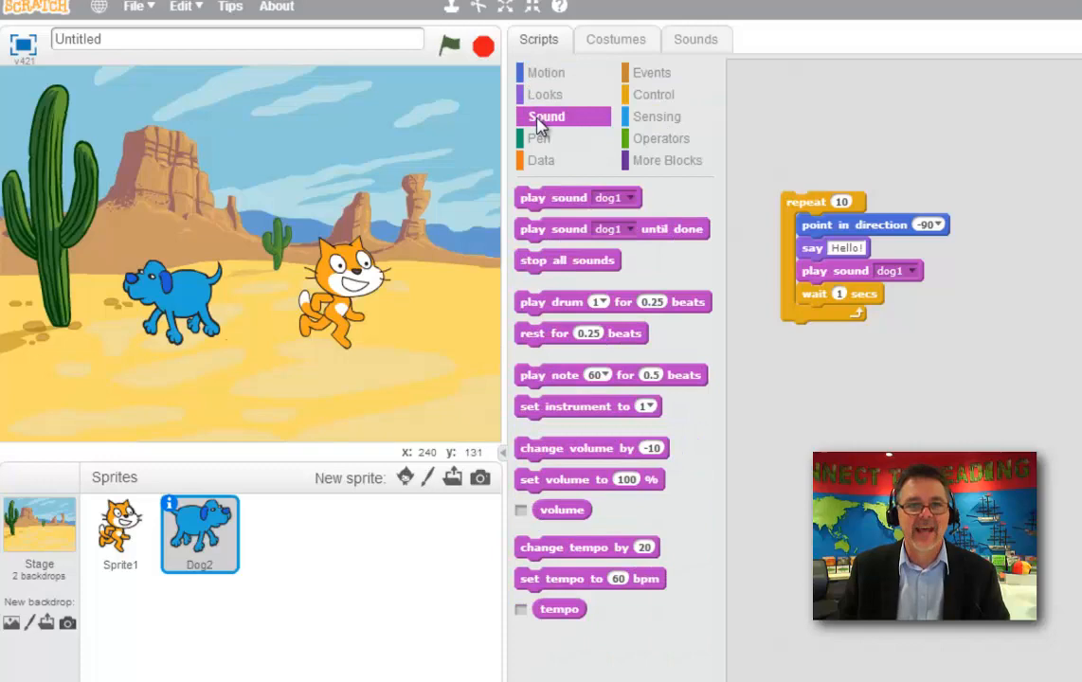
left_click(656, 95)
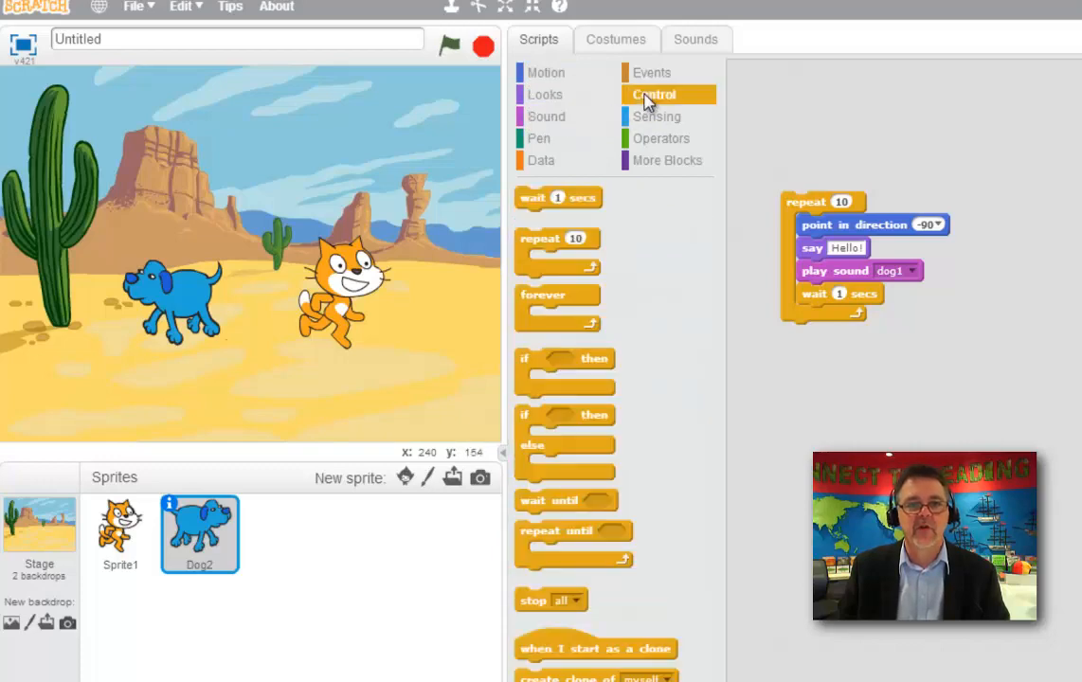
left_click(652, 73)
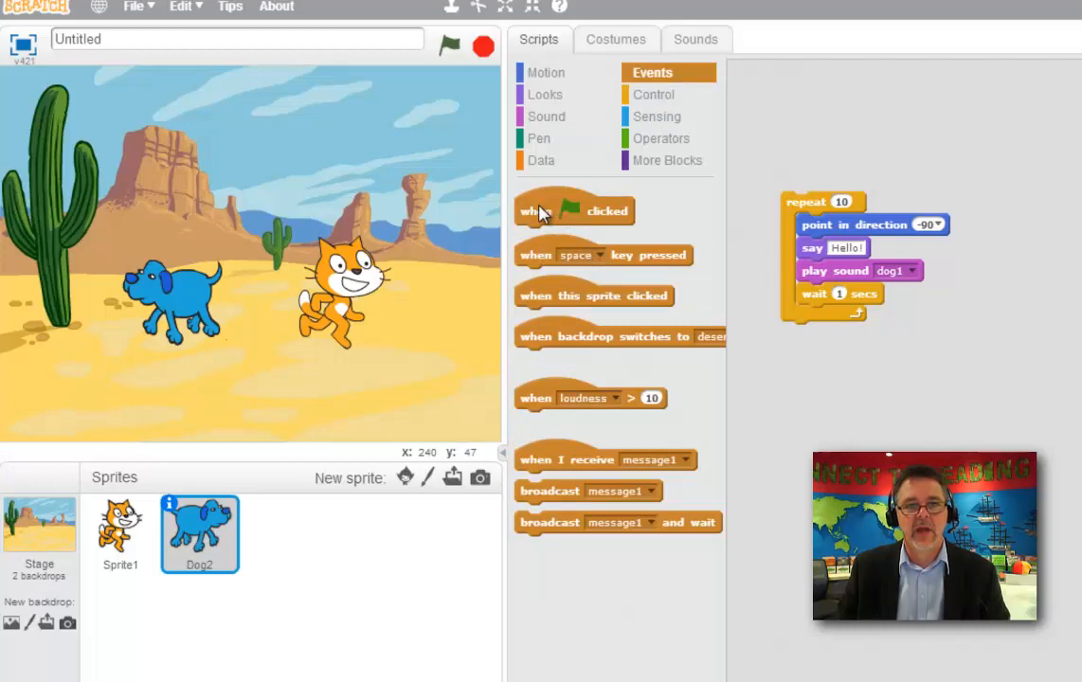
left_click_drag(575, 211, 838, 174)
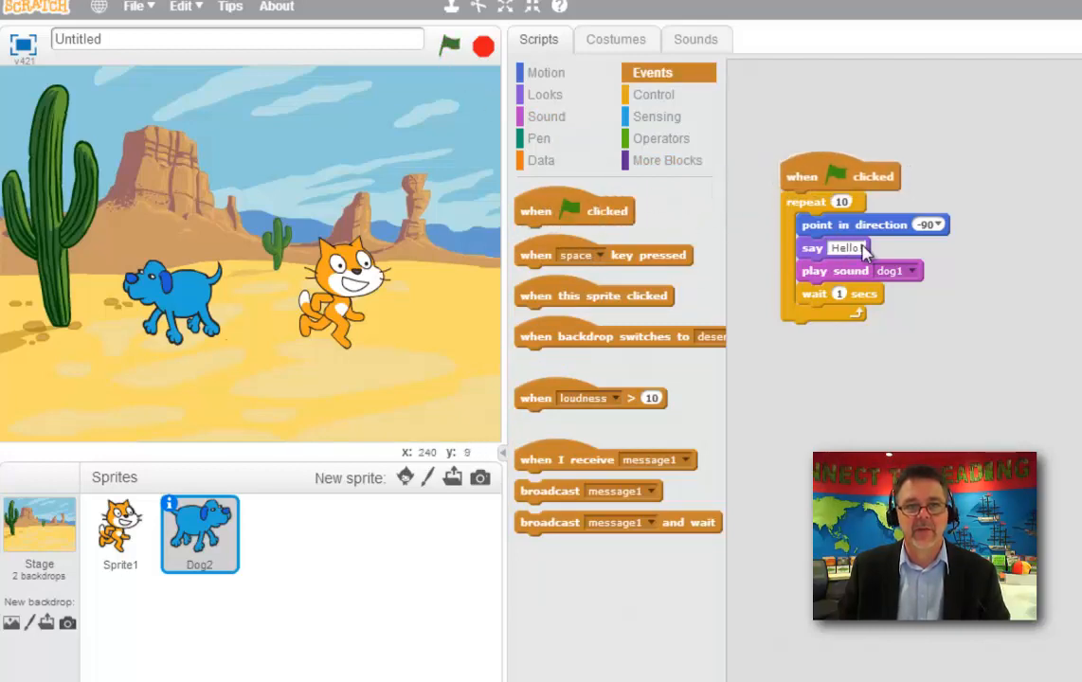
Step: Run the dog's script with the green flag so it says Hello!
left_click(451, 45)
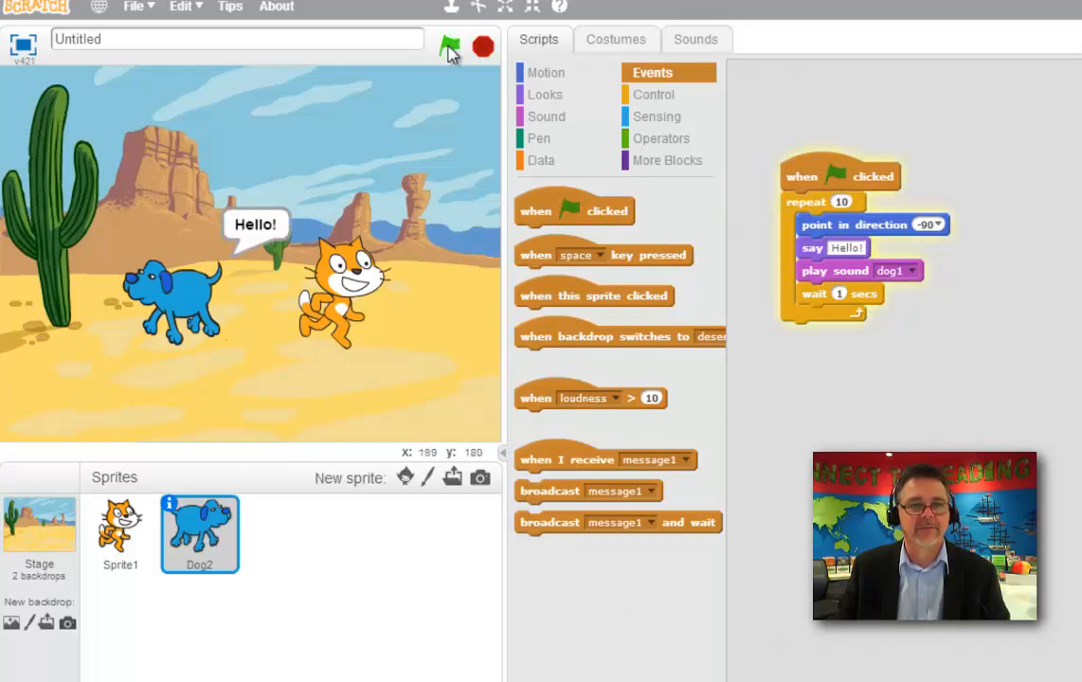
left_click(451, 45)
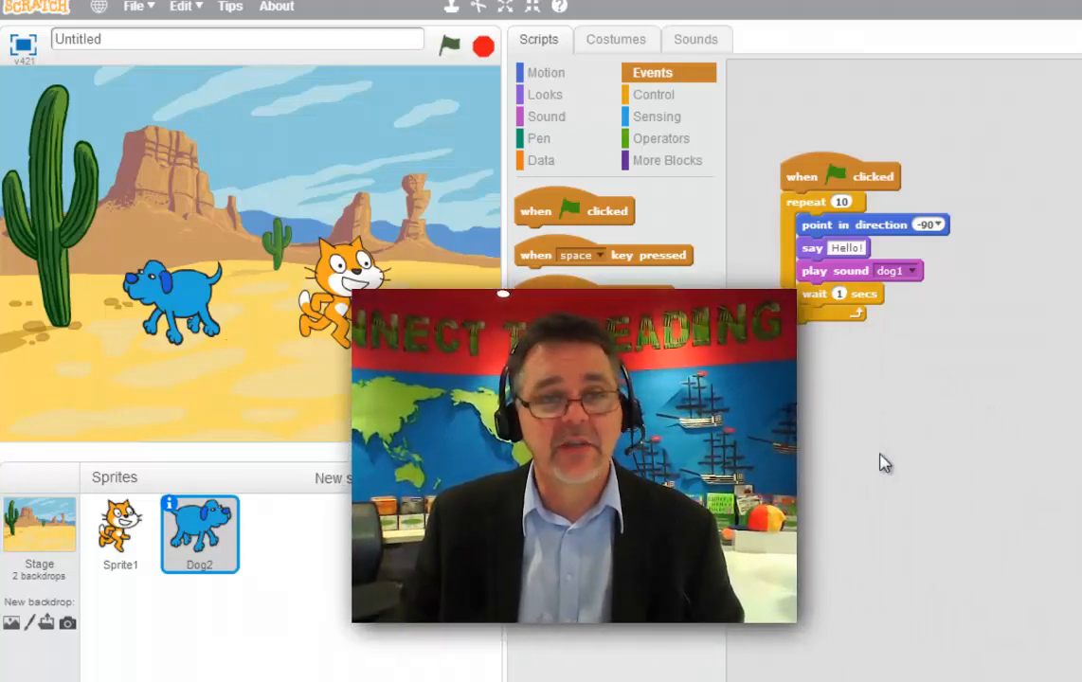
mouse_move(895, 451)
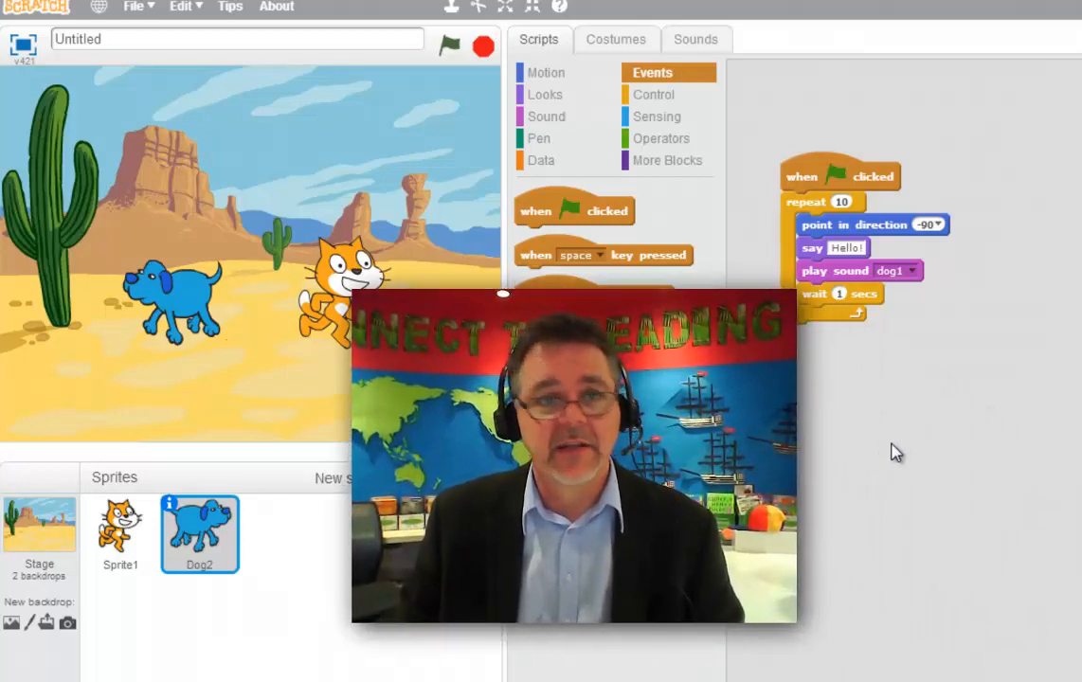